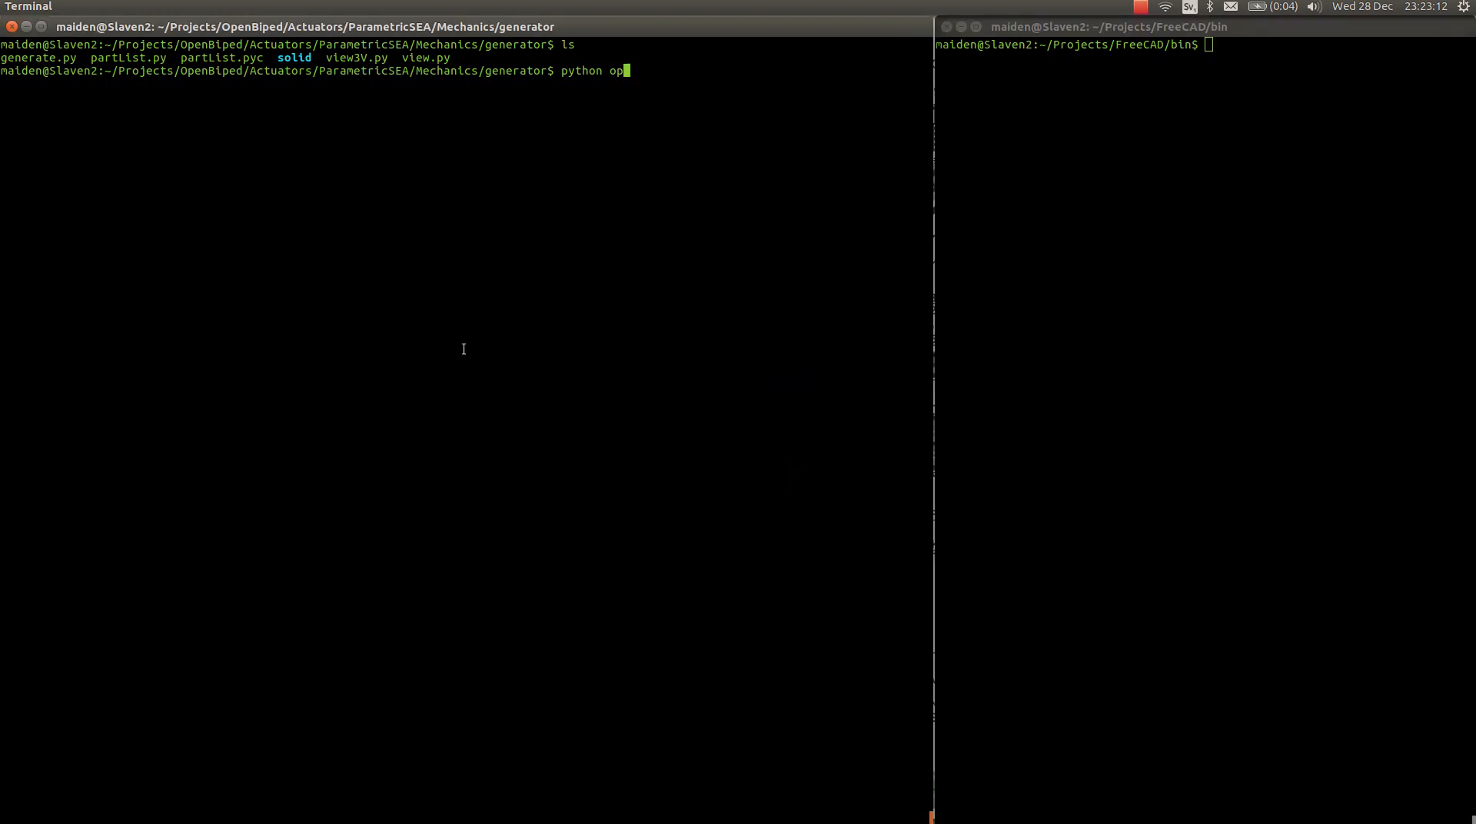
- Run python generate.py to write SEA.scad and its parts list, then start typing python view
key(BackSpace)
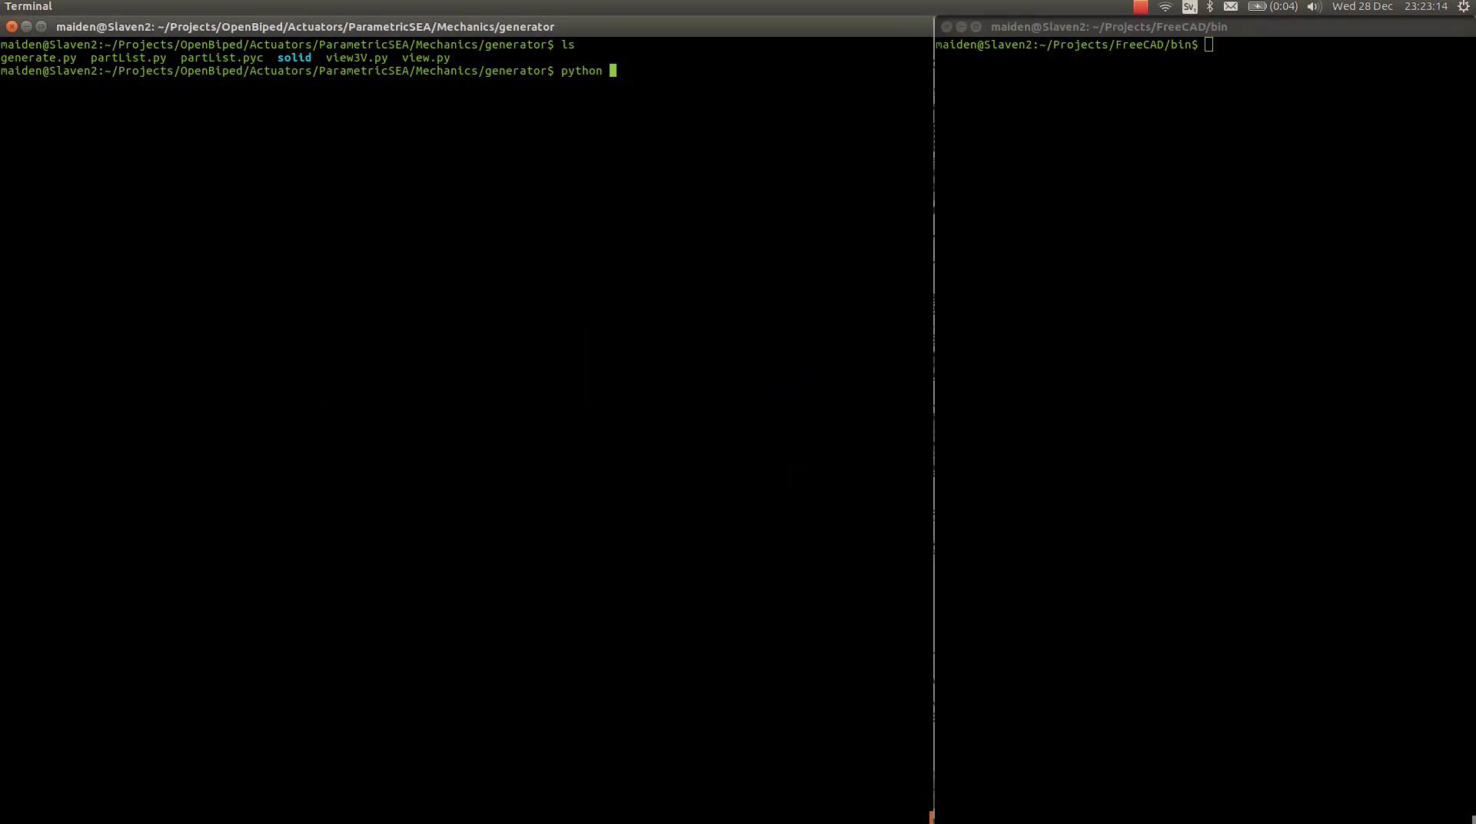
text(generate.py)
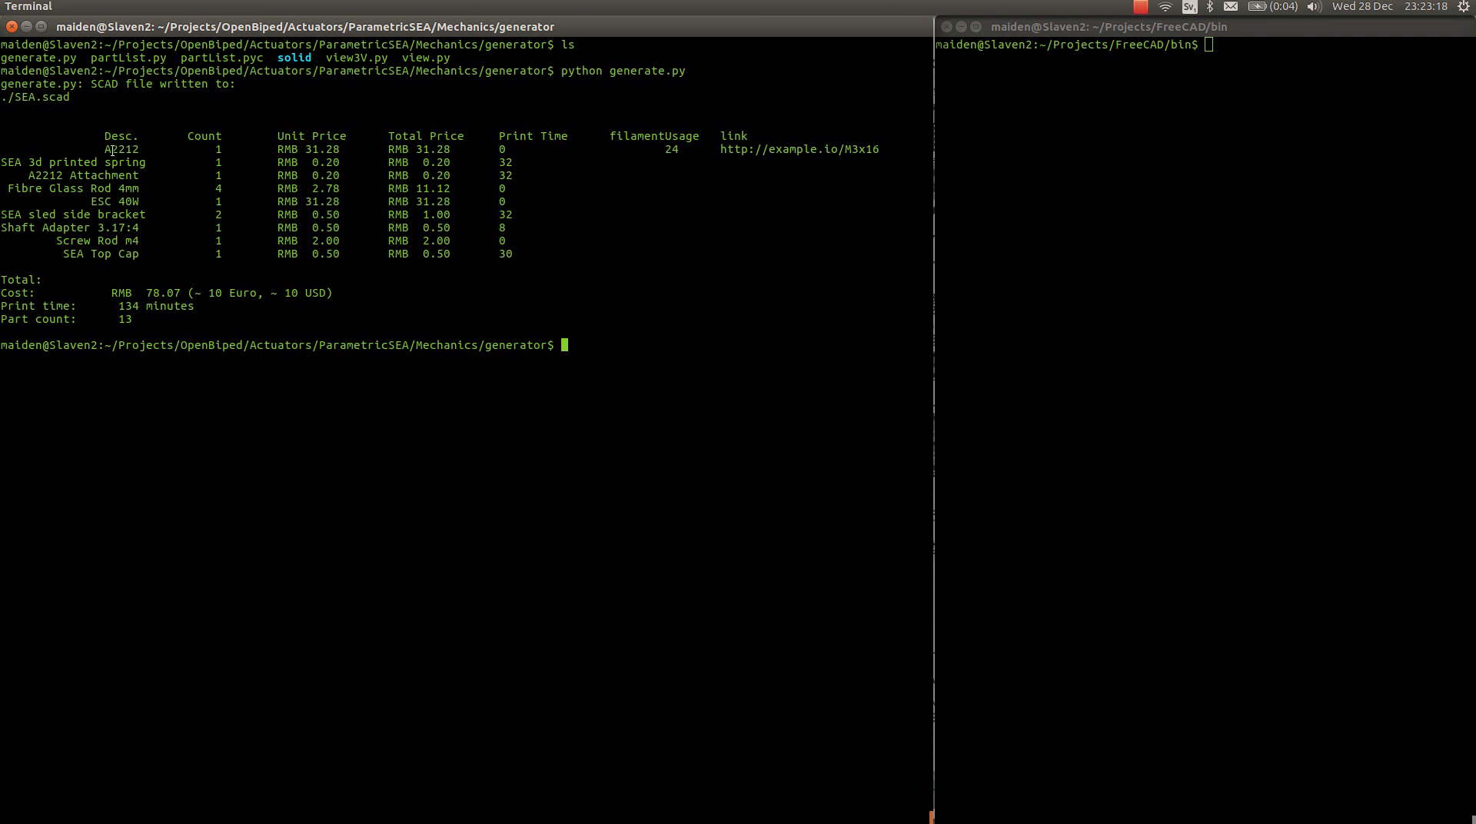
mouse_move(234, 297)
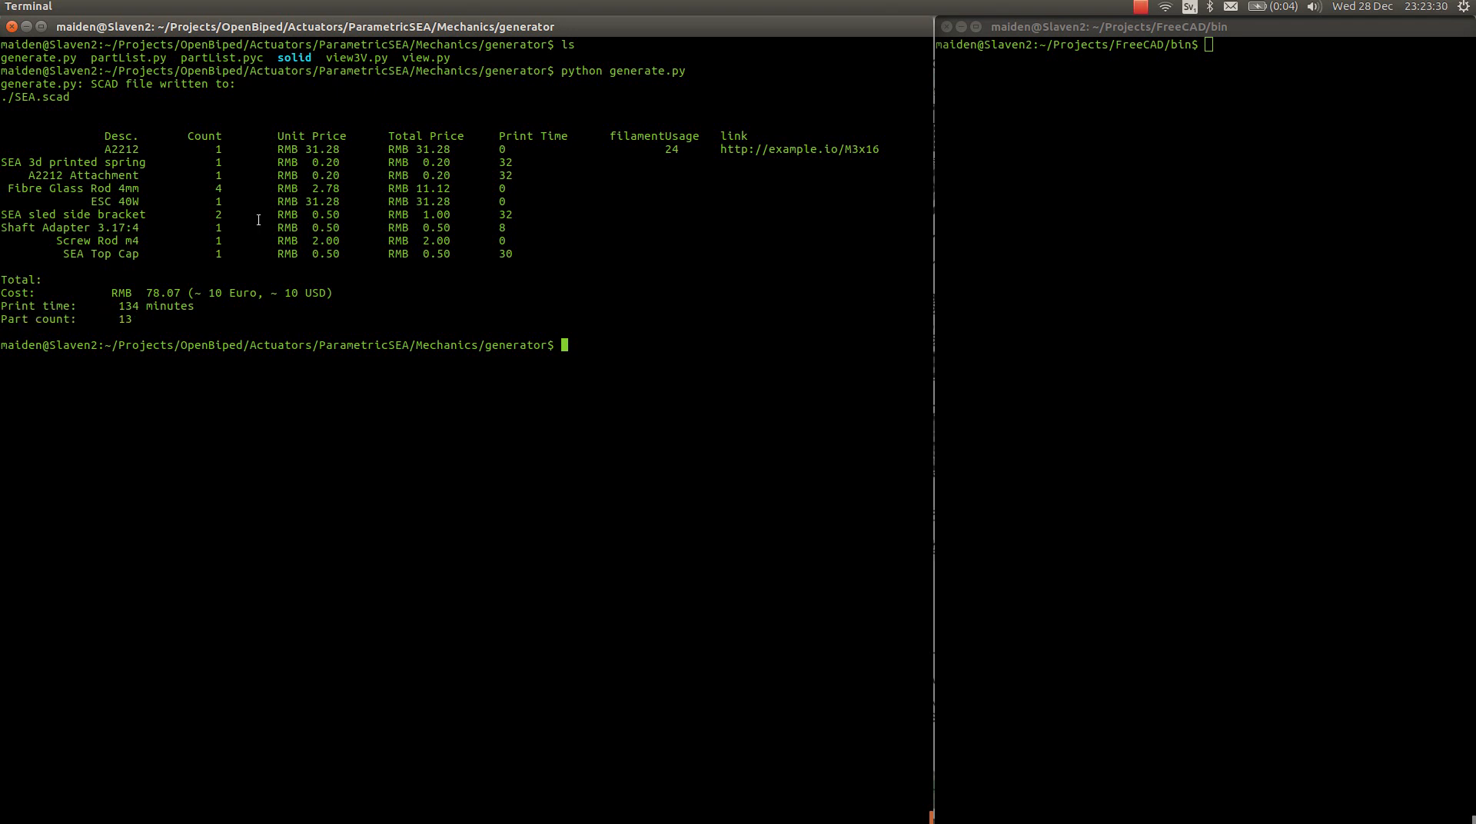
text(ve)
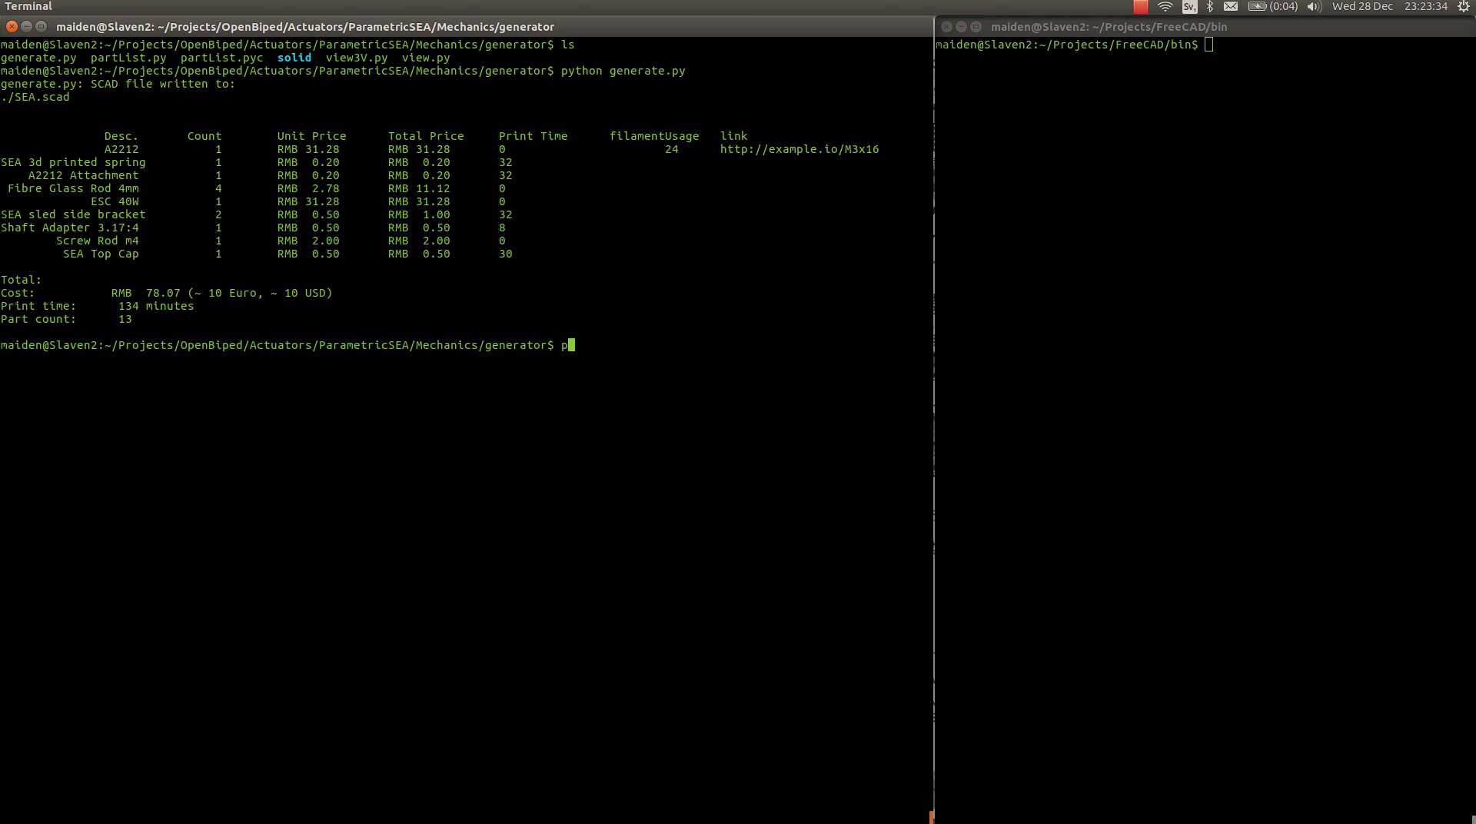
text(ython vi)
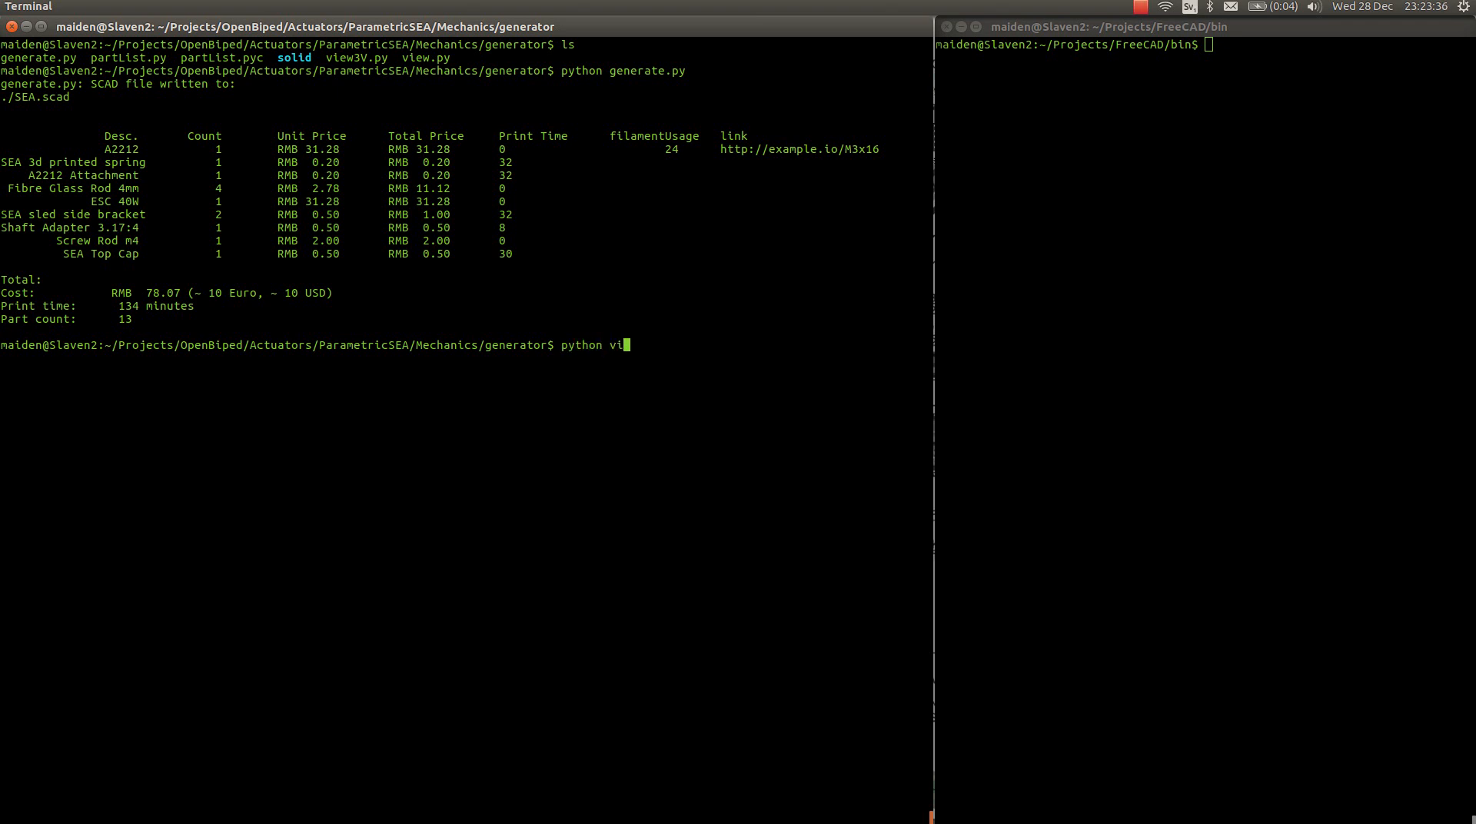
text(ew.)
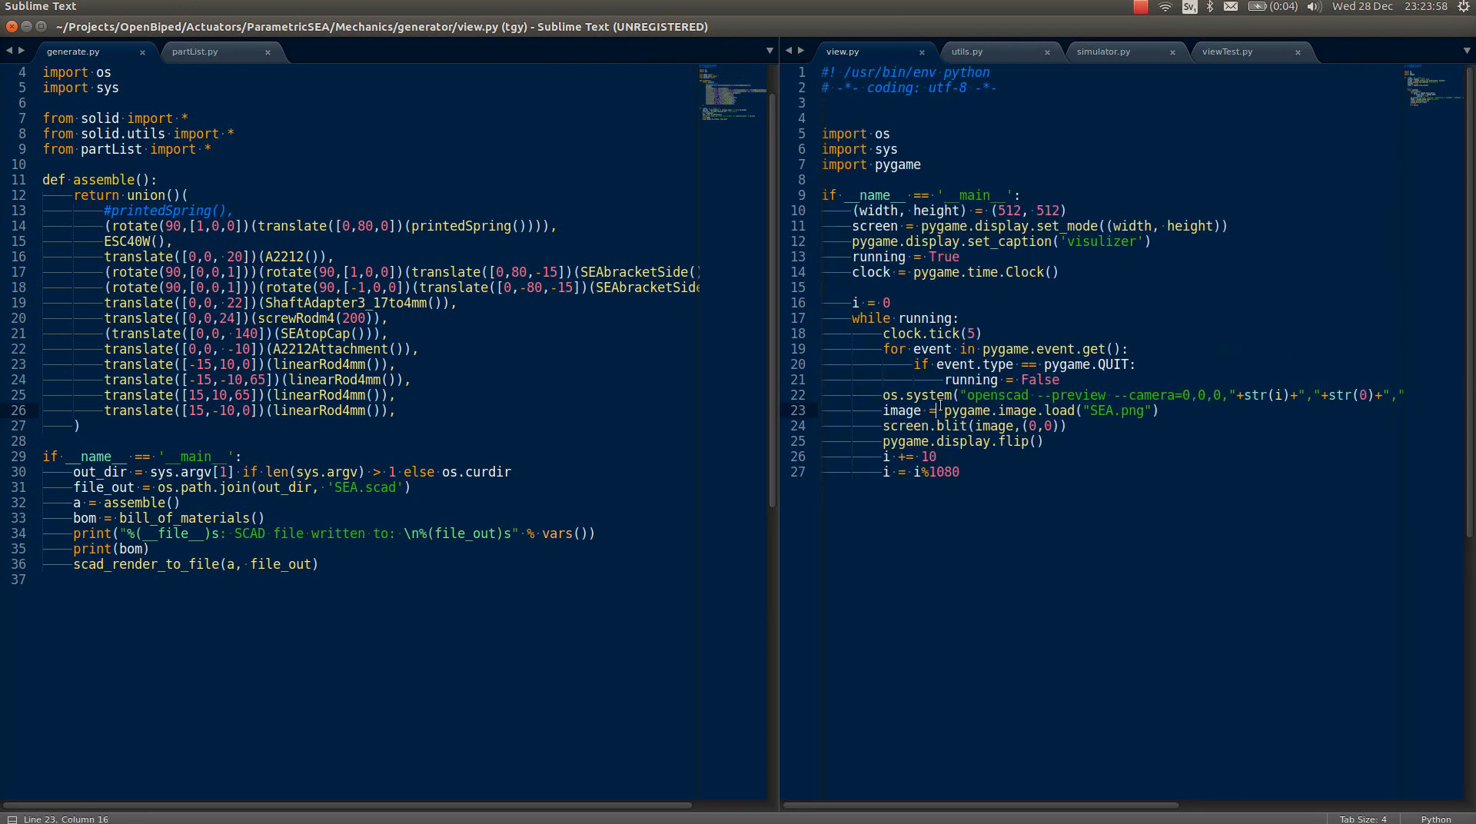
- Focus the view.py preview script pane beside generate.py in Sublime Text
click(1114, 394)
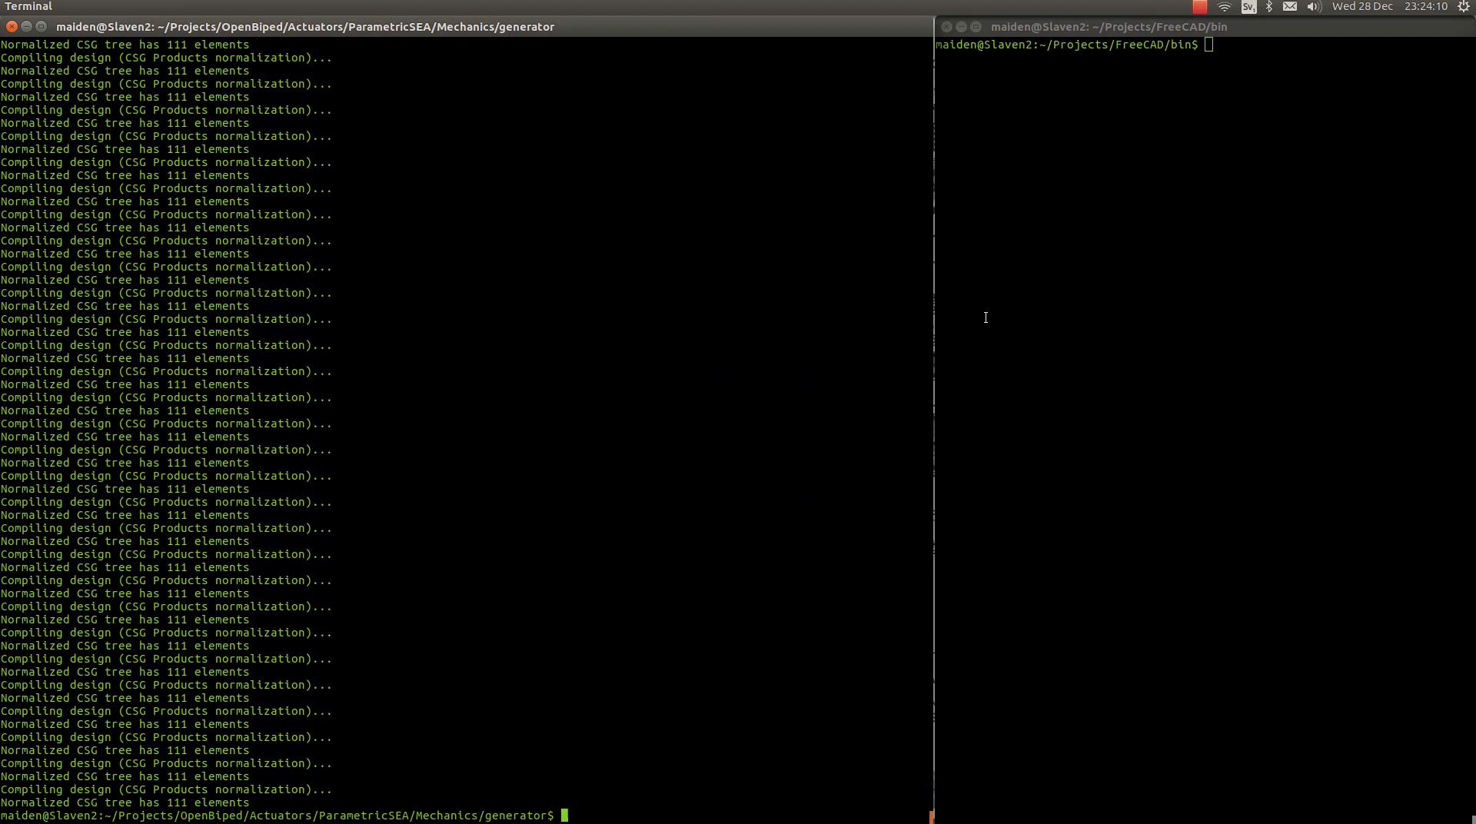
- Tab-complete python view3V.py, then run generate.py; python view3V.py together
text(python view.p)
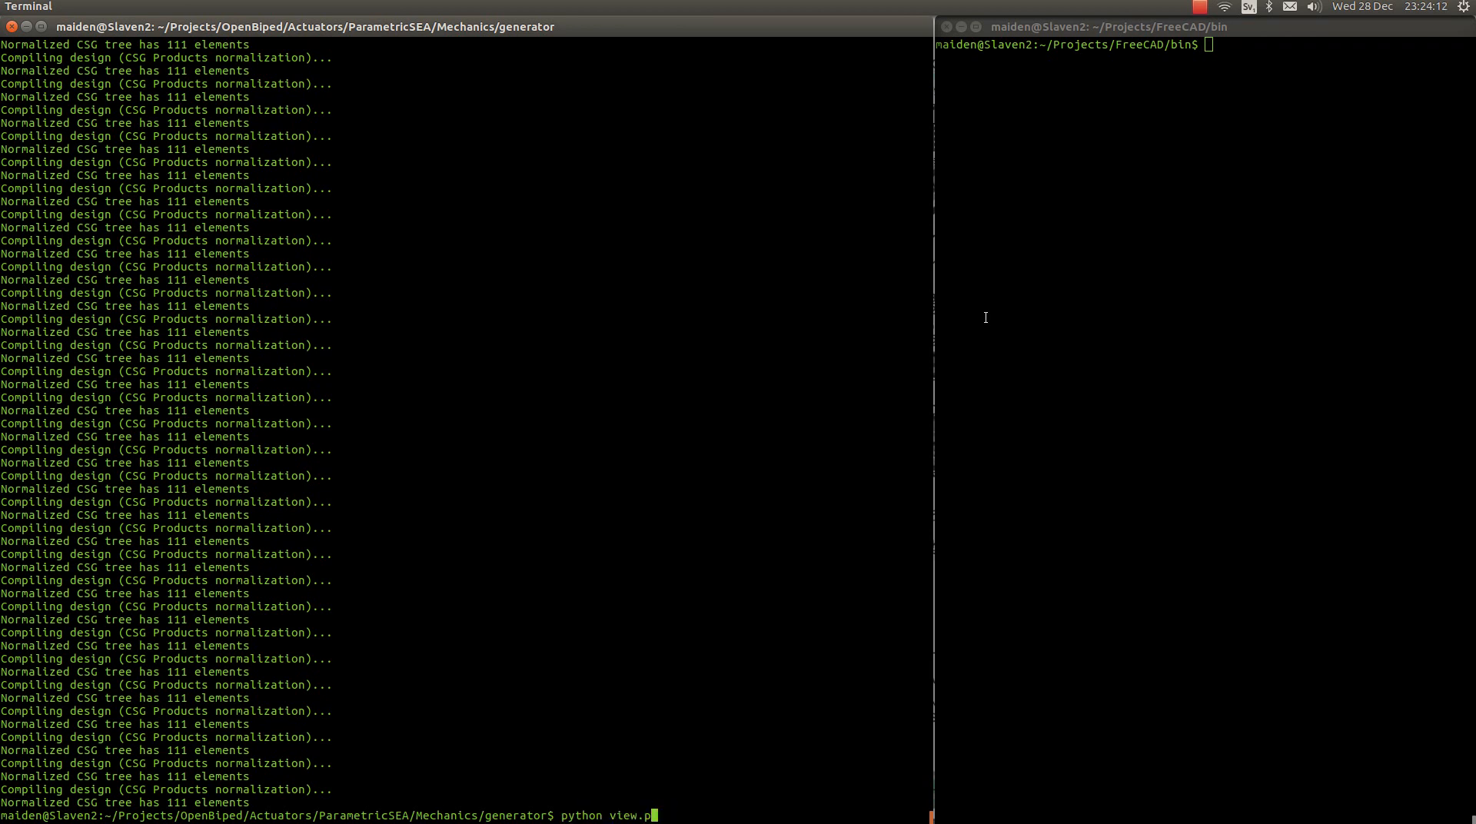
text(4)
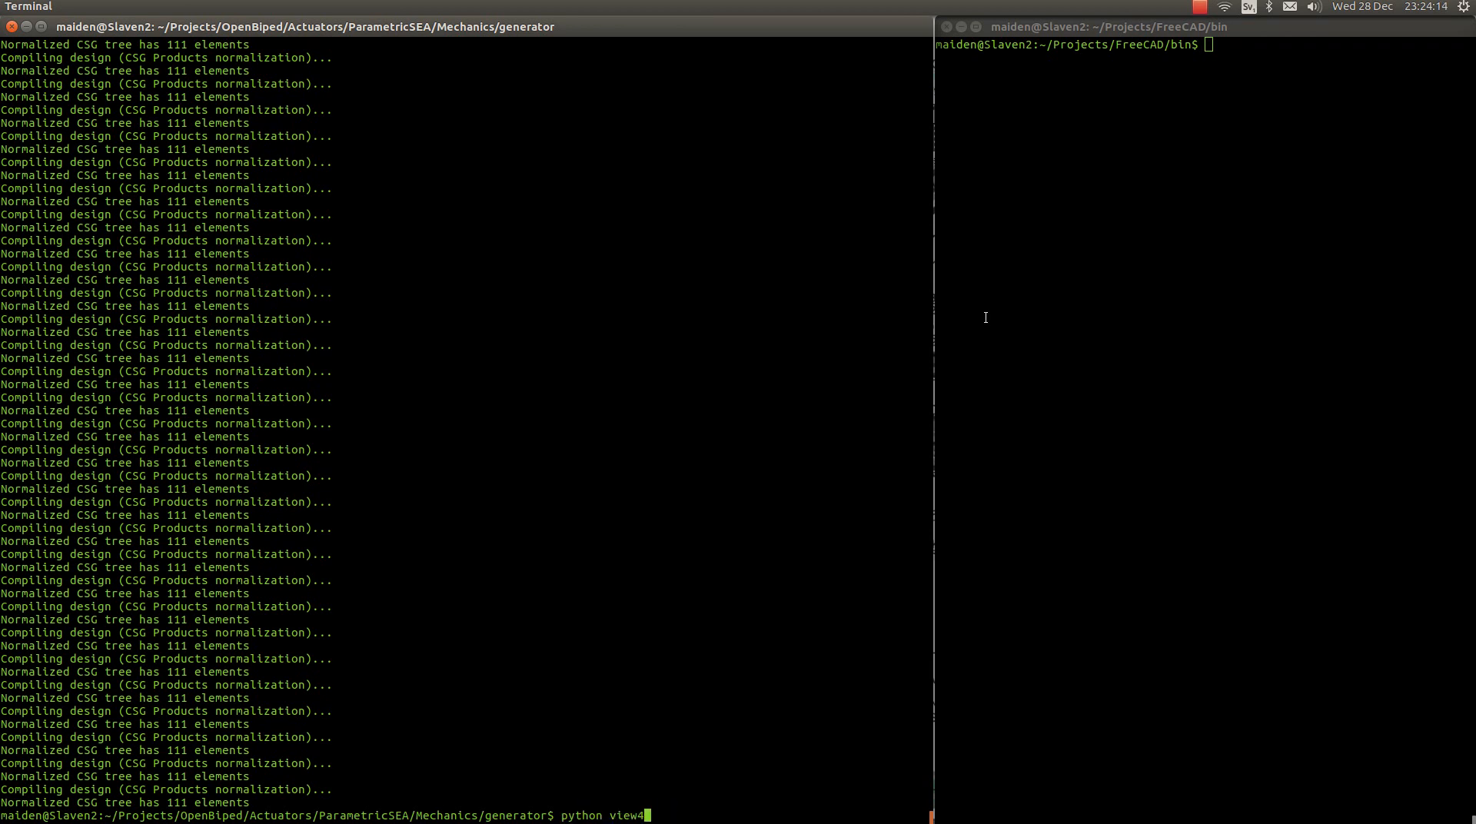
key(Tab)
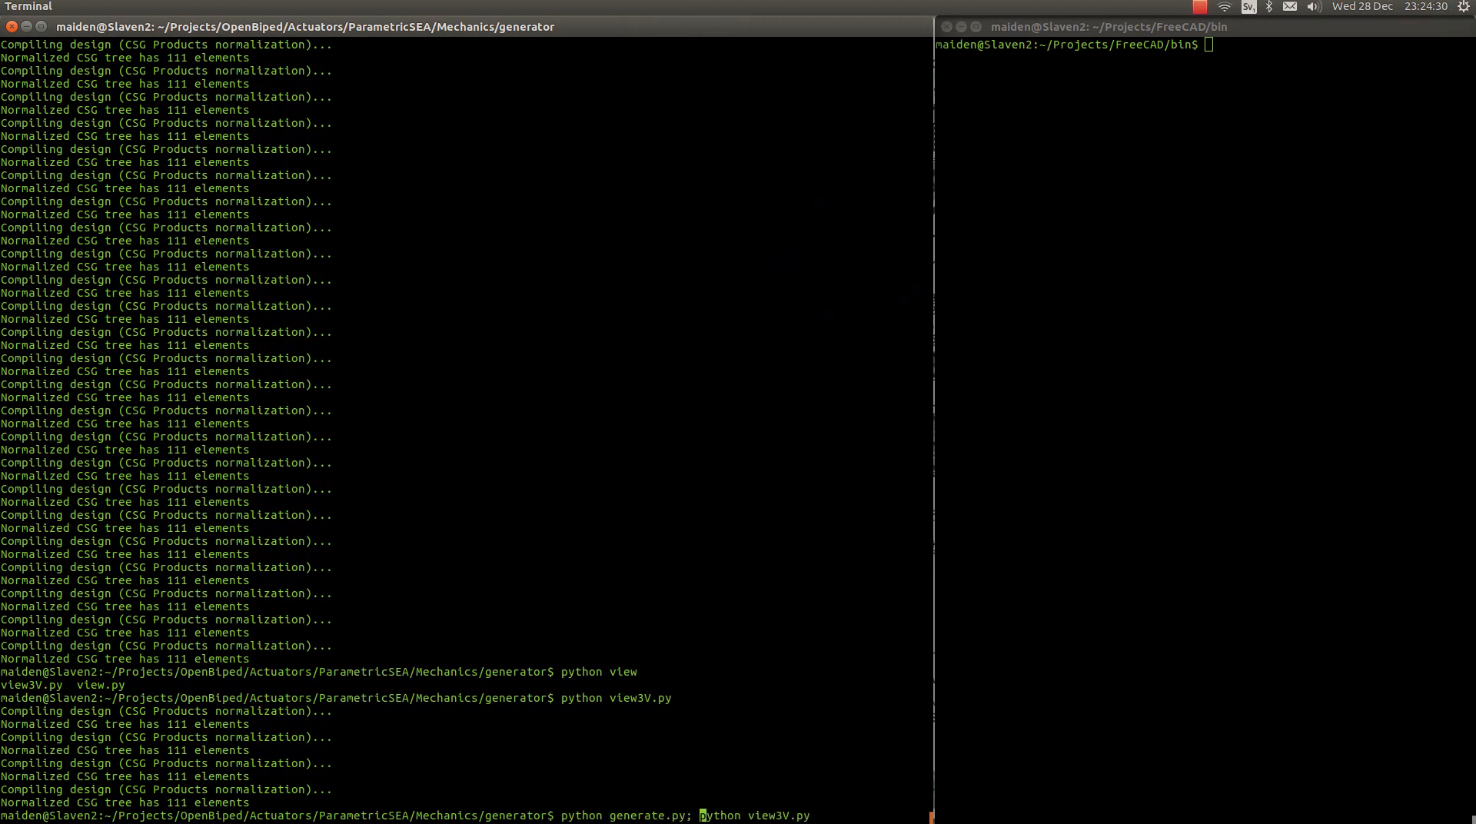
key(Return)
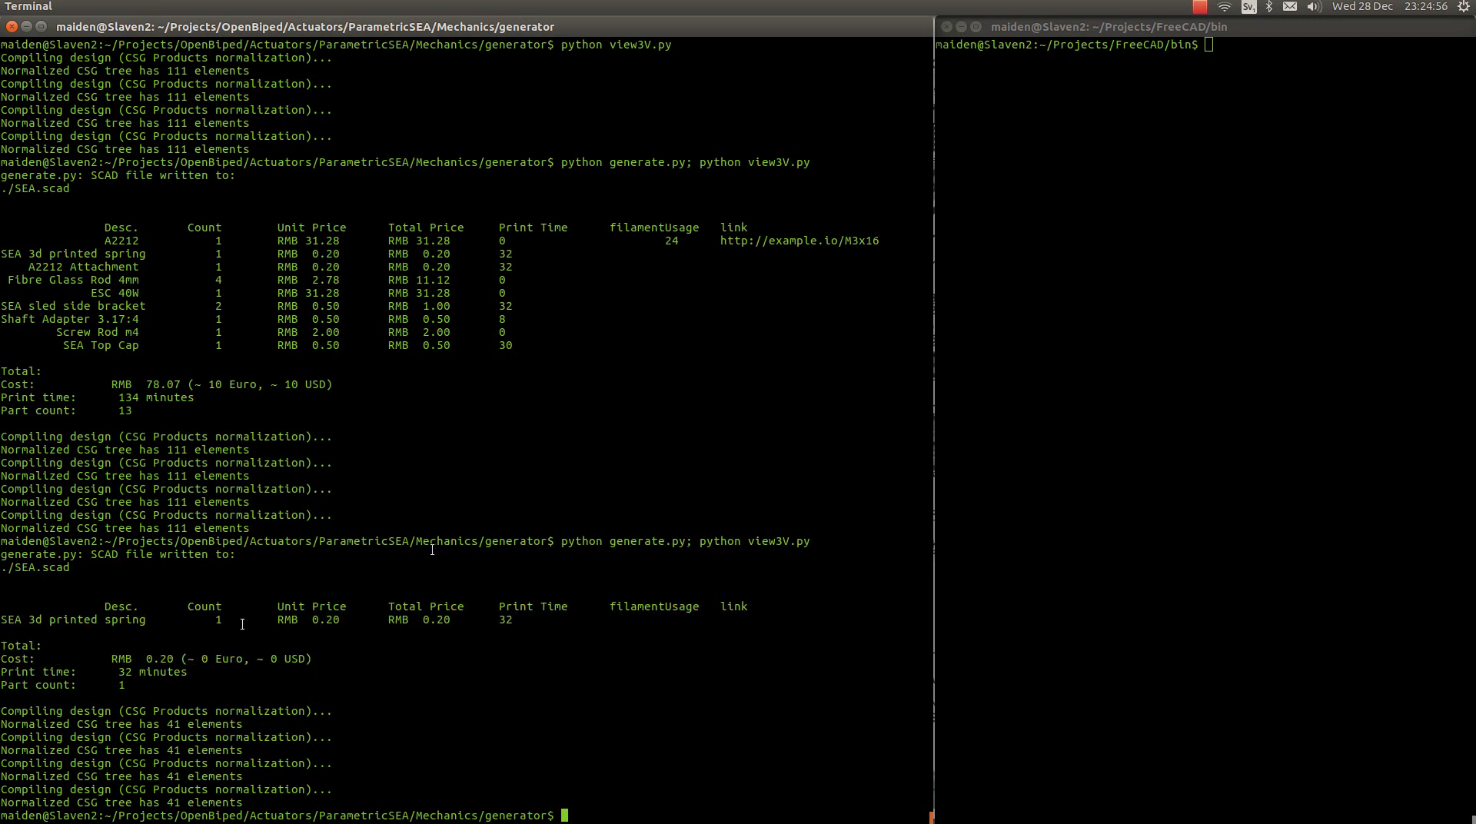
mouse_move(496, 661)
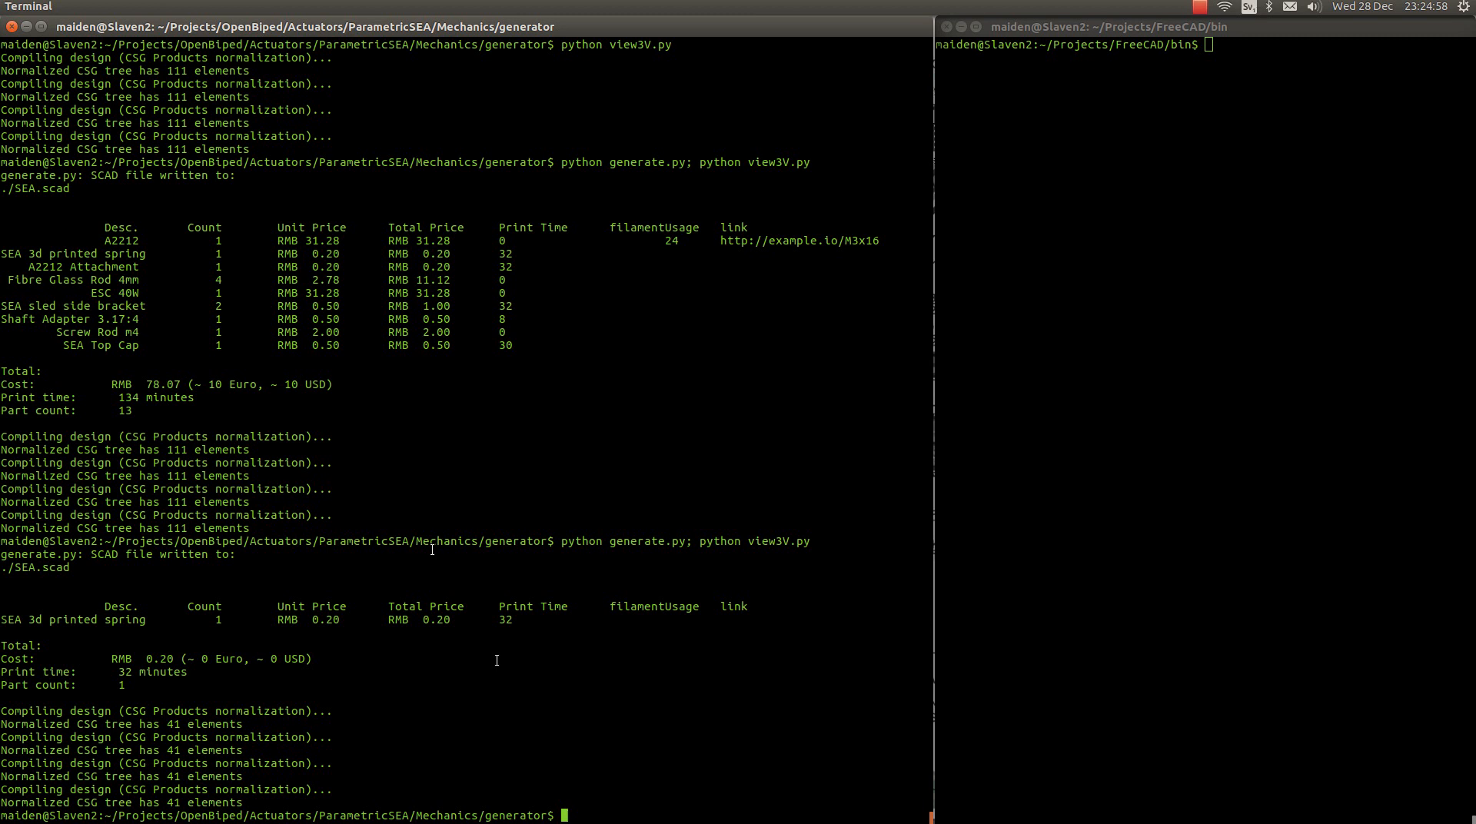
mouse_move(1175, 452)
text(open)
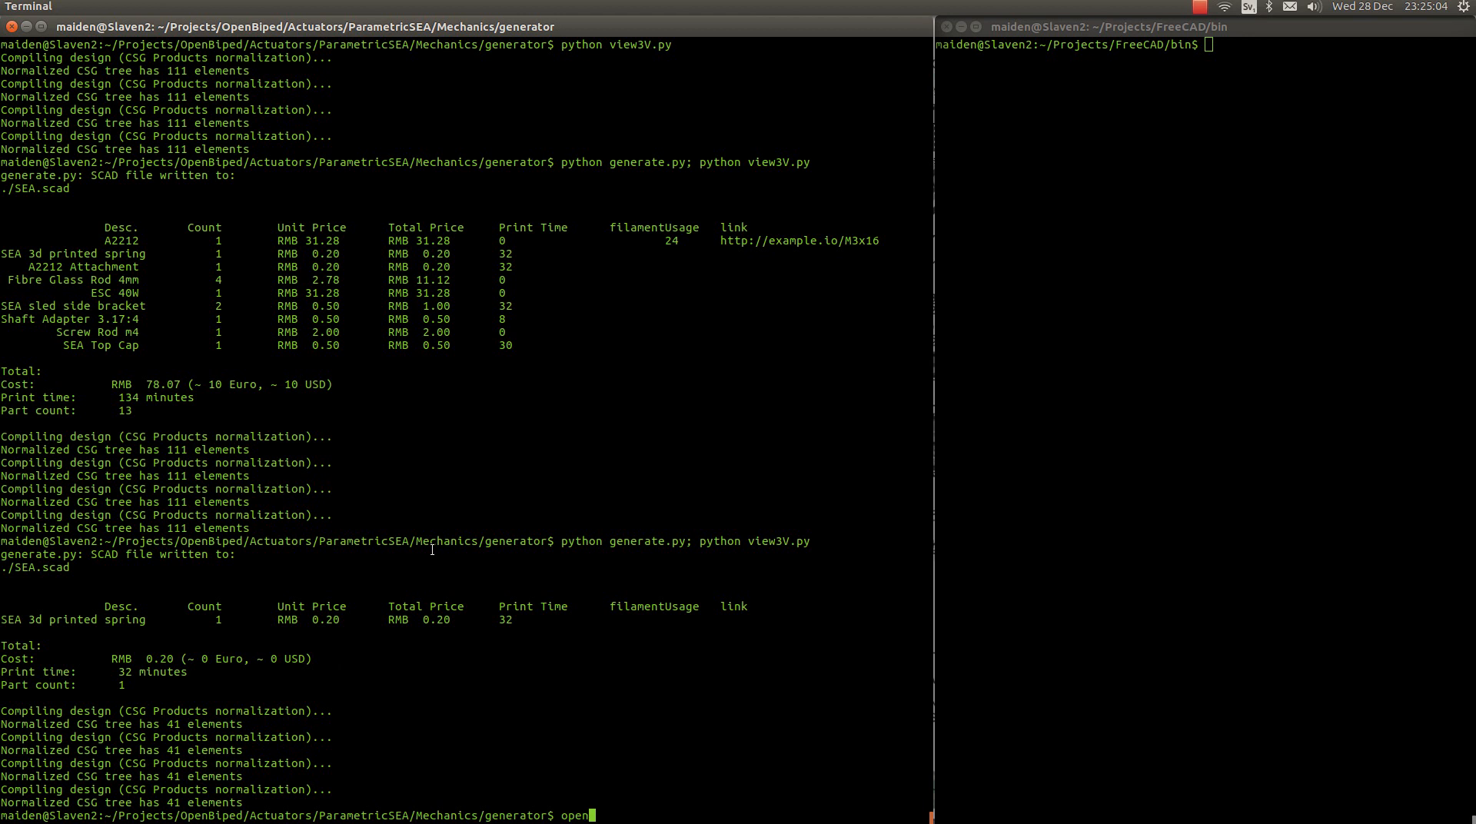
- Type the openscad command to open the regenerated spring-only SEA.scad
text(scad)
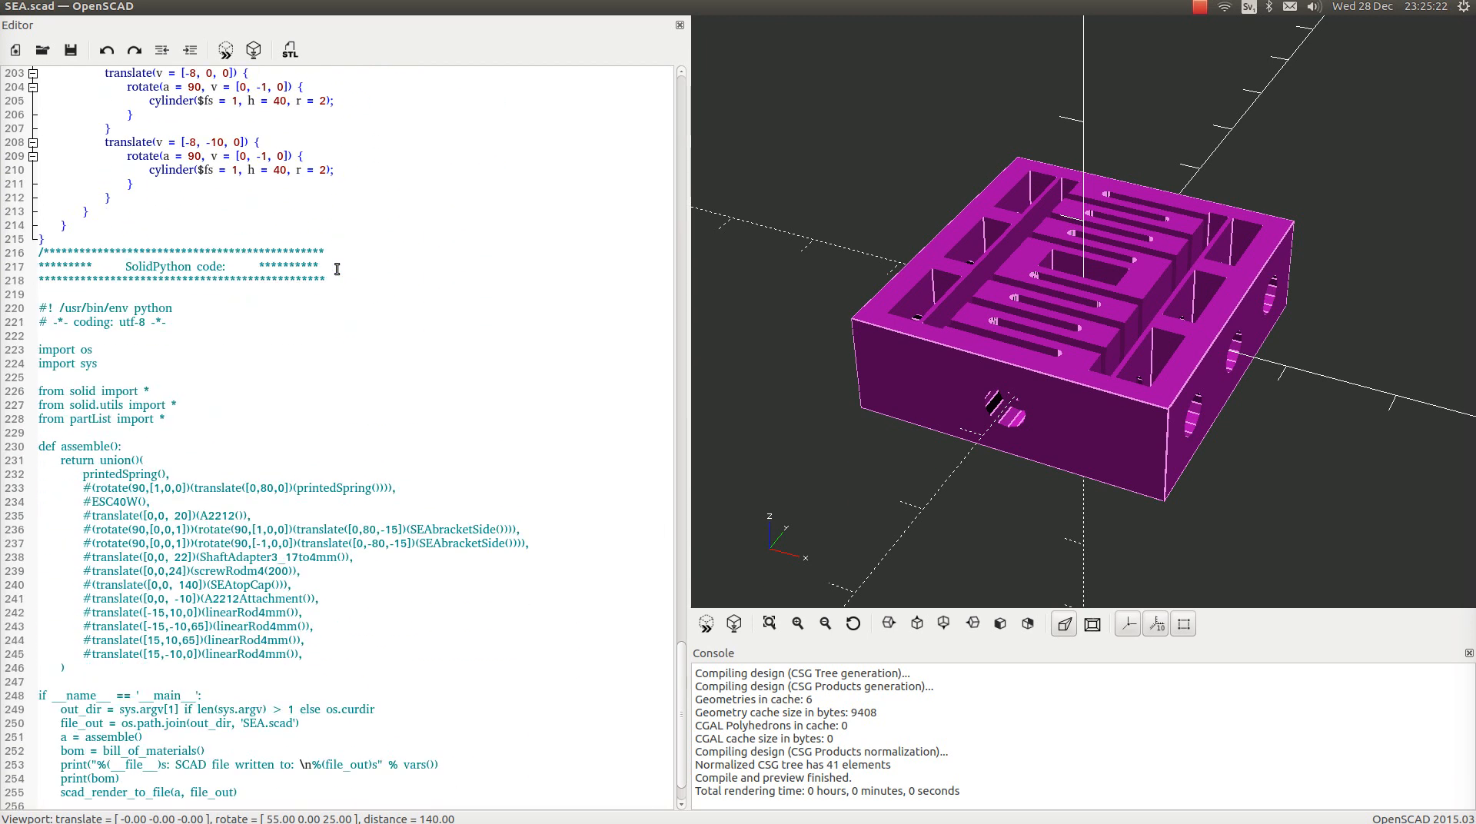
- Scroll the SEA.scad editor to the top while rendering the spring with CGAL
scroll(down, 3)
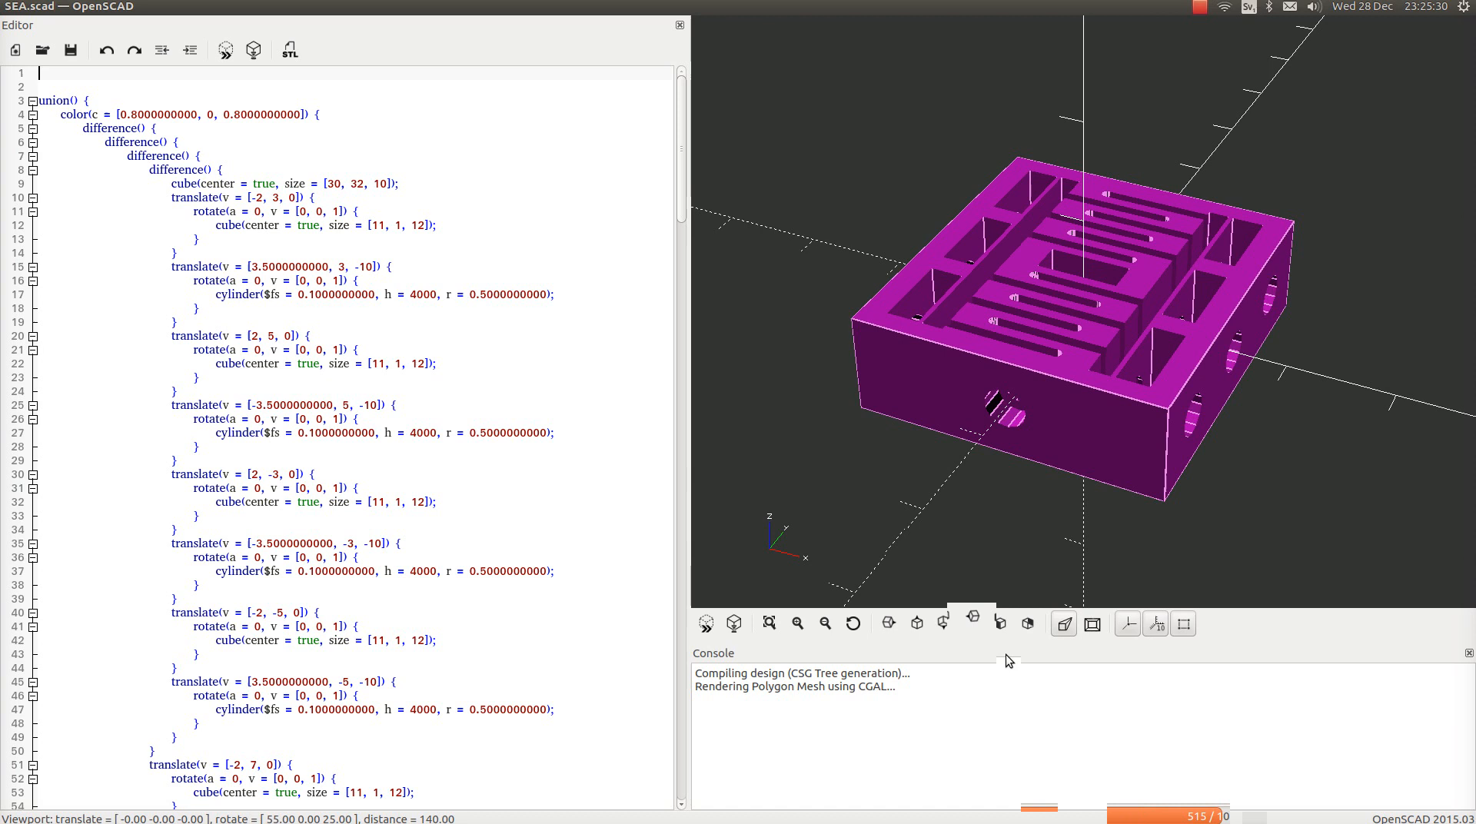
mouse_move(693, 107)
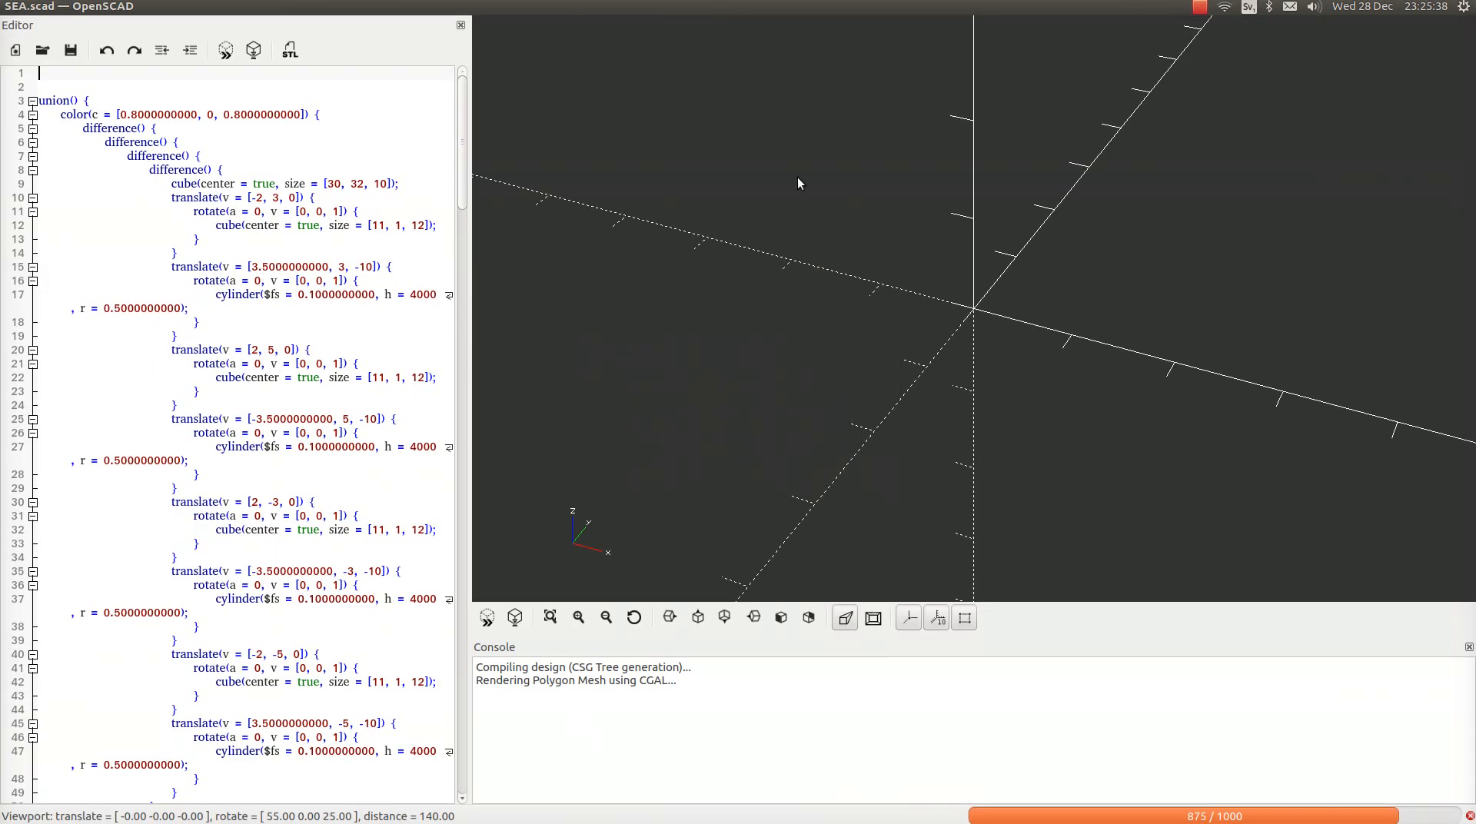
mouse_move(767, 211)
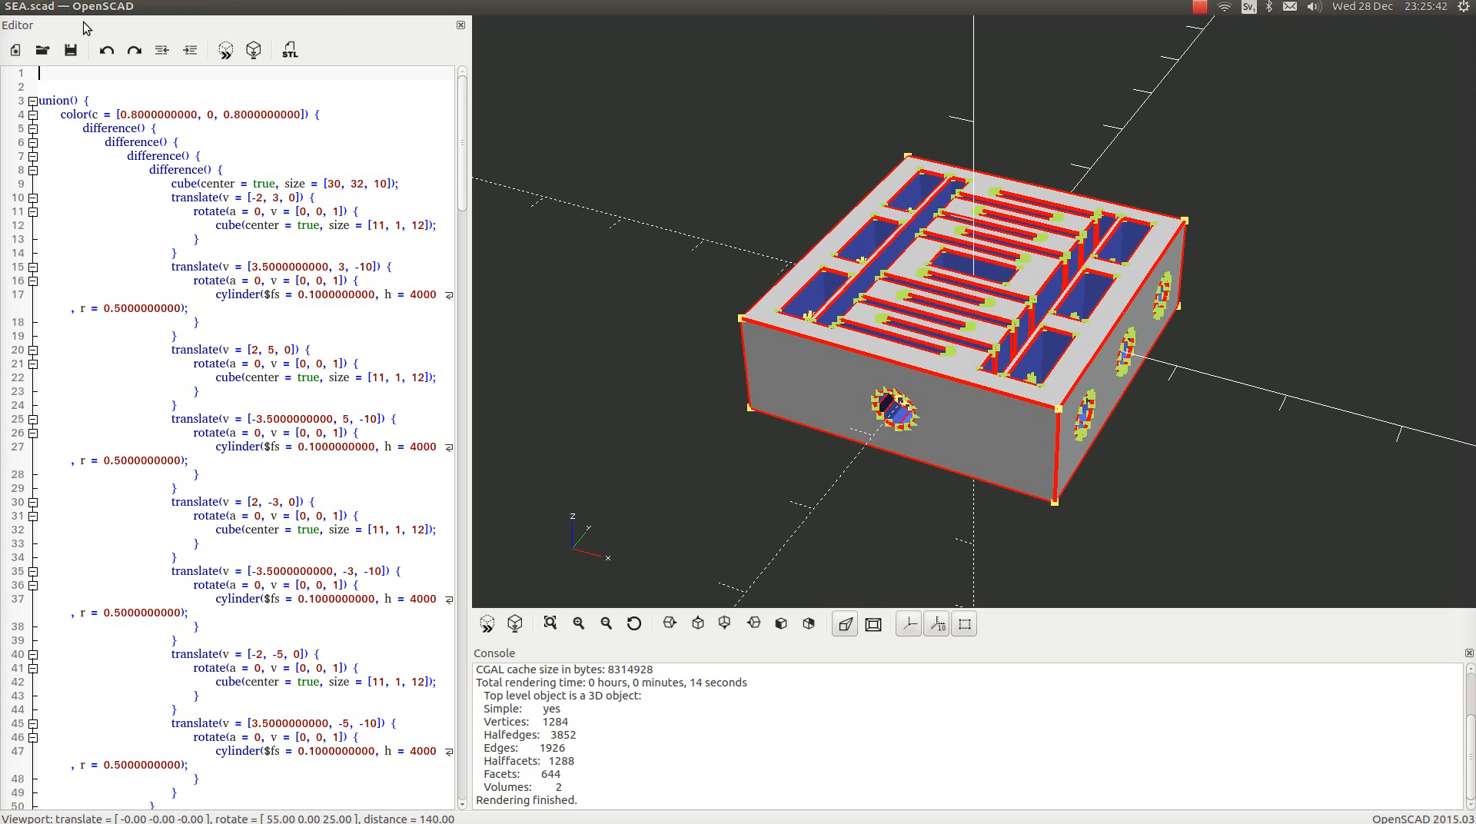
- Export the rendered spring as SEA.csg in the generator folder
click(63, 7)
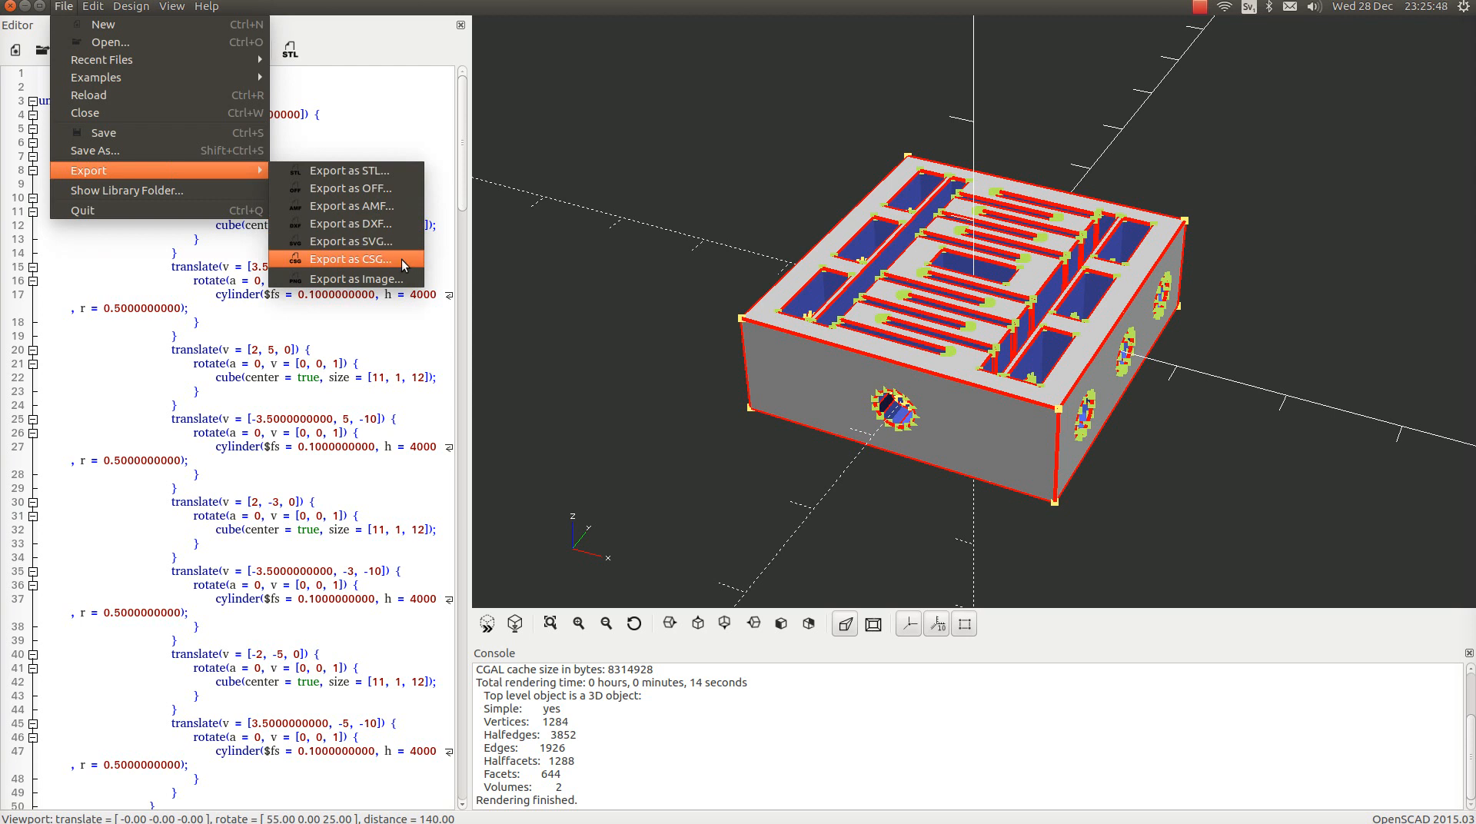
click(349, 259)
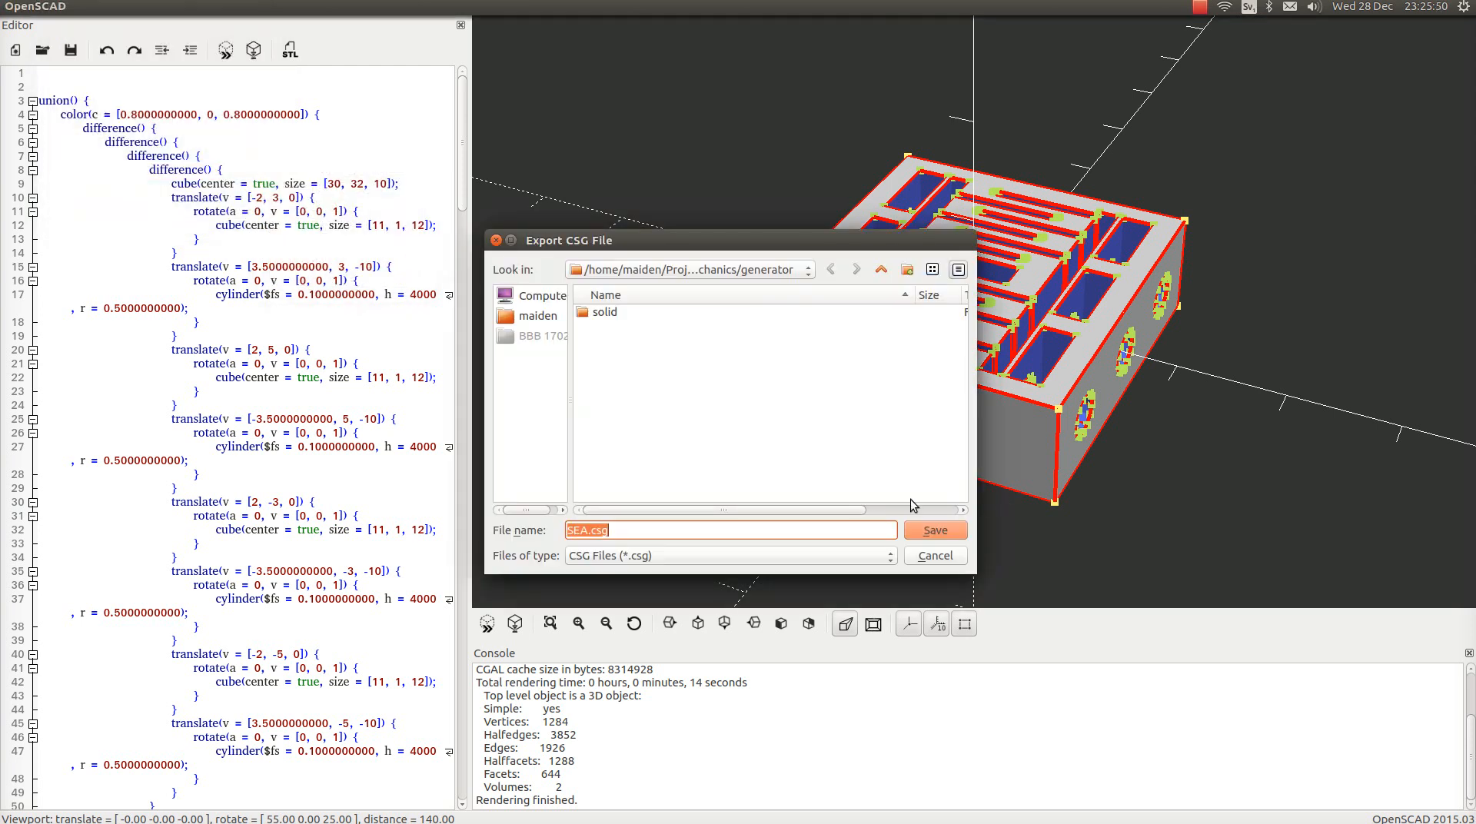
click(934, 555)
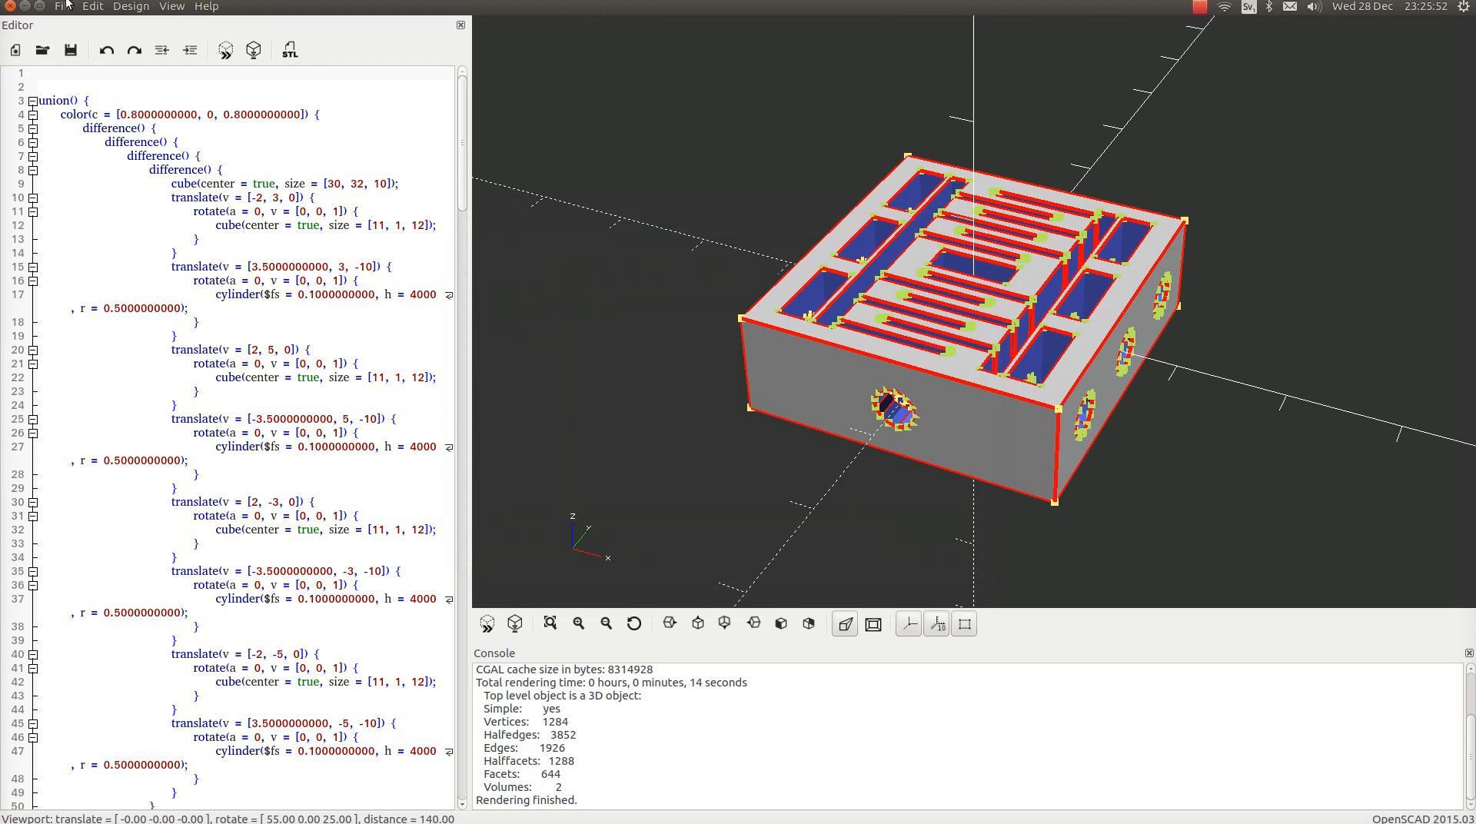
- Export the rendered spring as SEA.stl in the generator folder
click(63, 7)
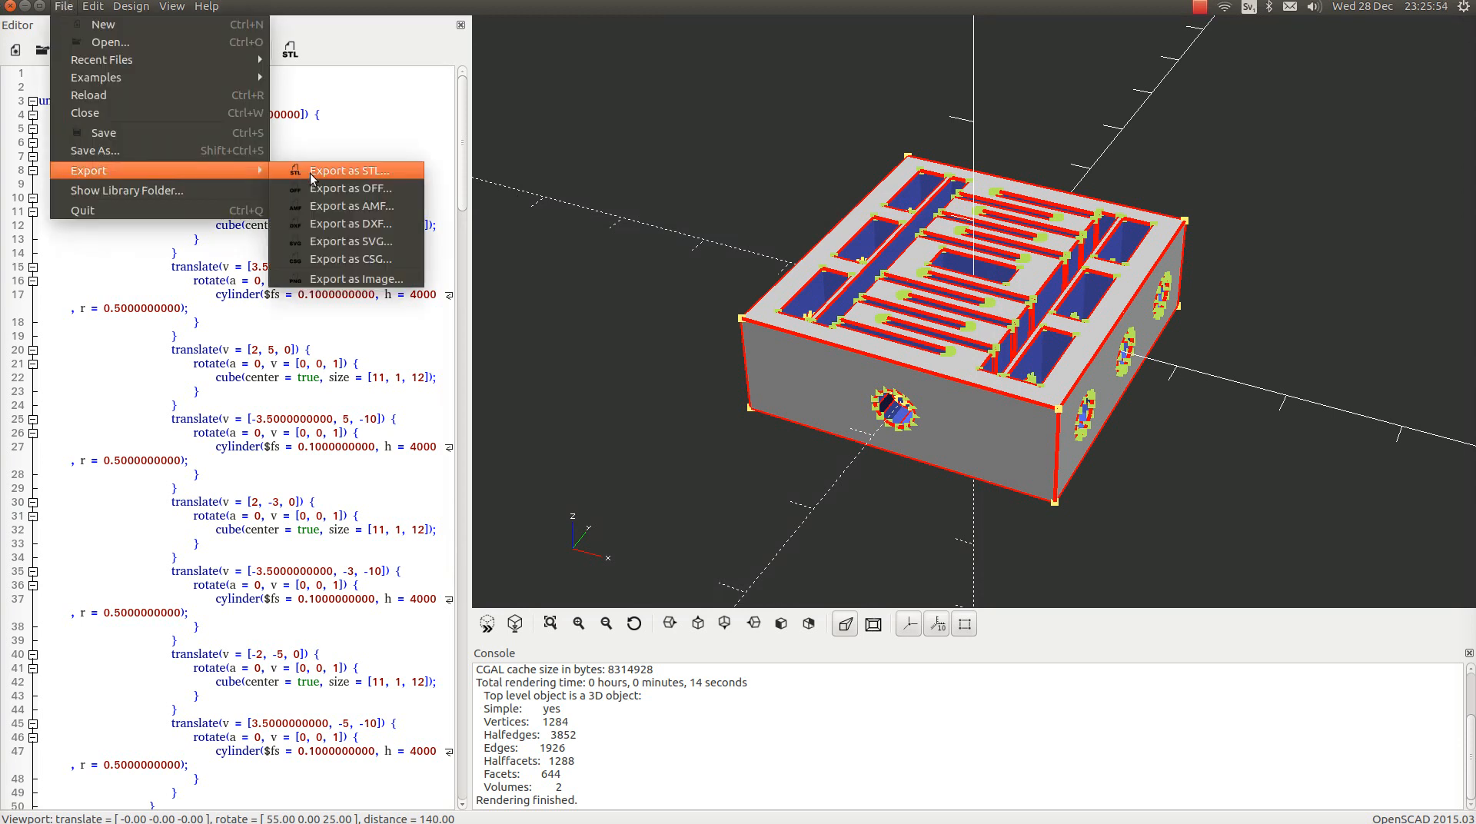
click(349, 171)
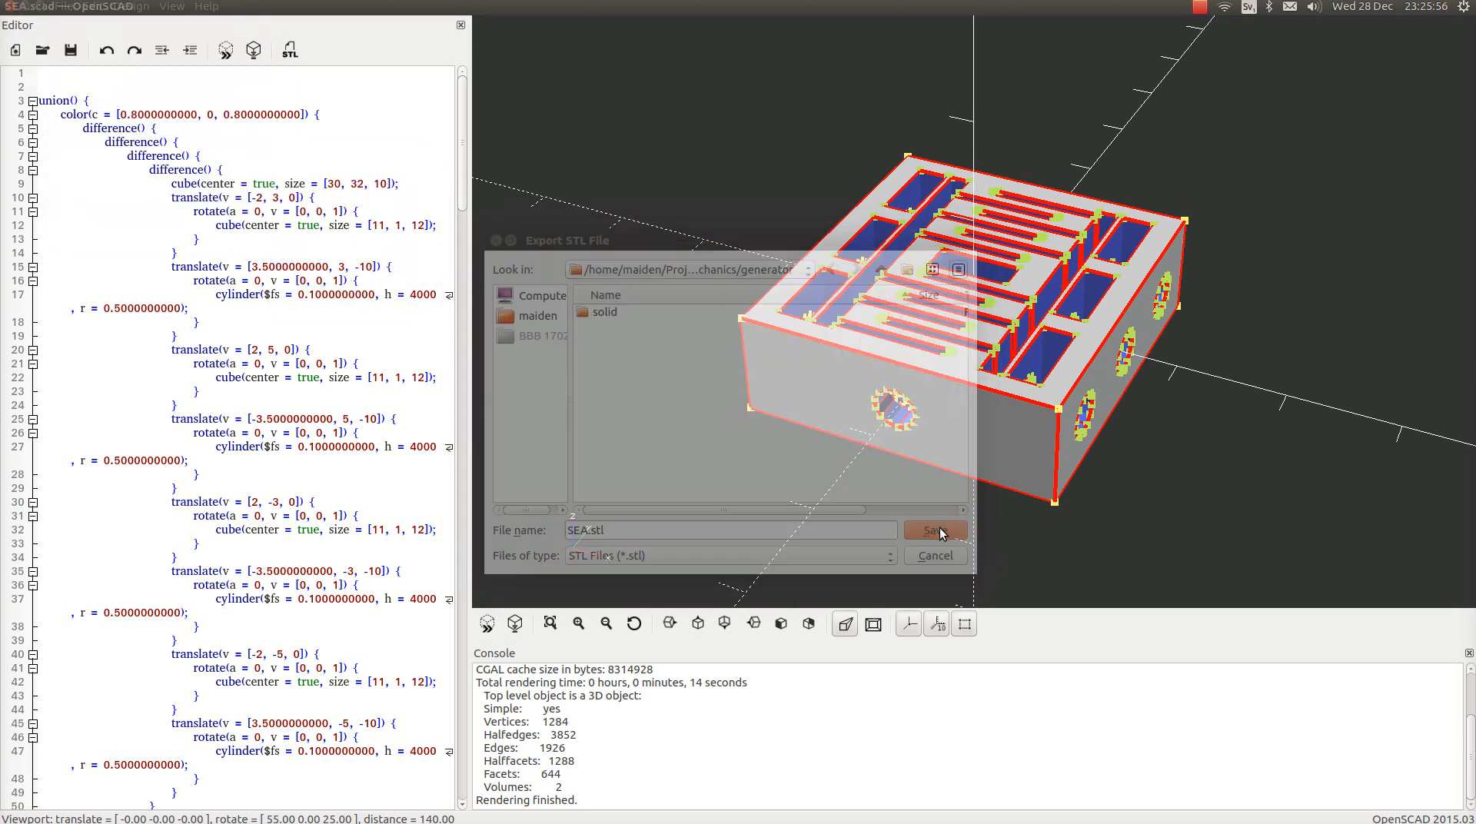
click(933, 529)
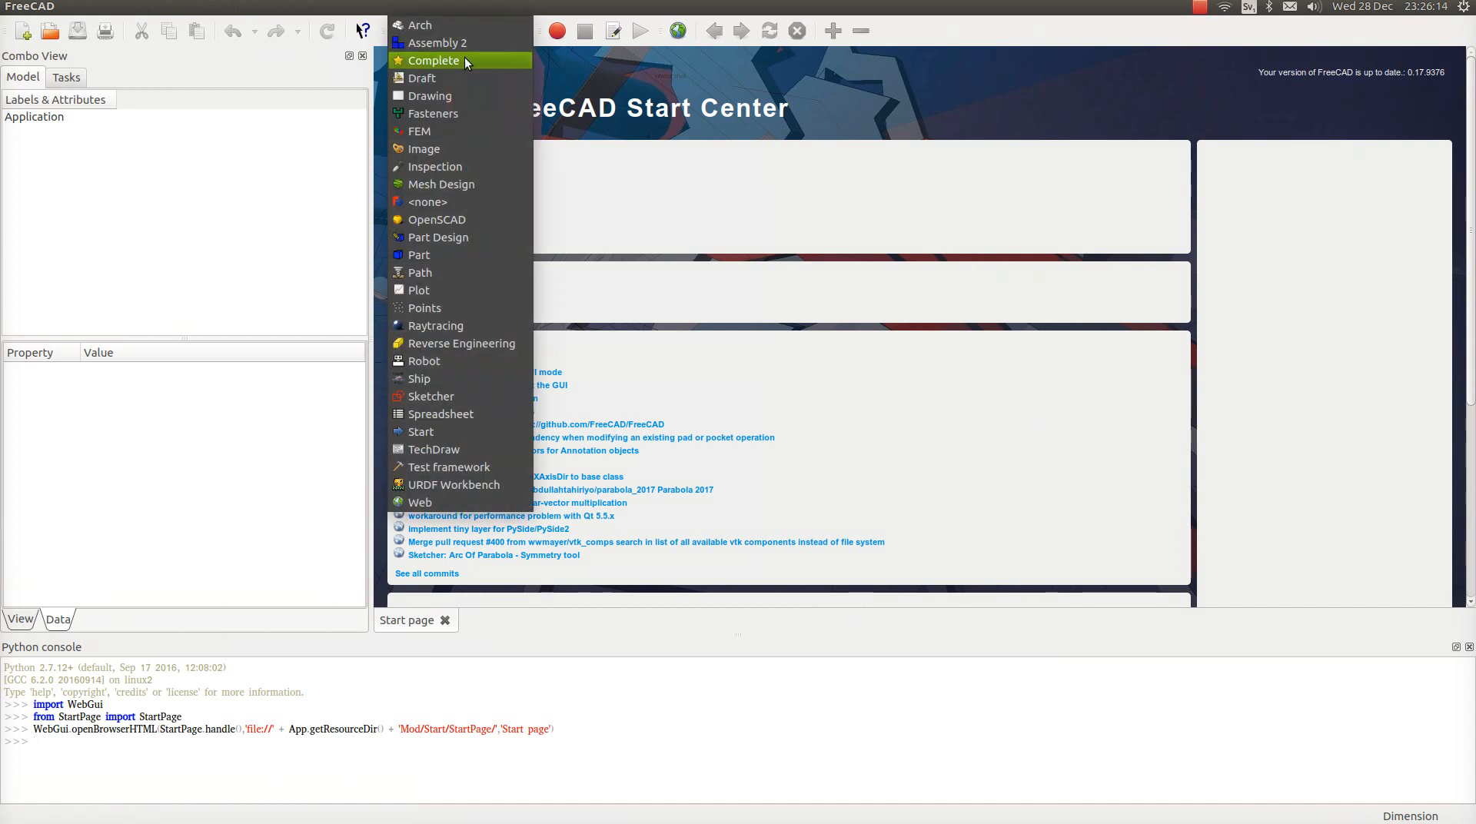
- Activate the FEM workbench and create a new empty document
click(419, 130)
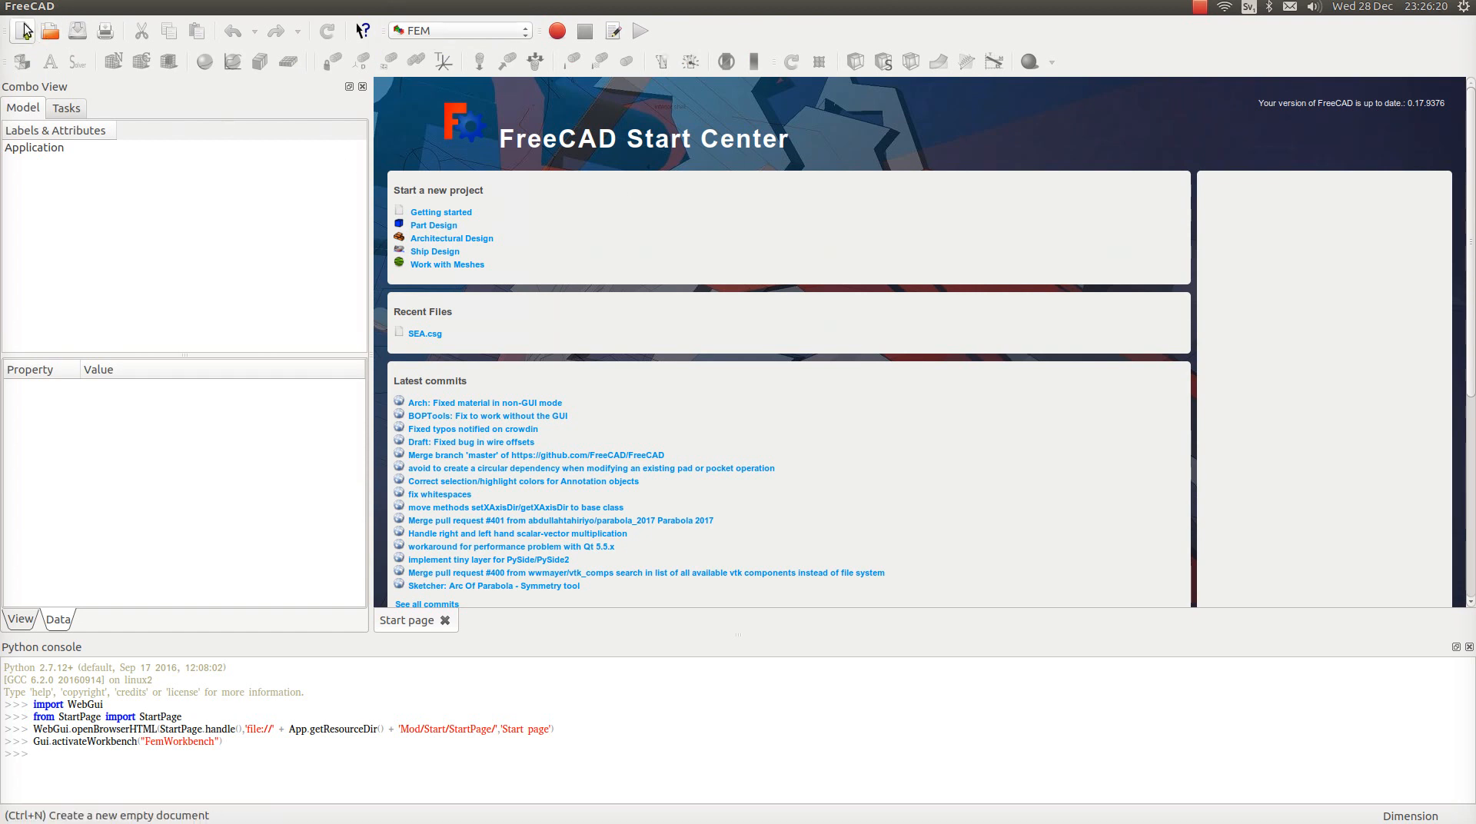
click(21, 31)
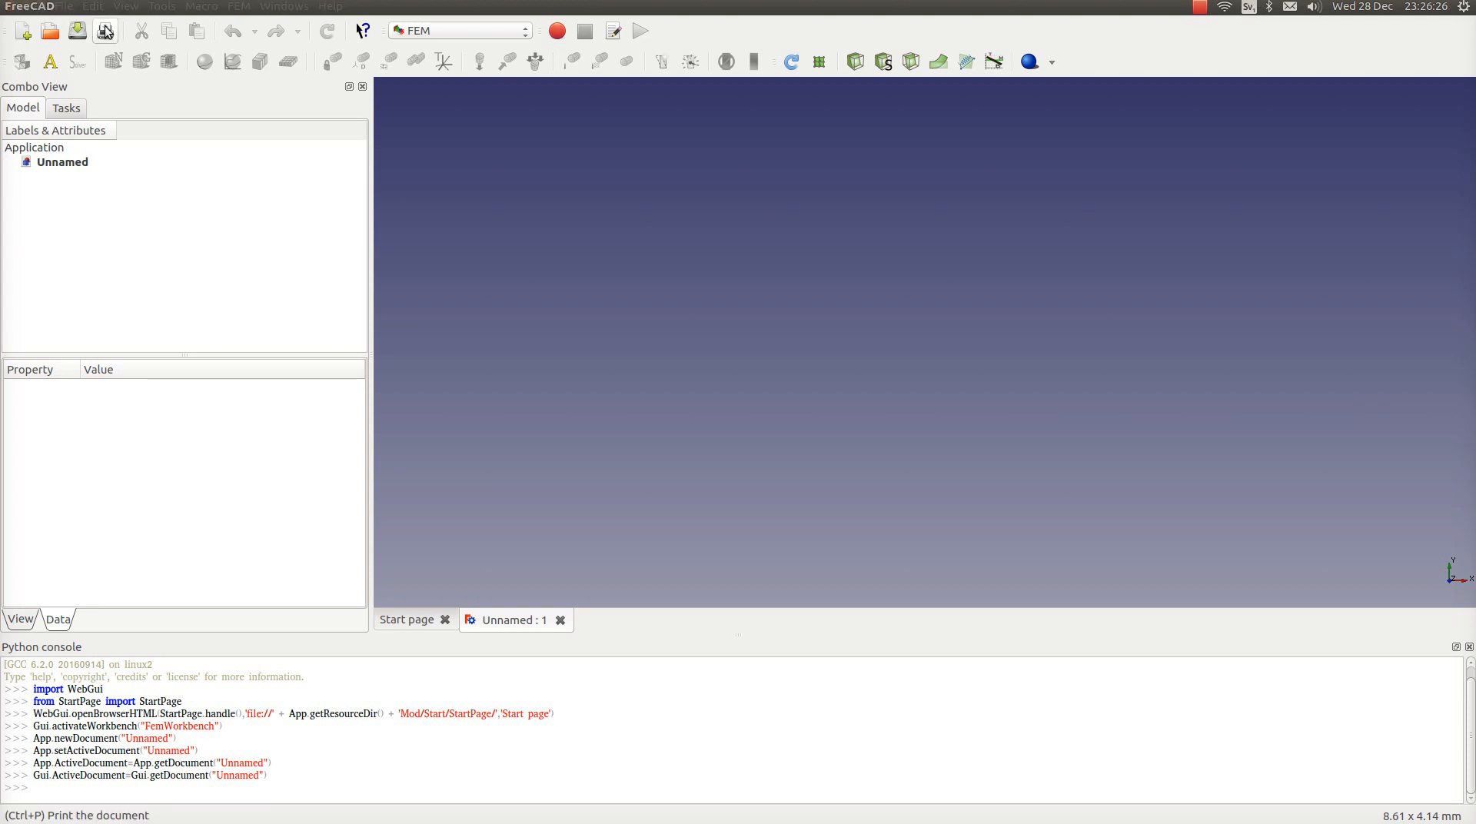
click(63, 7)
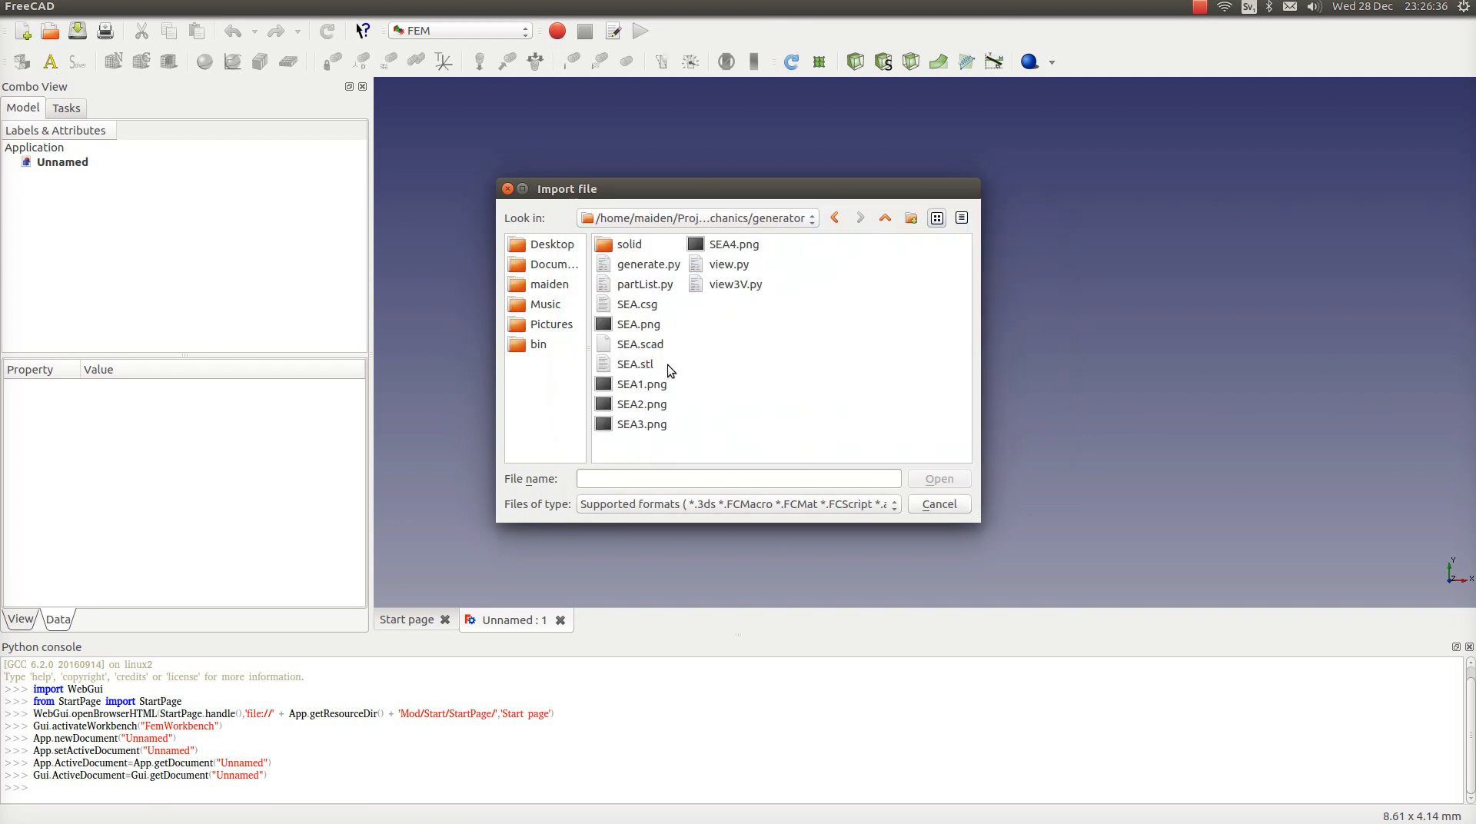
- Import SEA.csg, bringing in the spring block as difference003
click(637, 303)
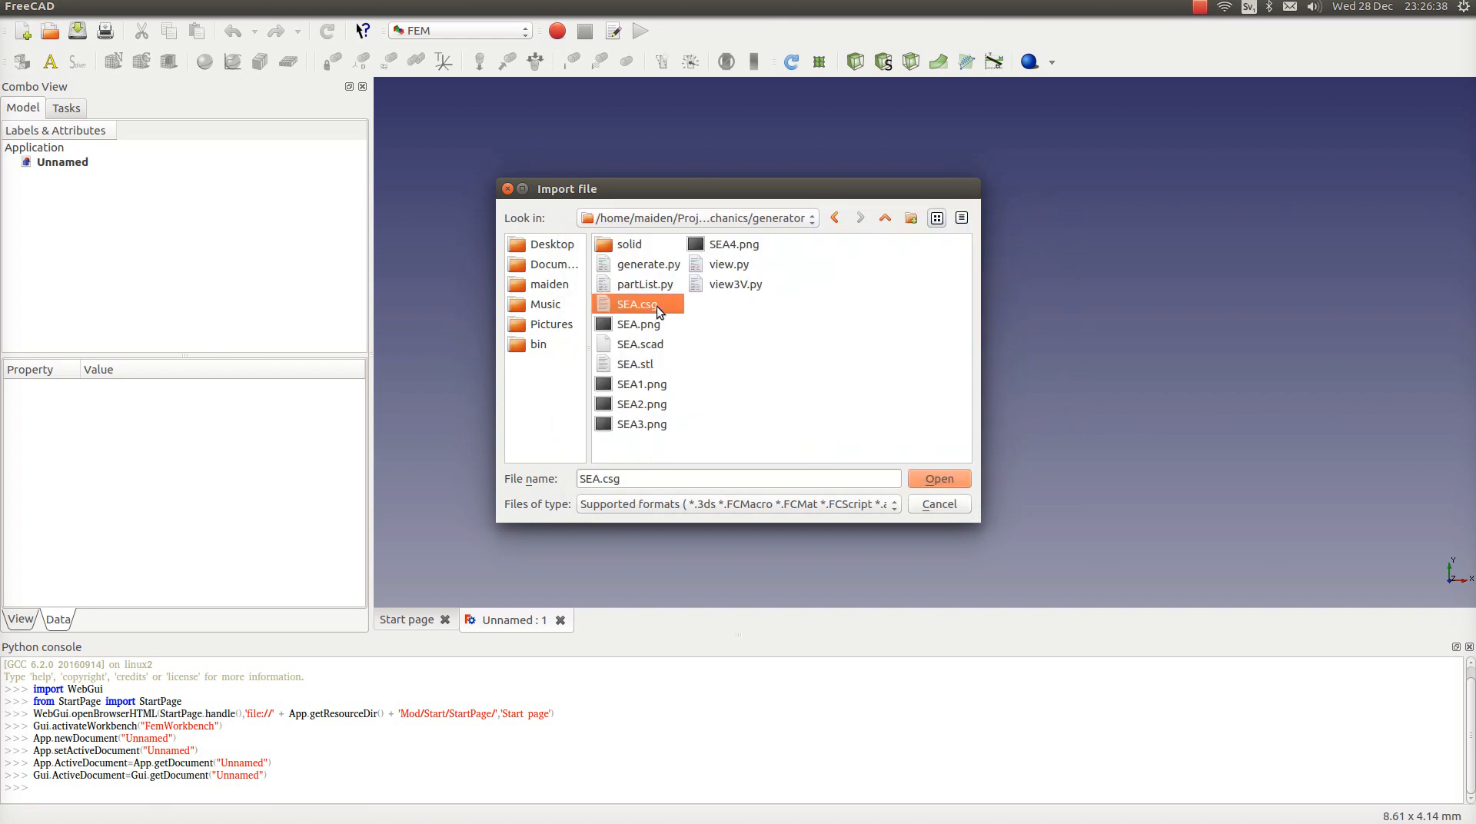
click(938, 478)
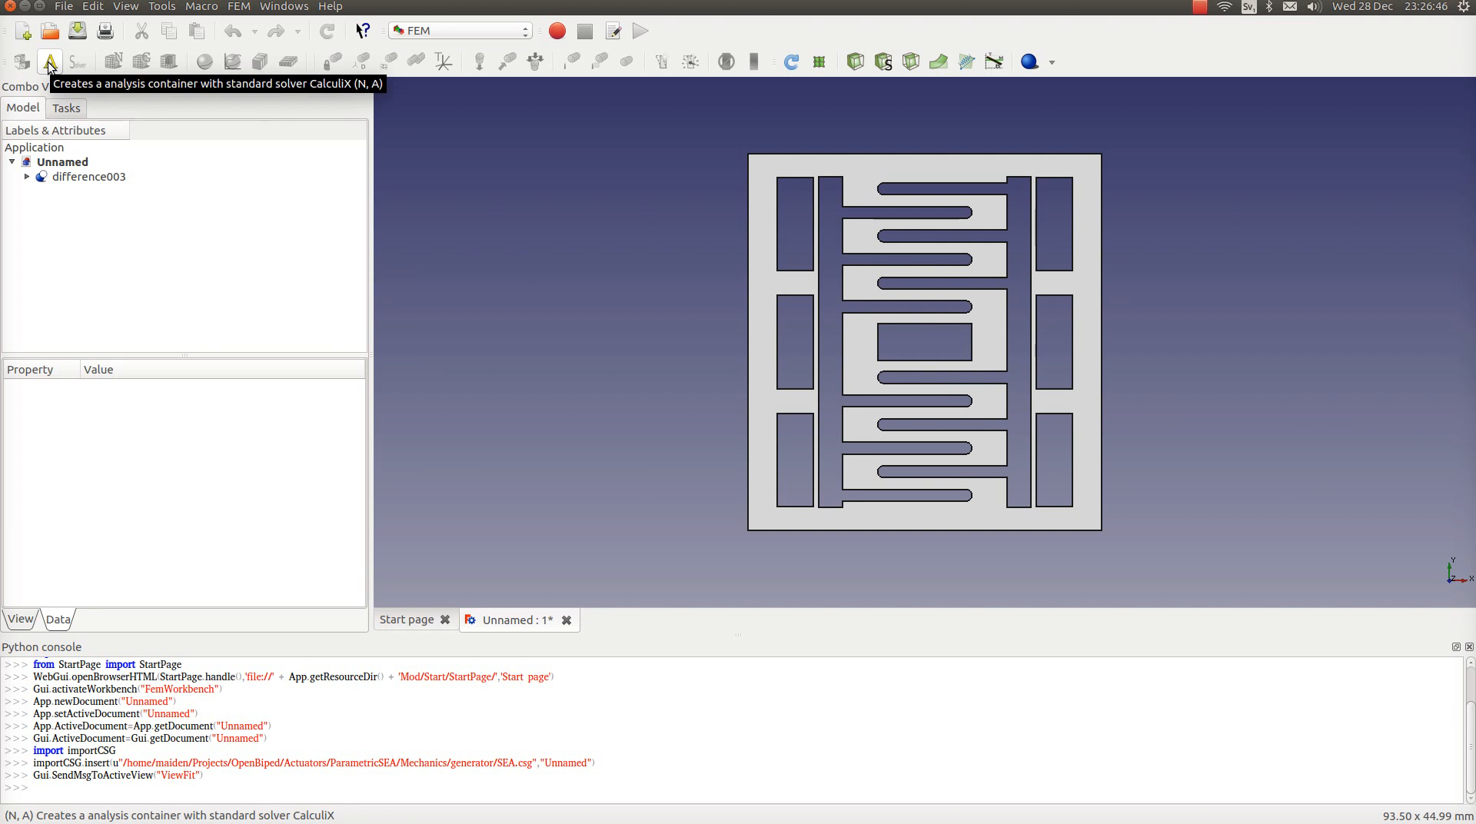
- Add a CalculiX analysis with an ABS mechanical material and select difference003
click(50, 60)
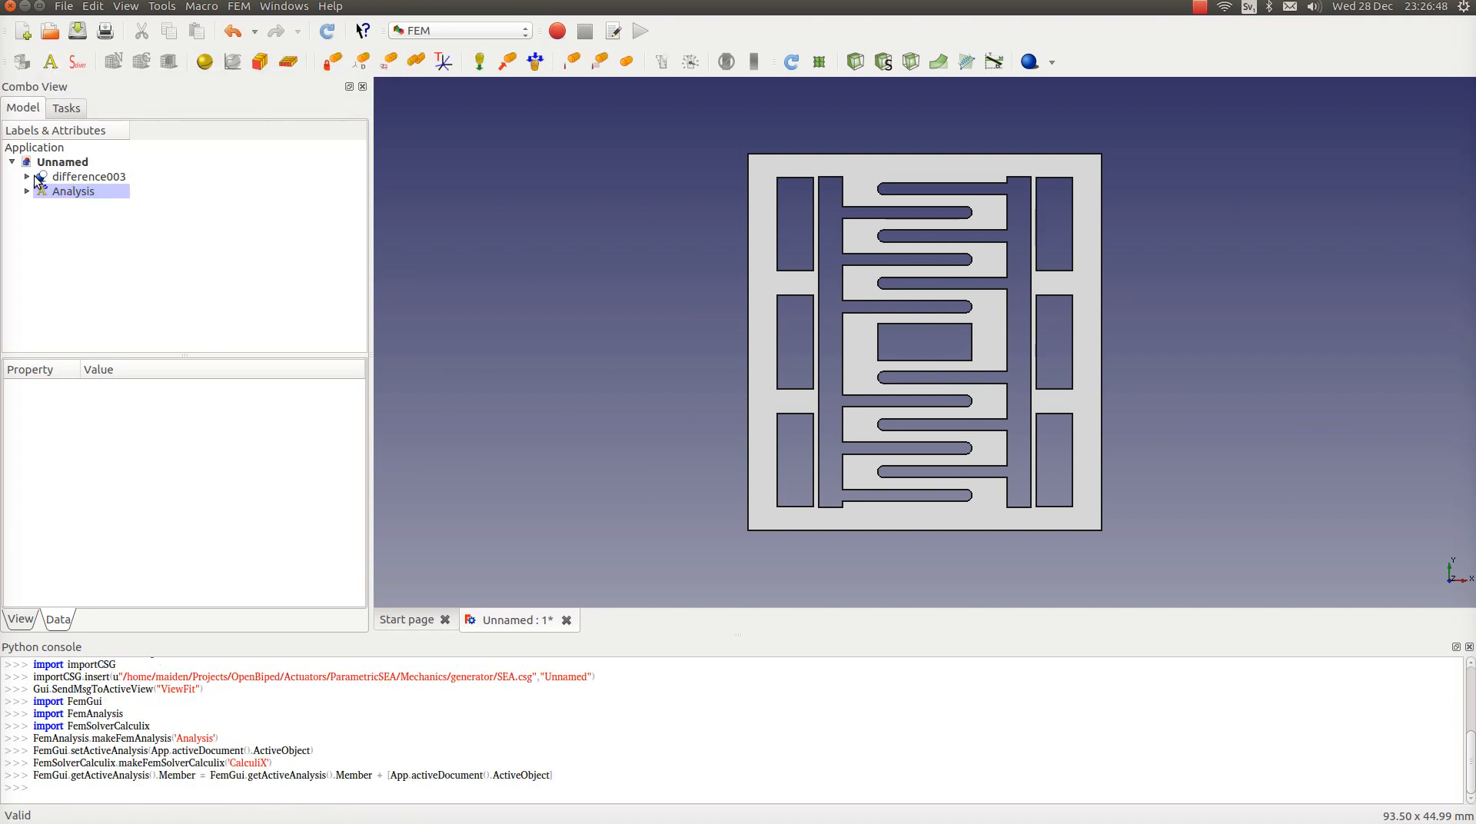
click(92, 205)
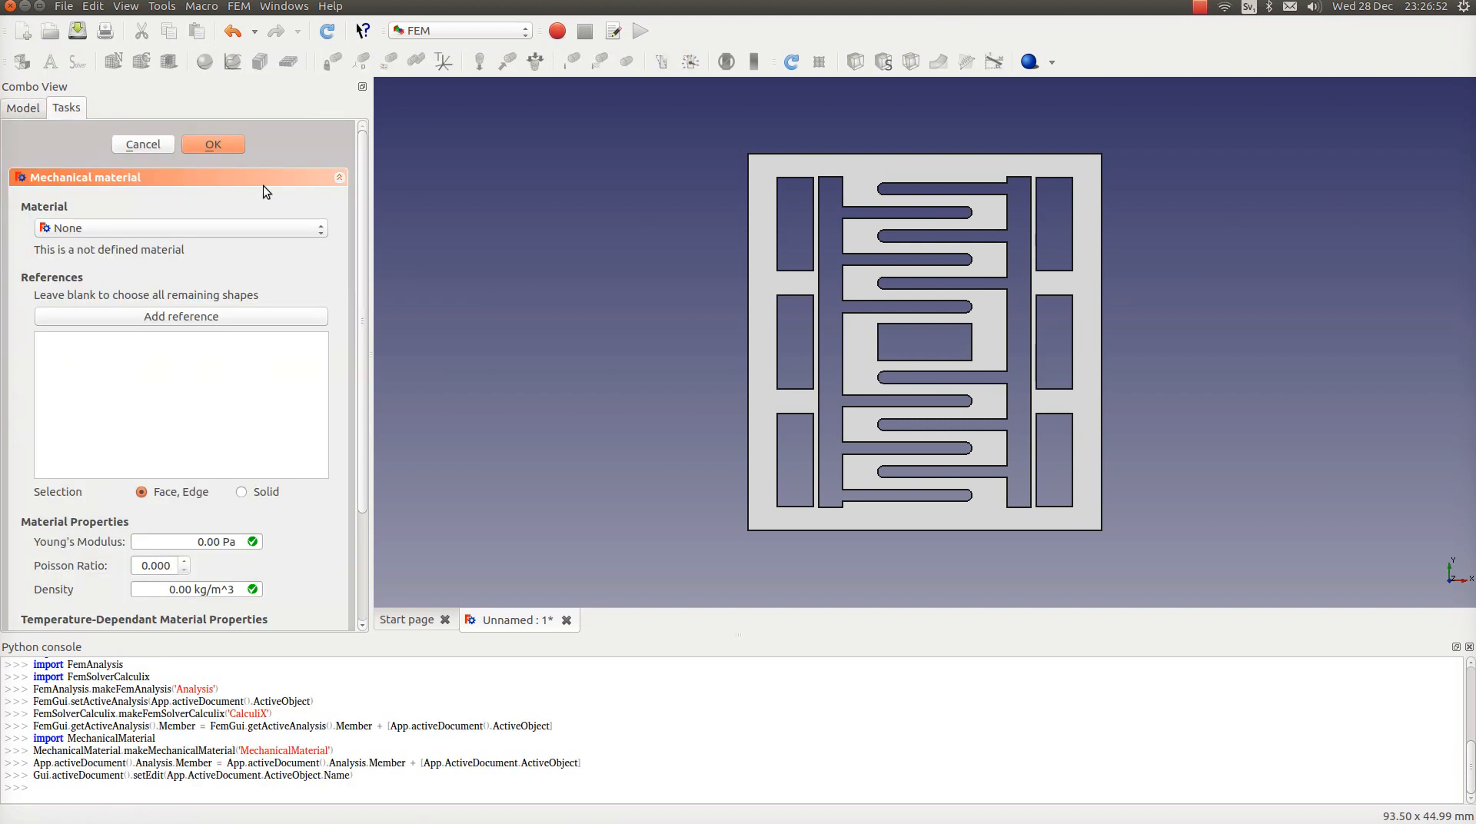
click(180, 228)
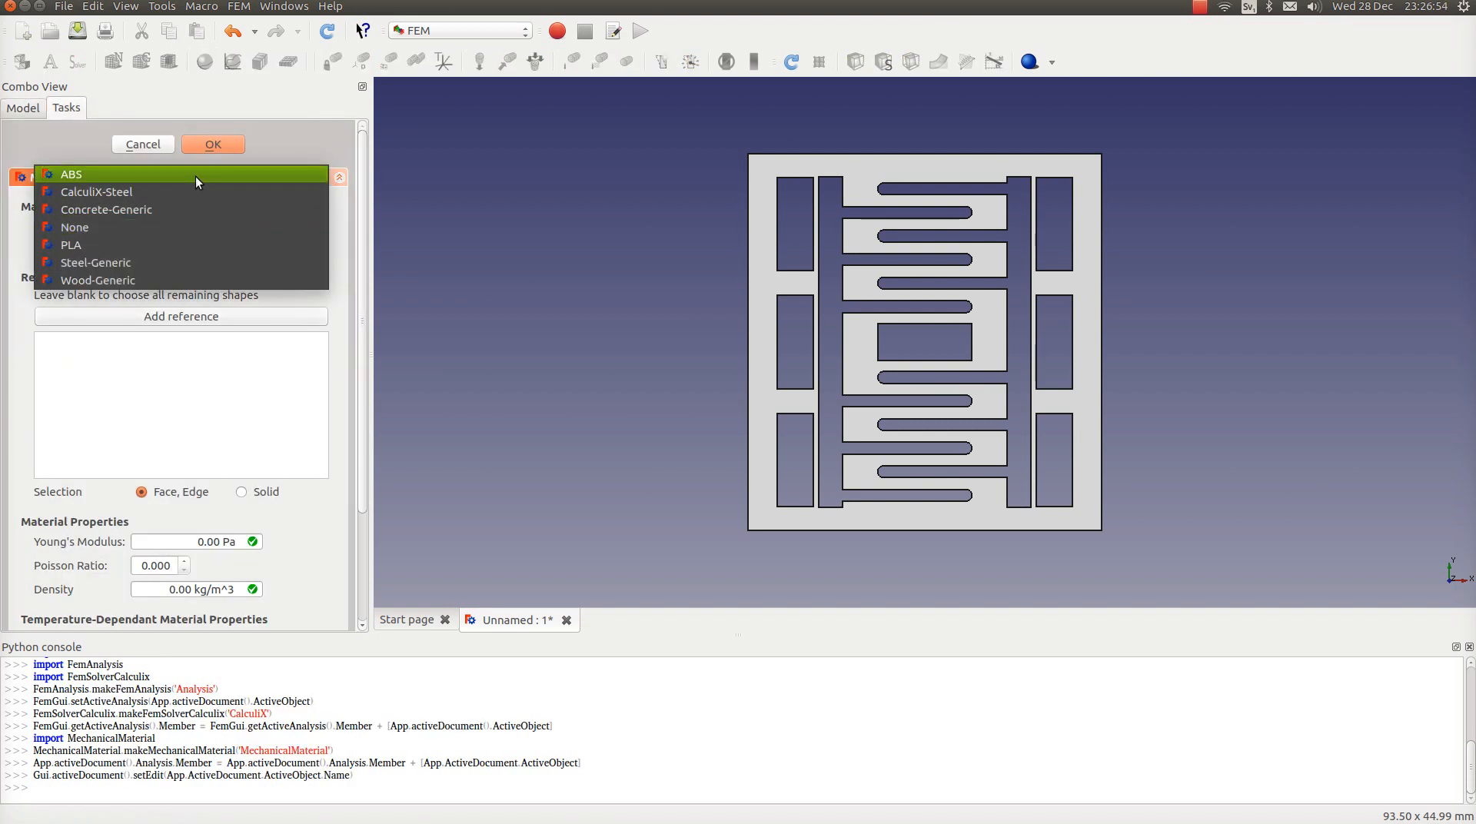
click(72, 174)
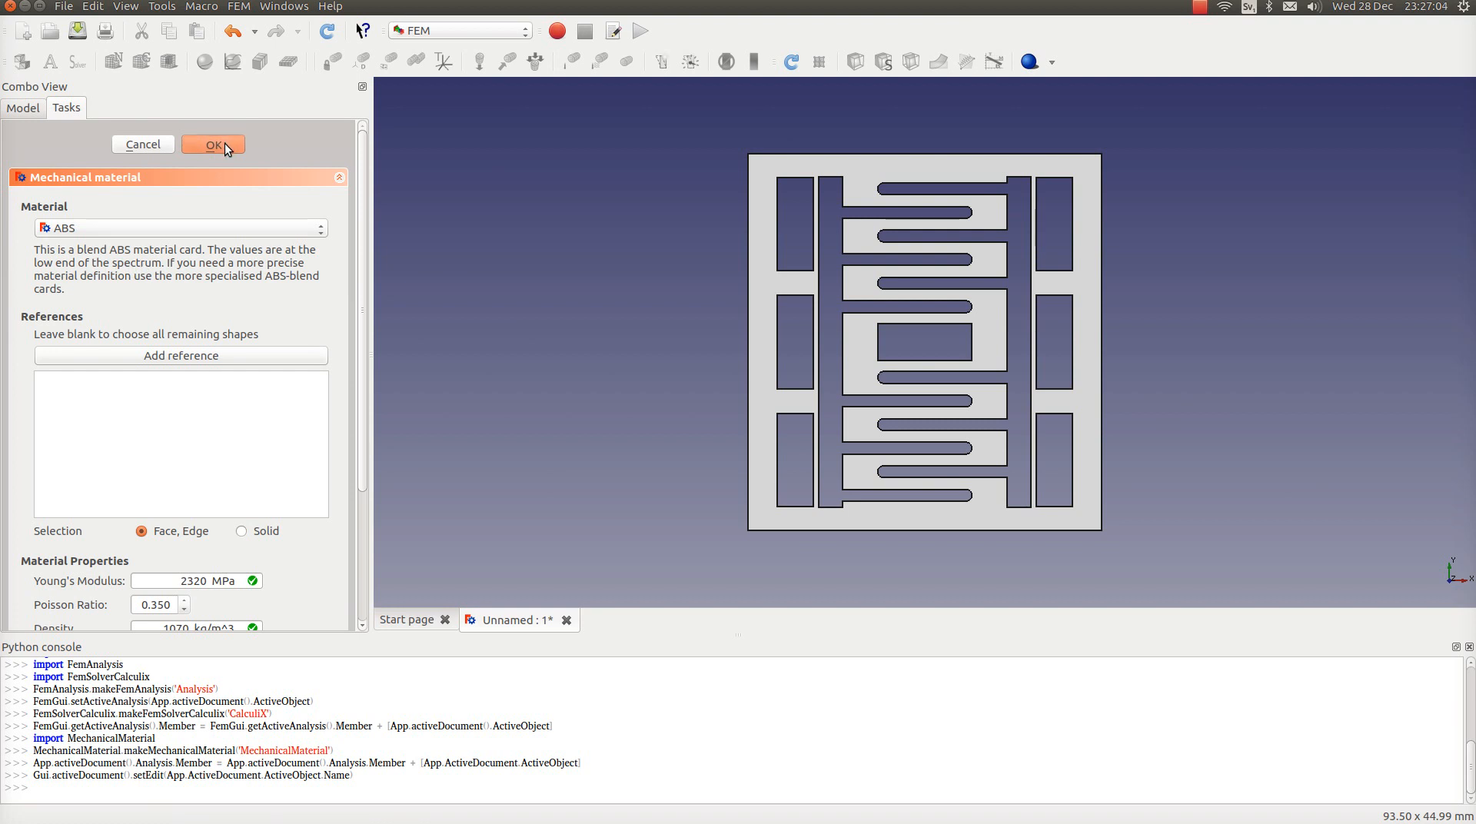
click(213, 143)
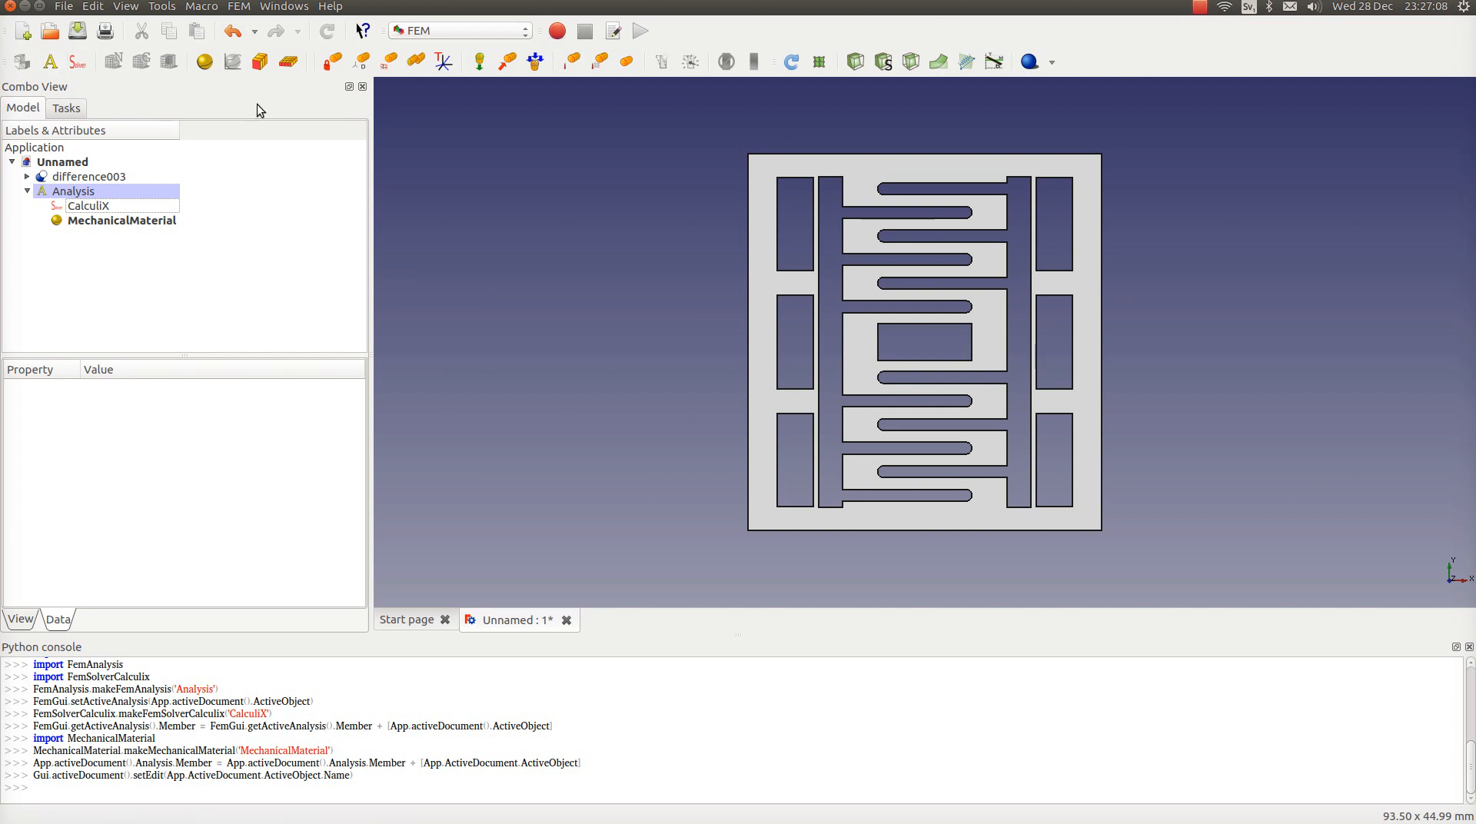
click(121, 220)
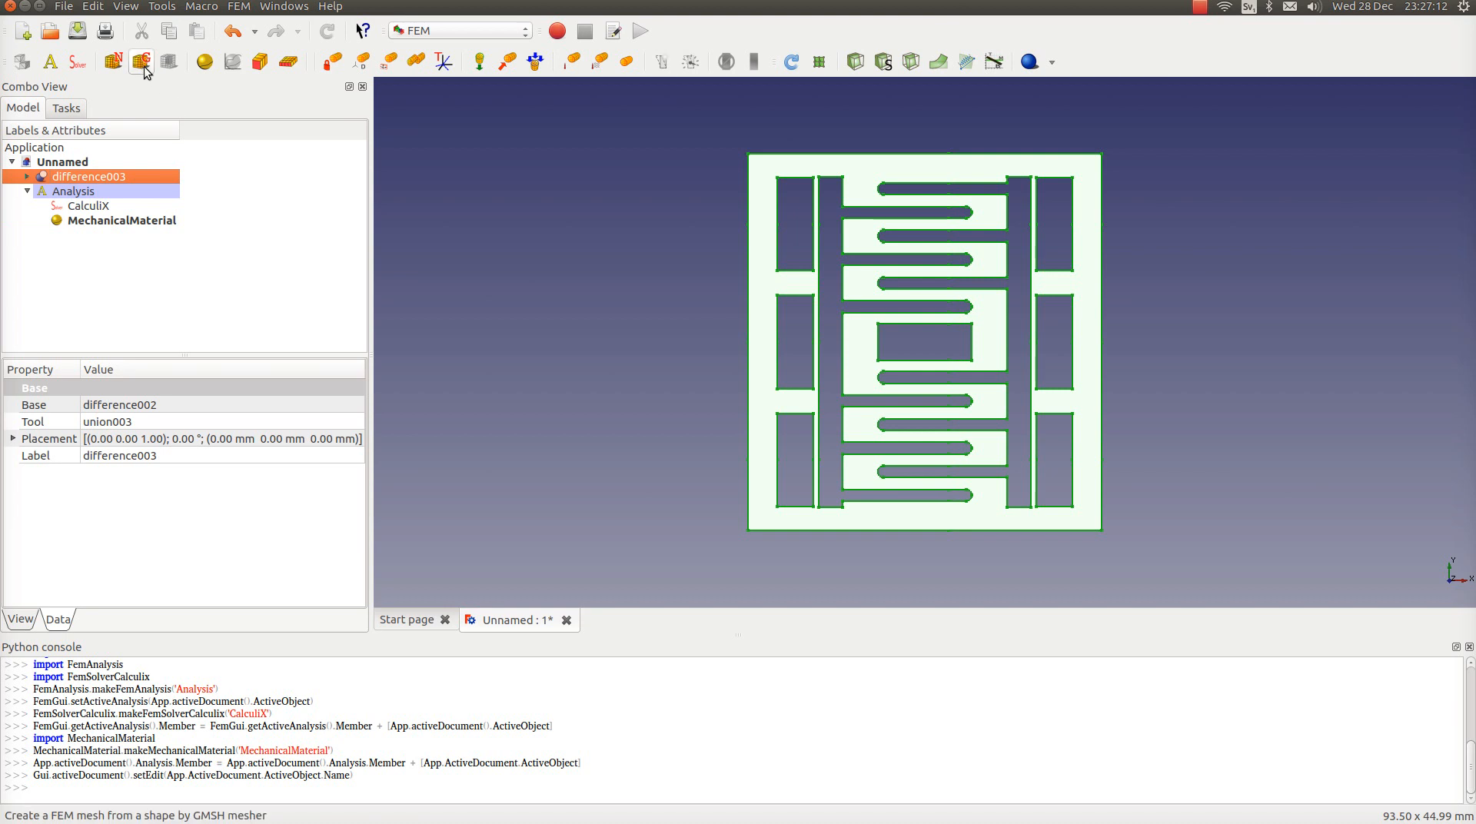
- Mesh difference003 with GMSH at 2 mm maximum element size, creating difference003_Mesh
click(143, 61)
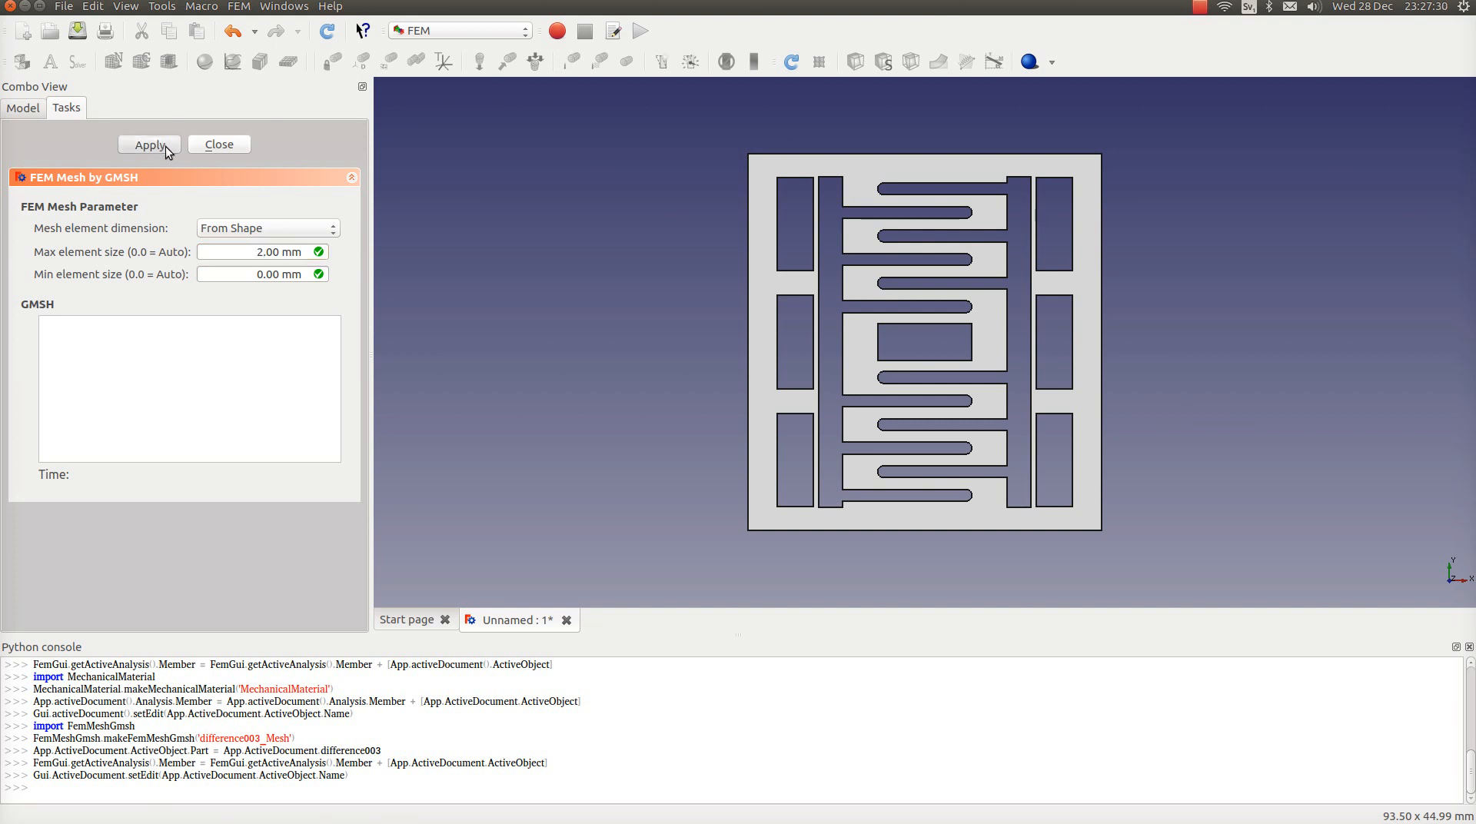
click(148, 144)
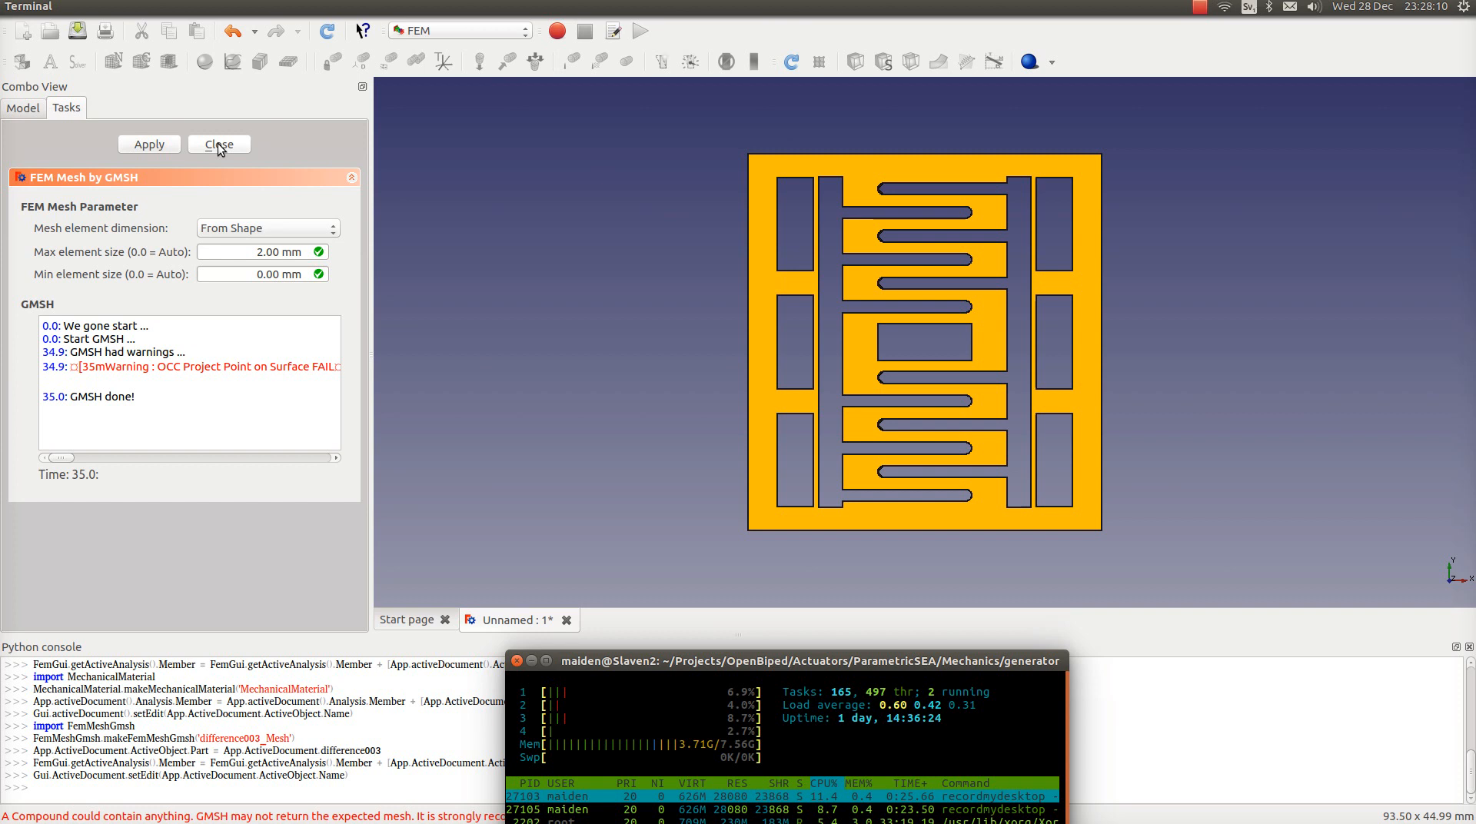
click(217, 143)
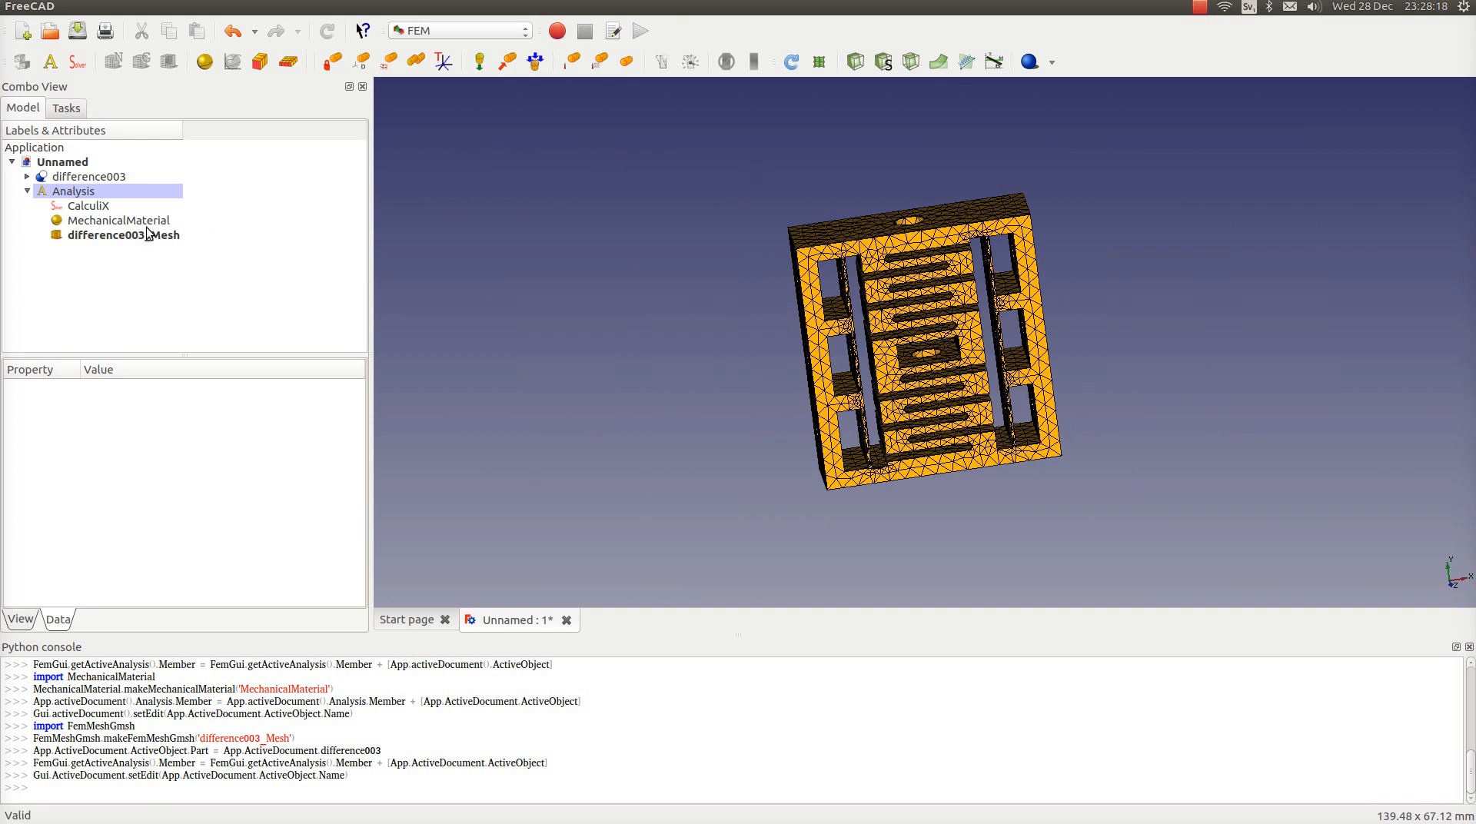
- Inspect difference003_Mesh, then start a Fixed constraint on one spring end face
click(126, 235)
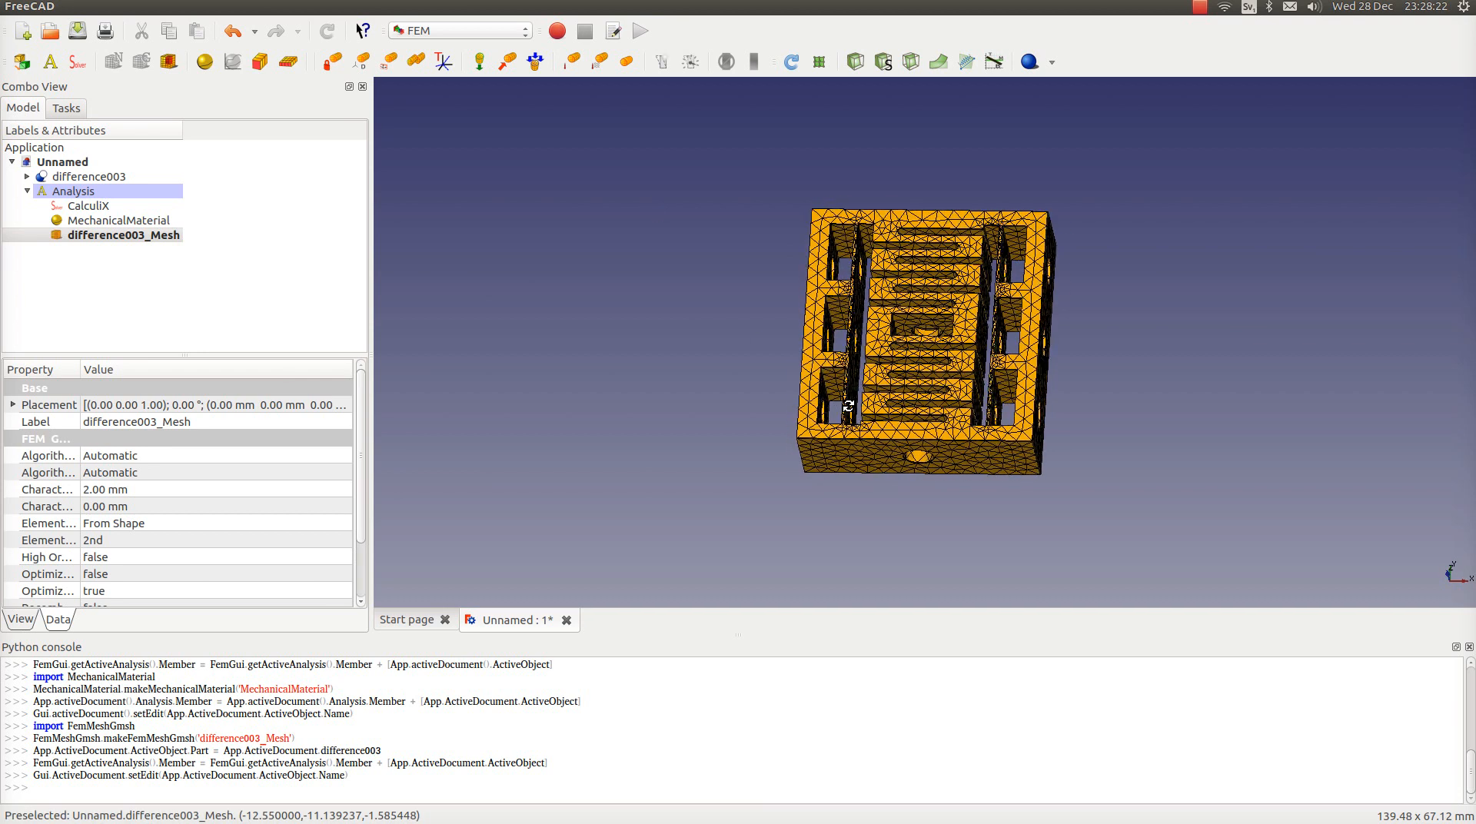
click(332, 61)
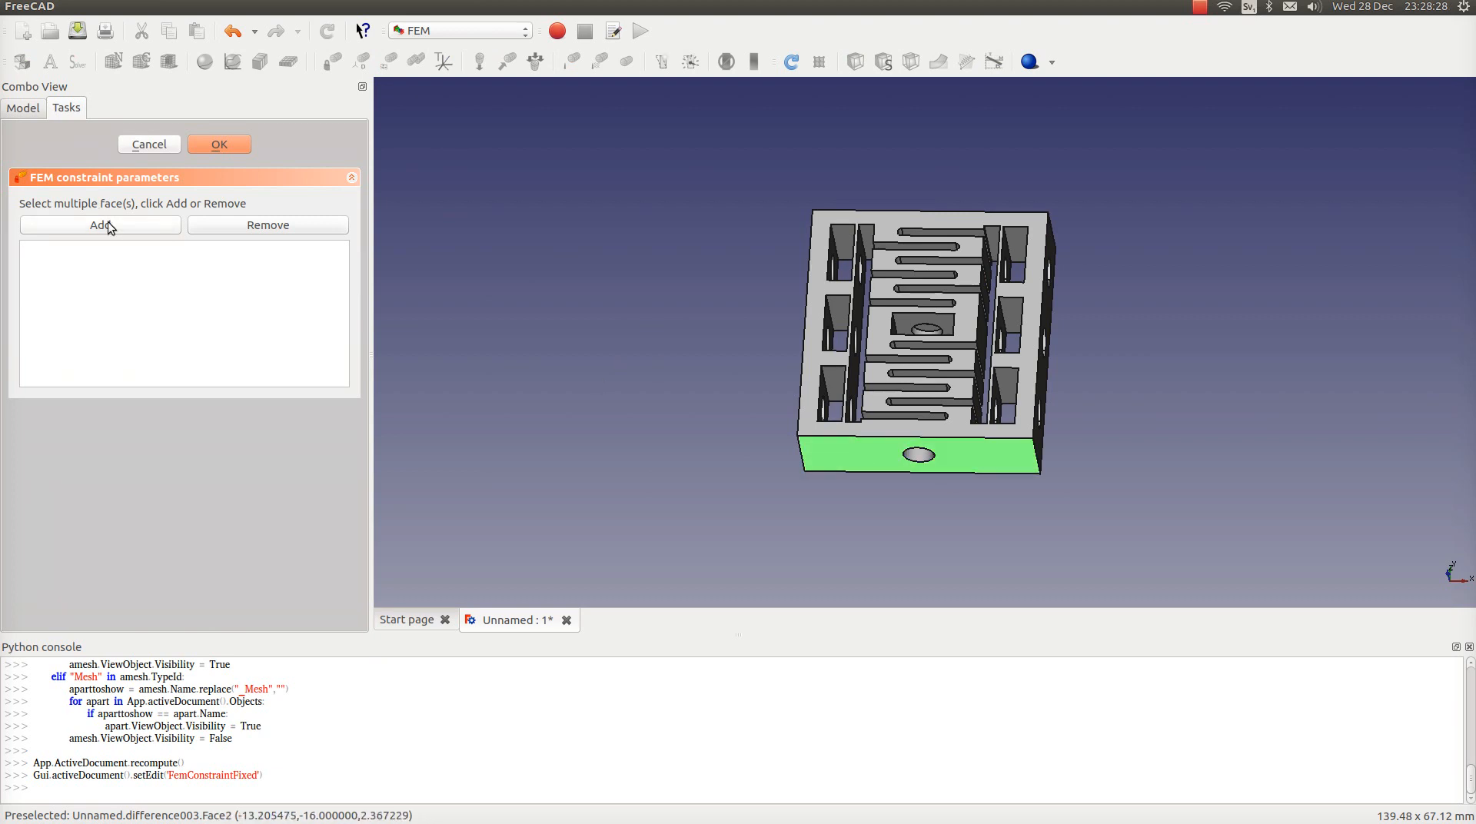
- Fix the spring's bottom face, then add a reversed force of 1 on Face40
click(219, 144)
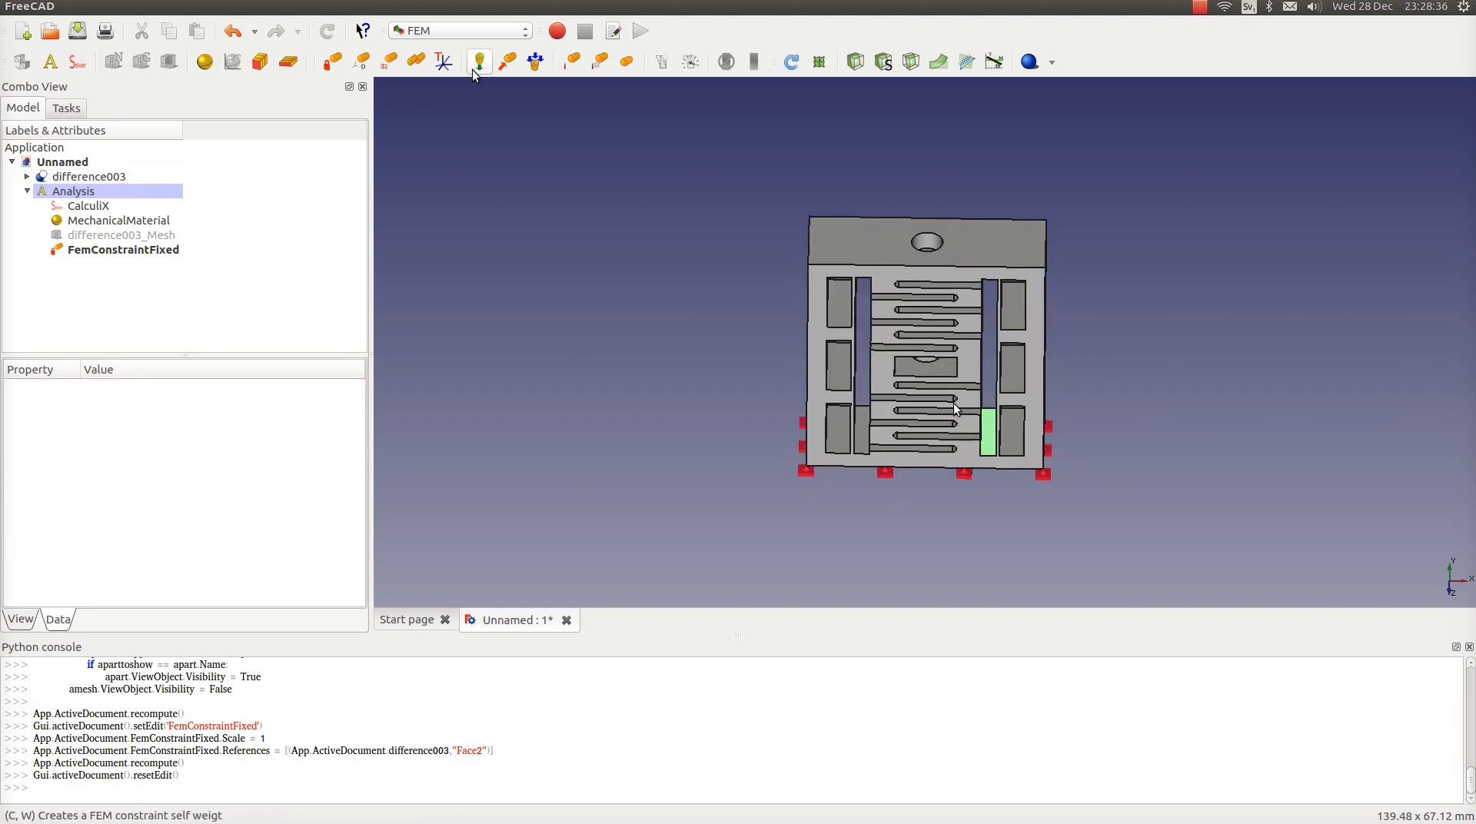
mouse_move(507, 73)
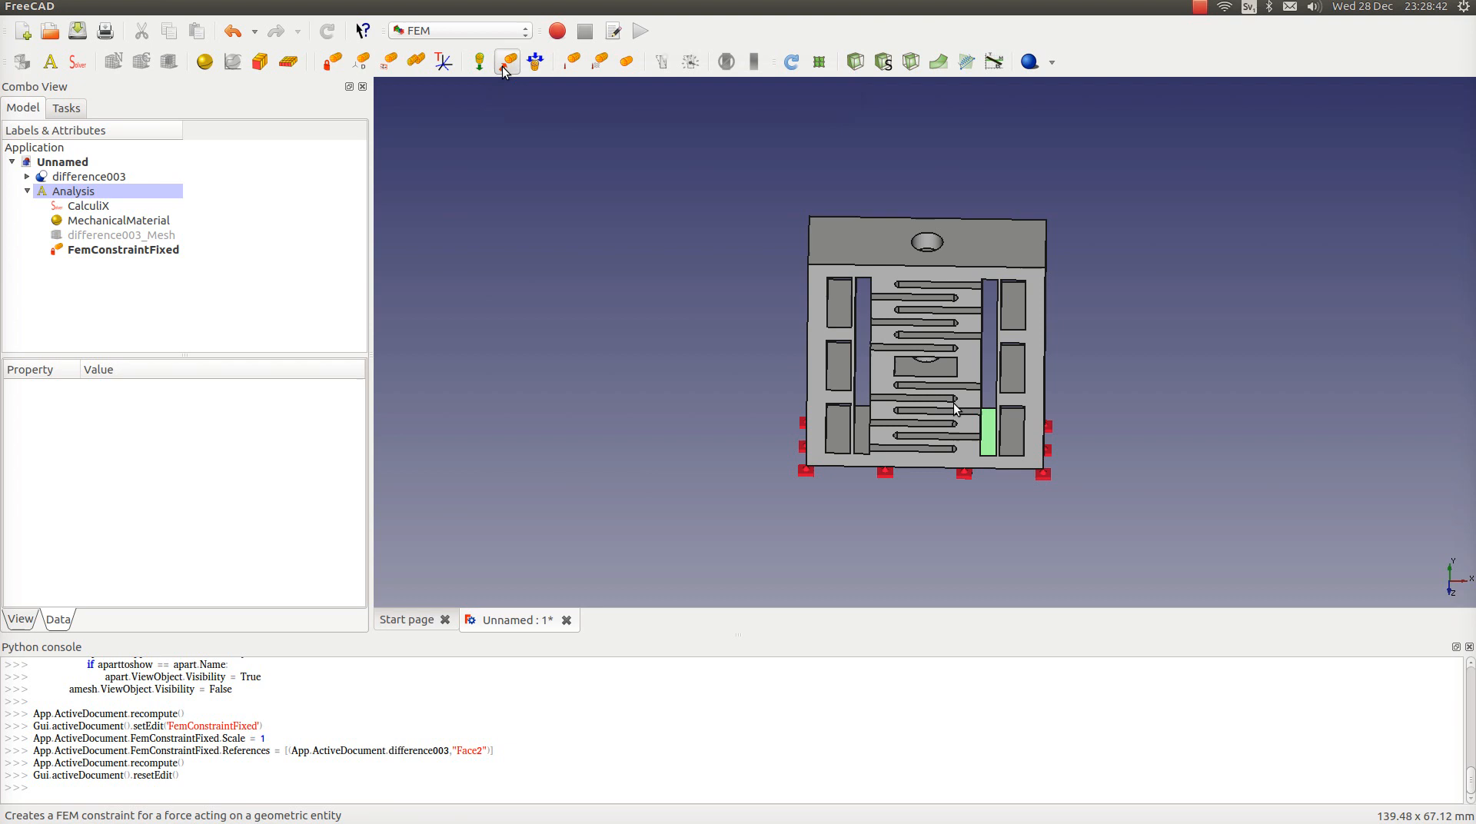
click(507, 62)
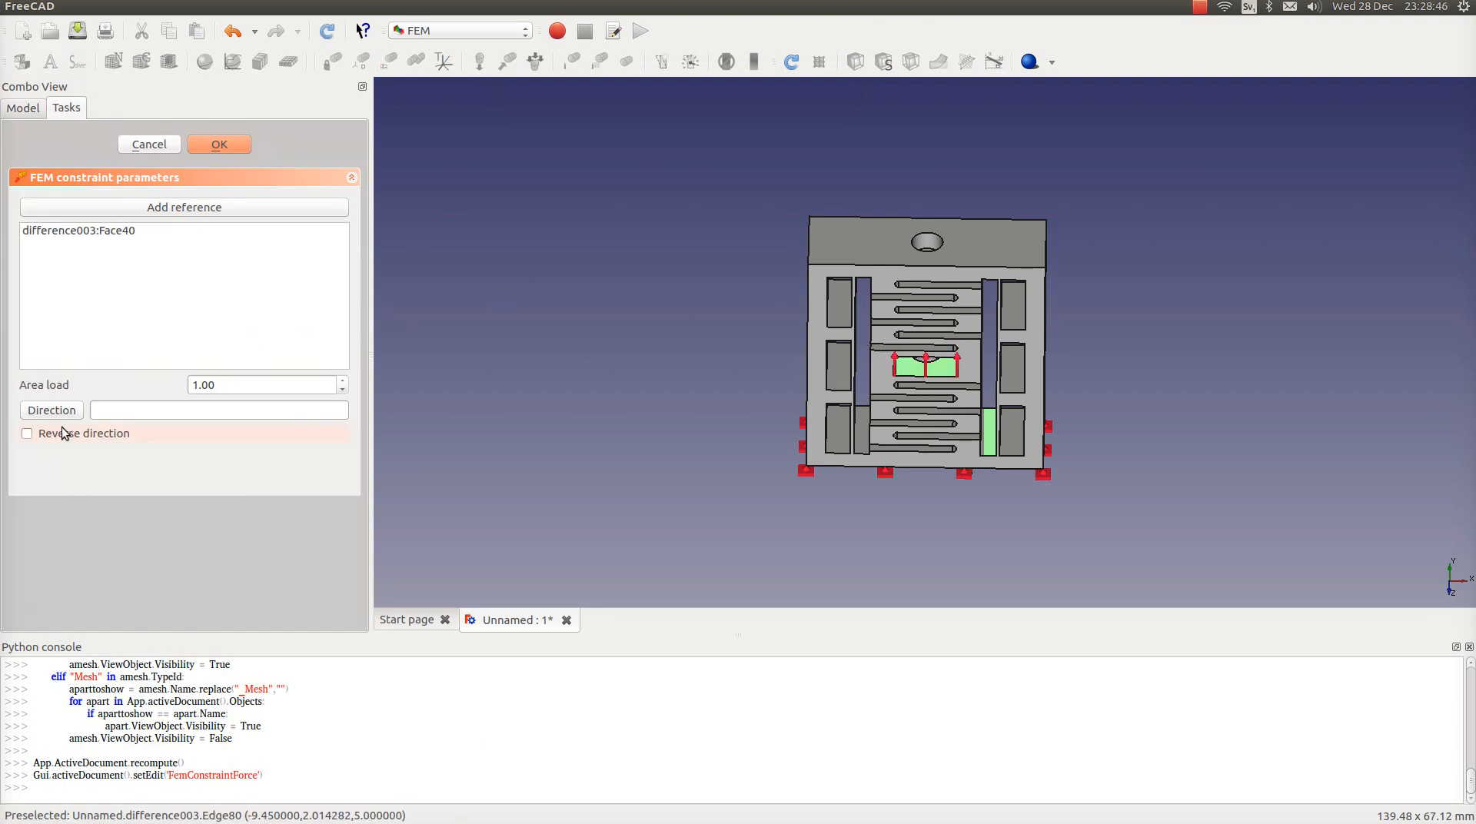
click(28, 433)
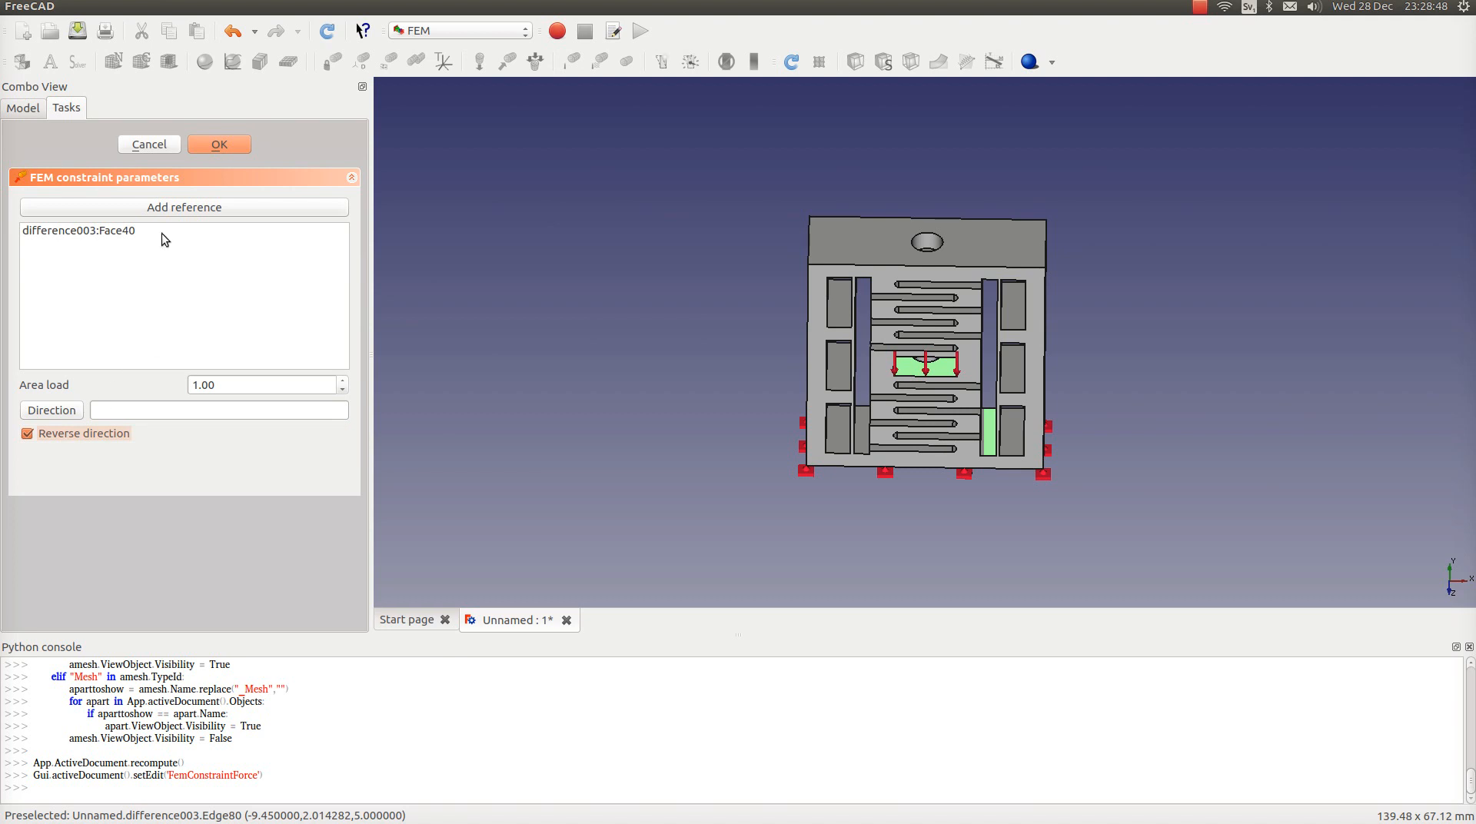
click(218, 144)
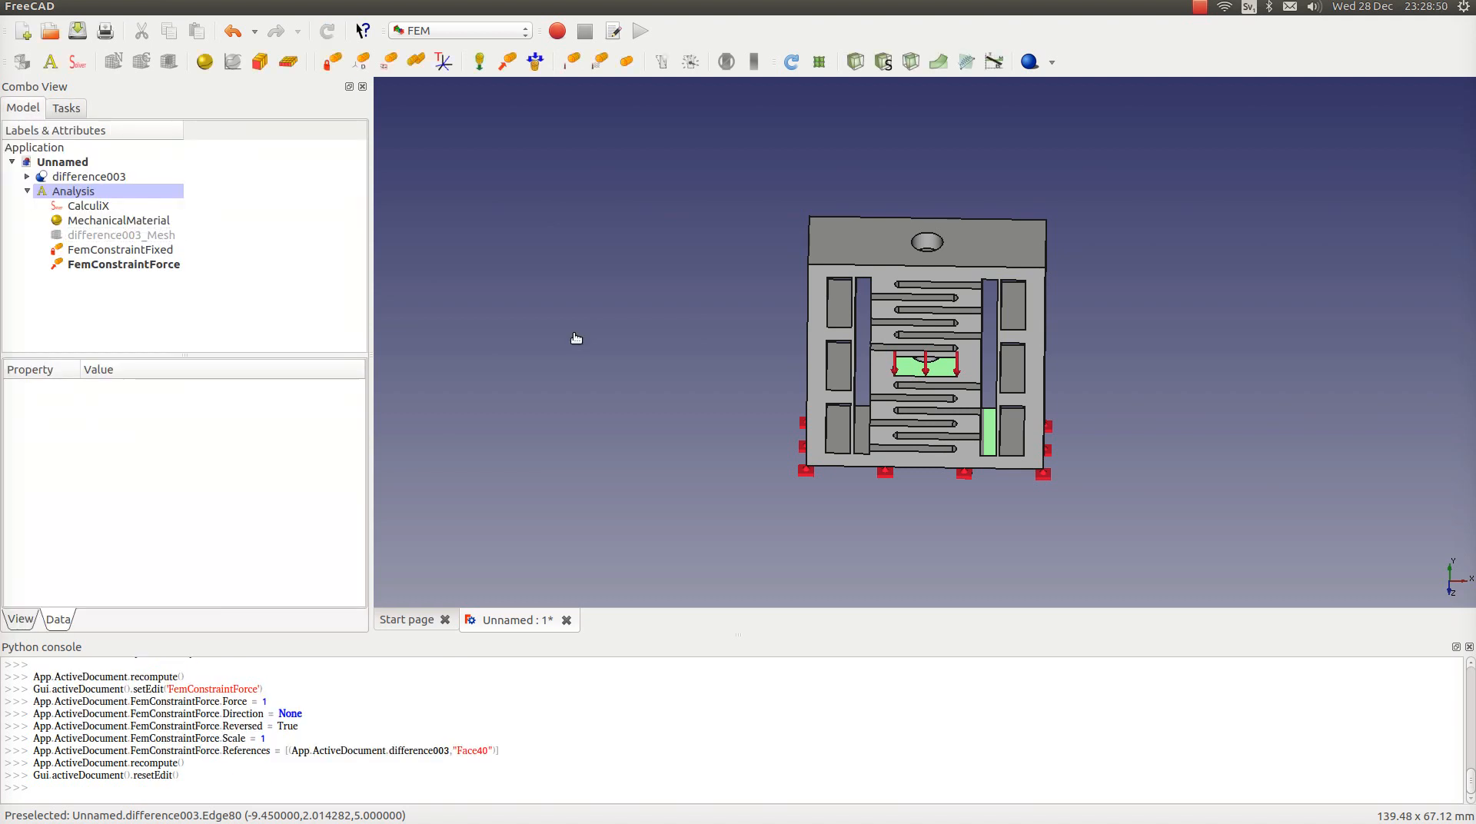
click(88, 205)
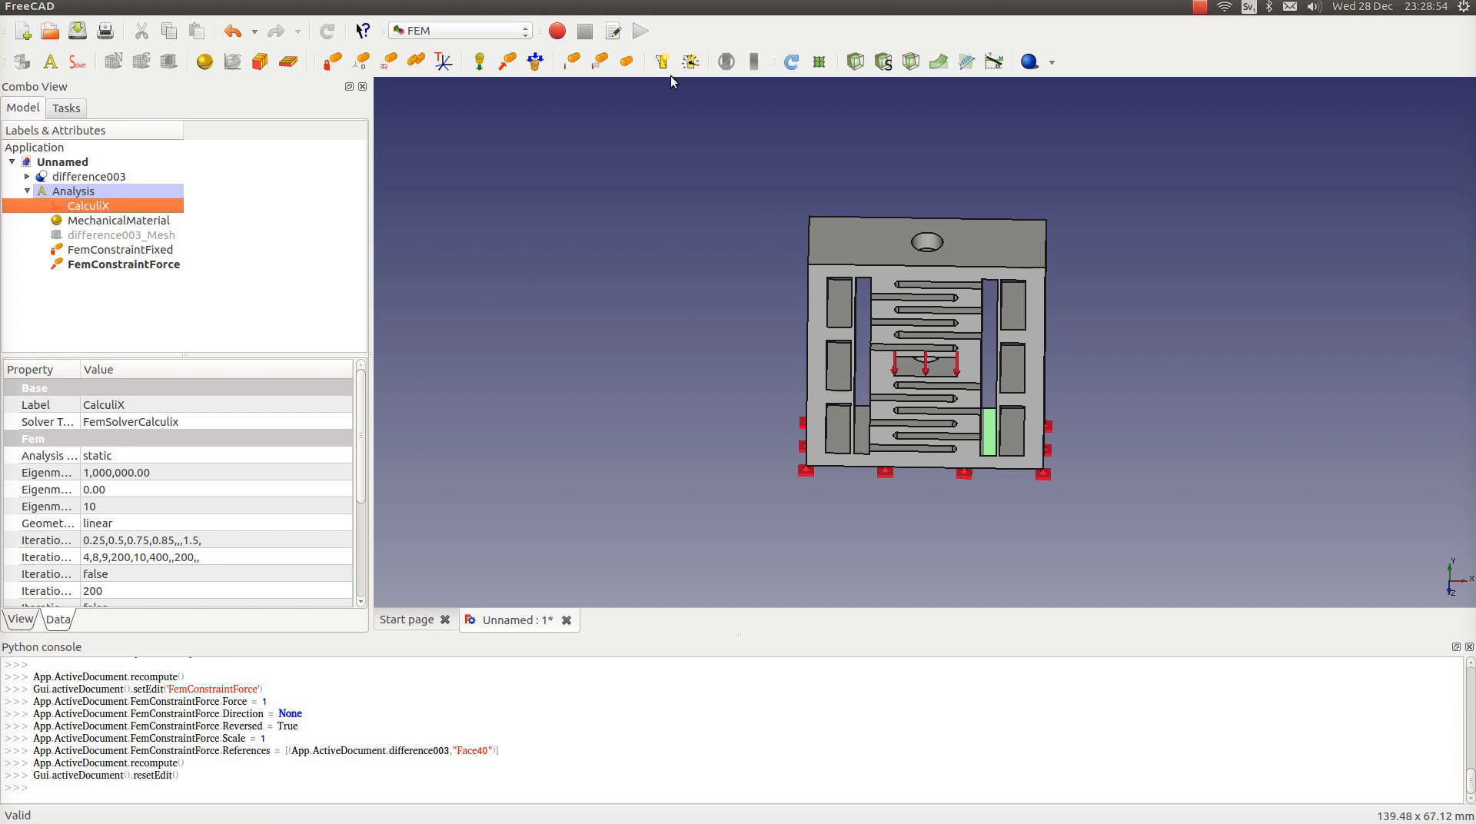
mouse_move(689, 62)
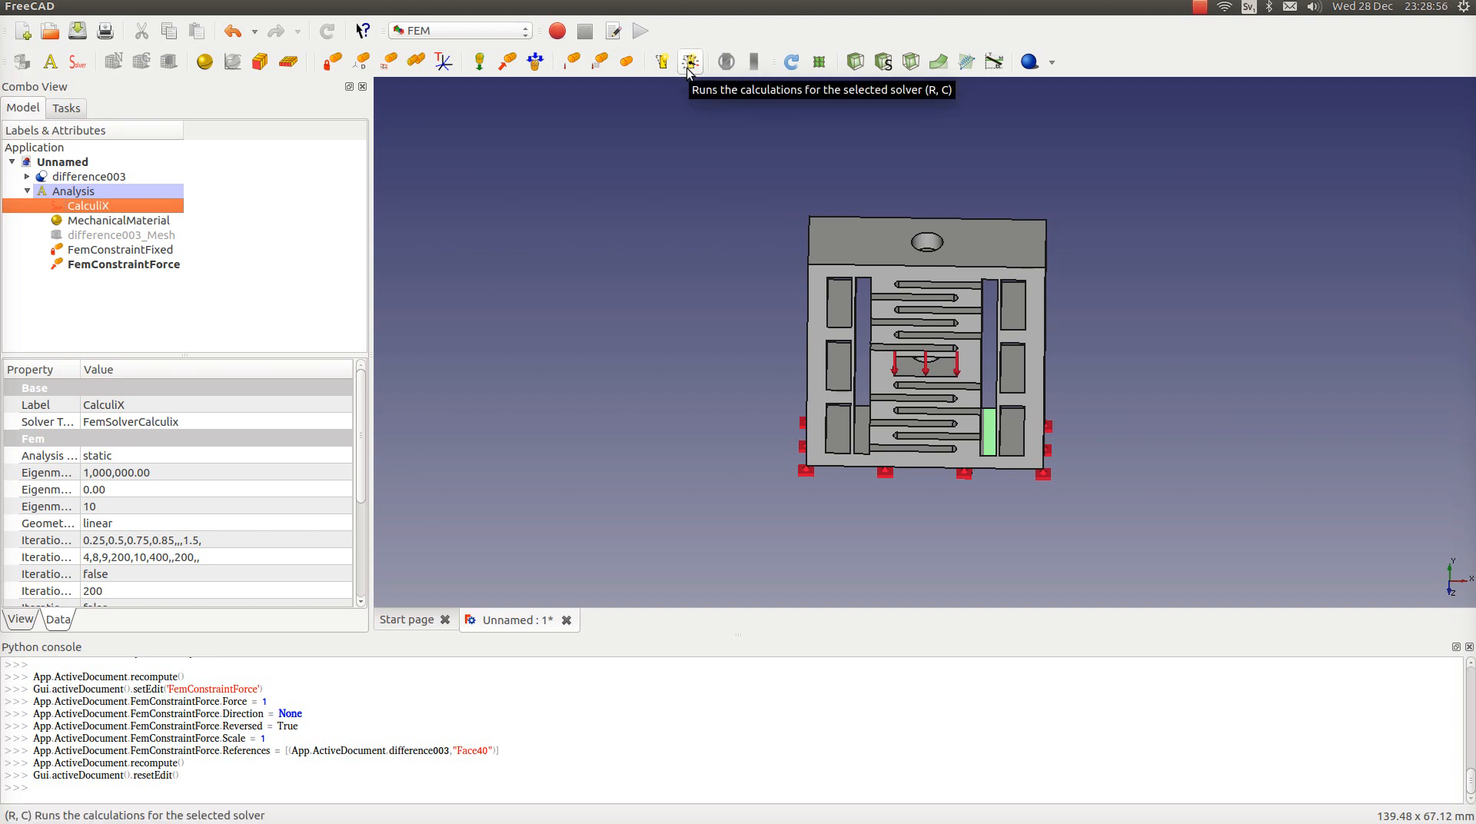
- Solve with CalculiX and open CalculiX_static_results in the result display
click(688, 62)
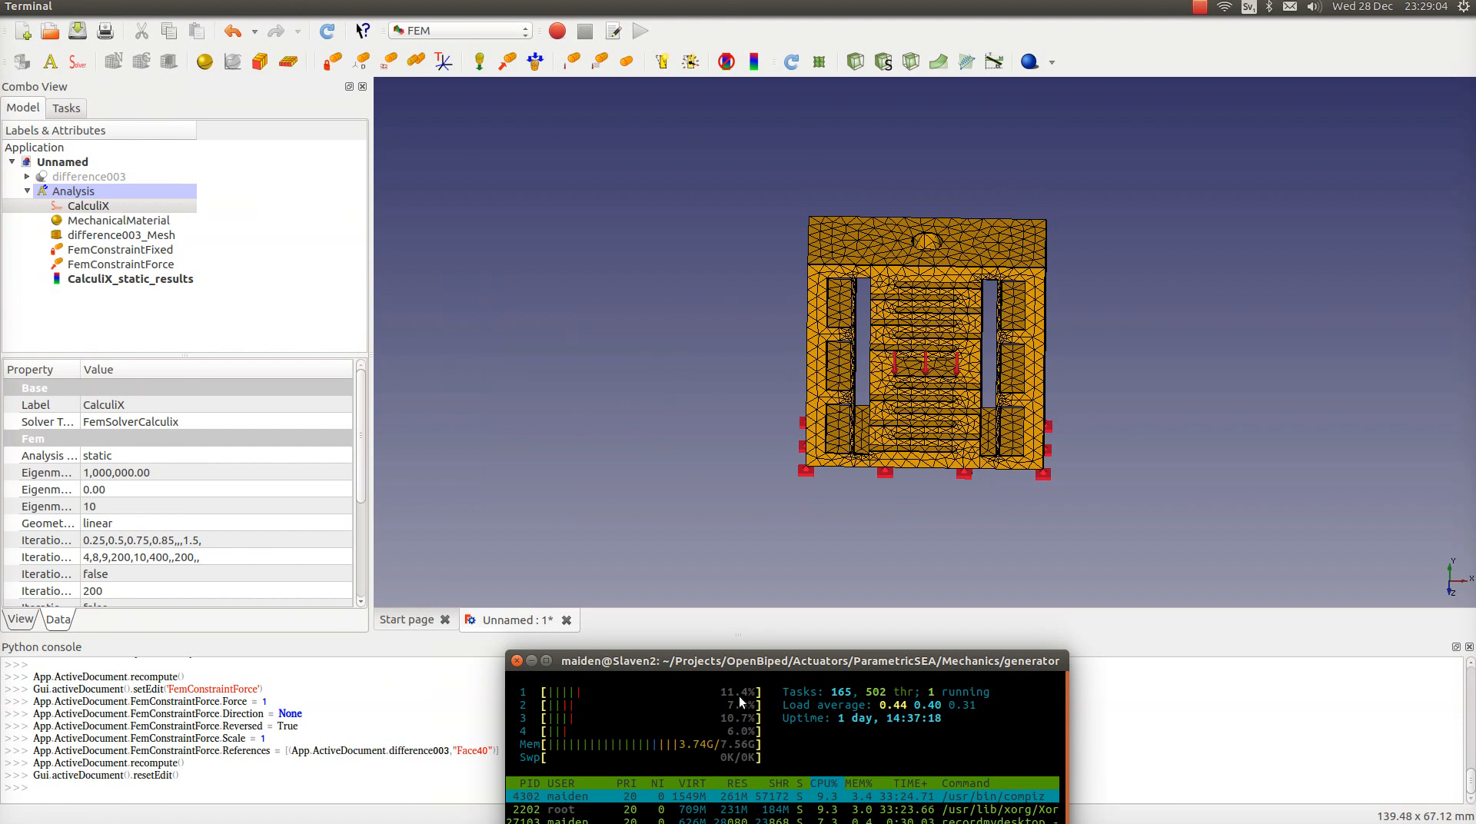
mouse_move(645, 502)
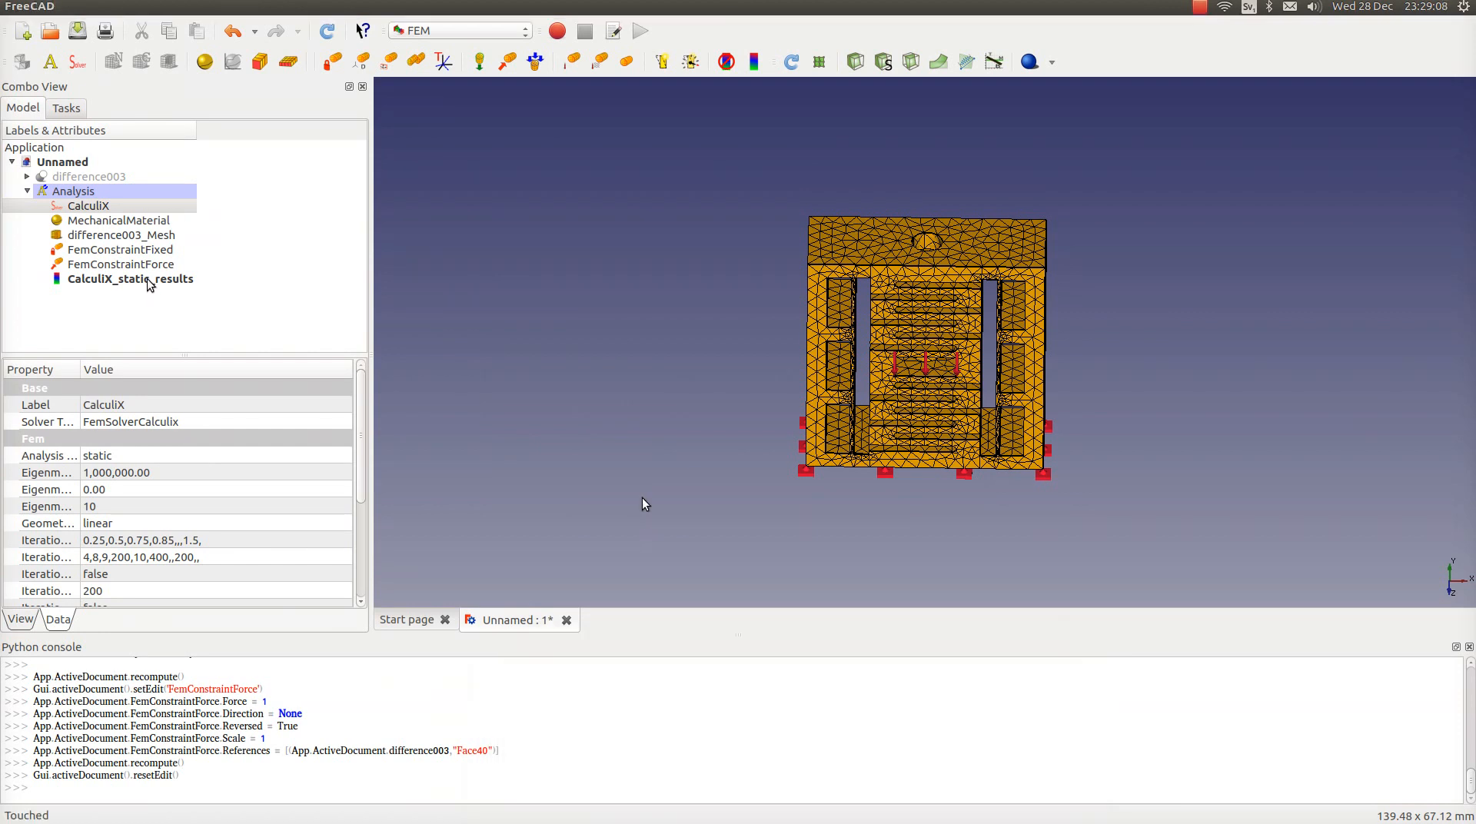
double_click(131, 279)
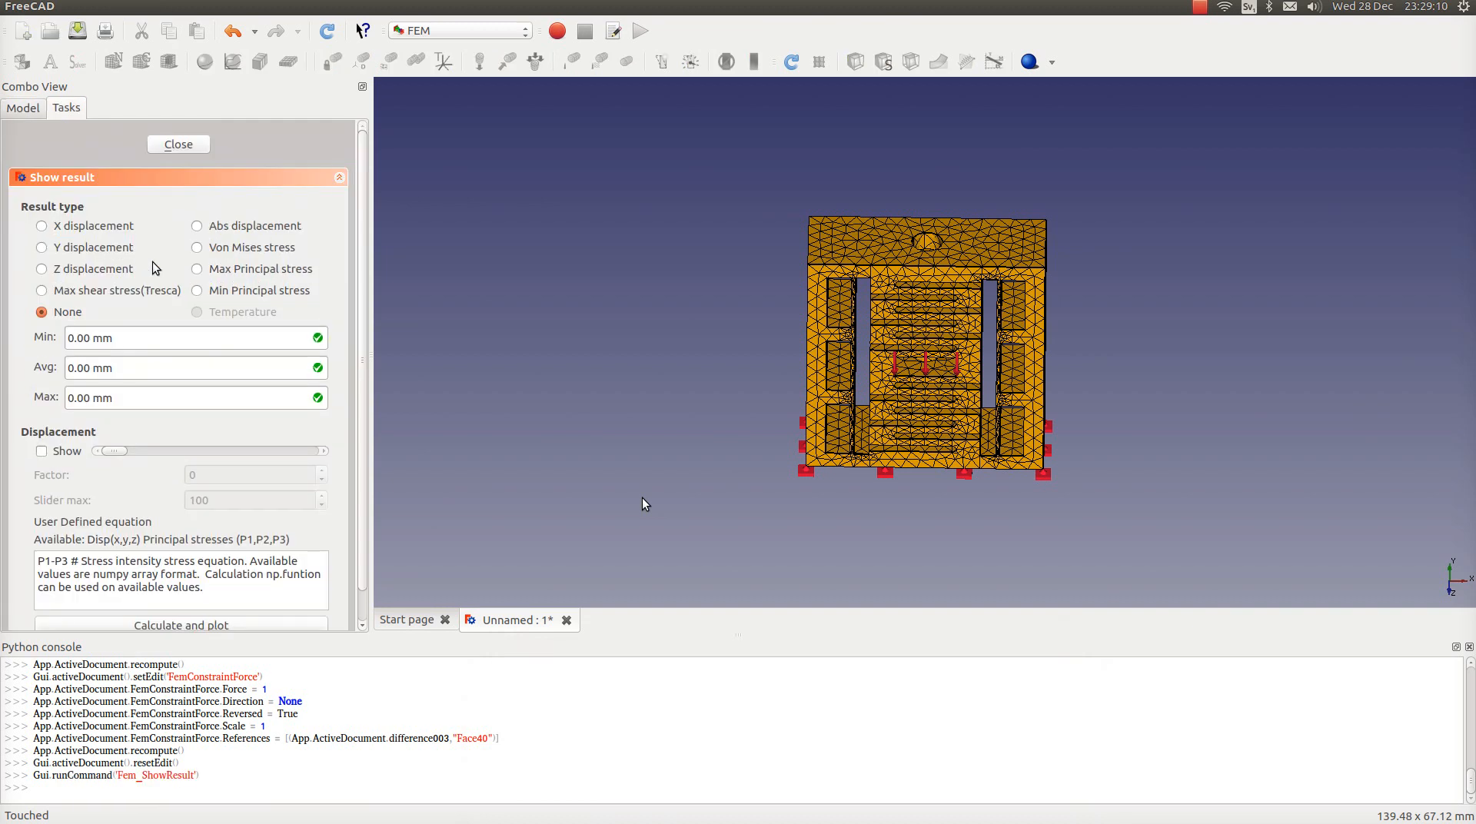
- Colour the mesh by von Mises stress, checking absolute displacement along the way
click(196, 247)
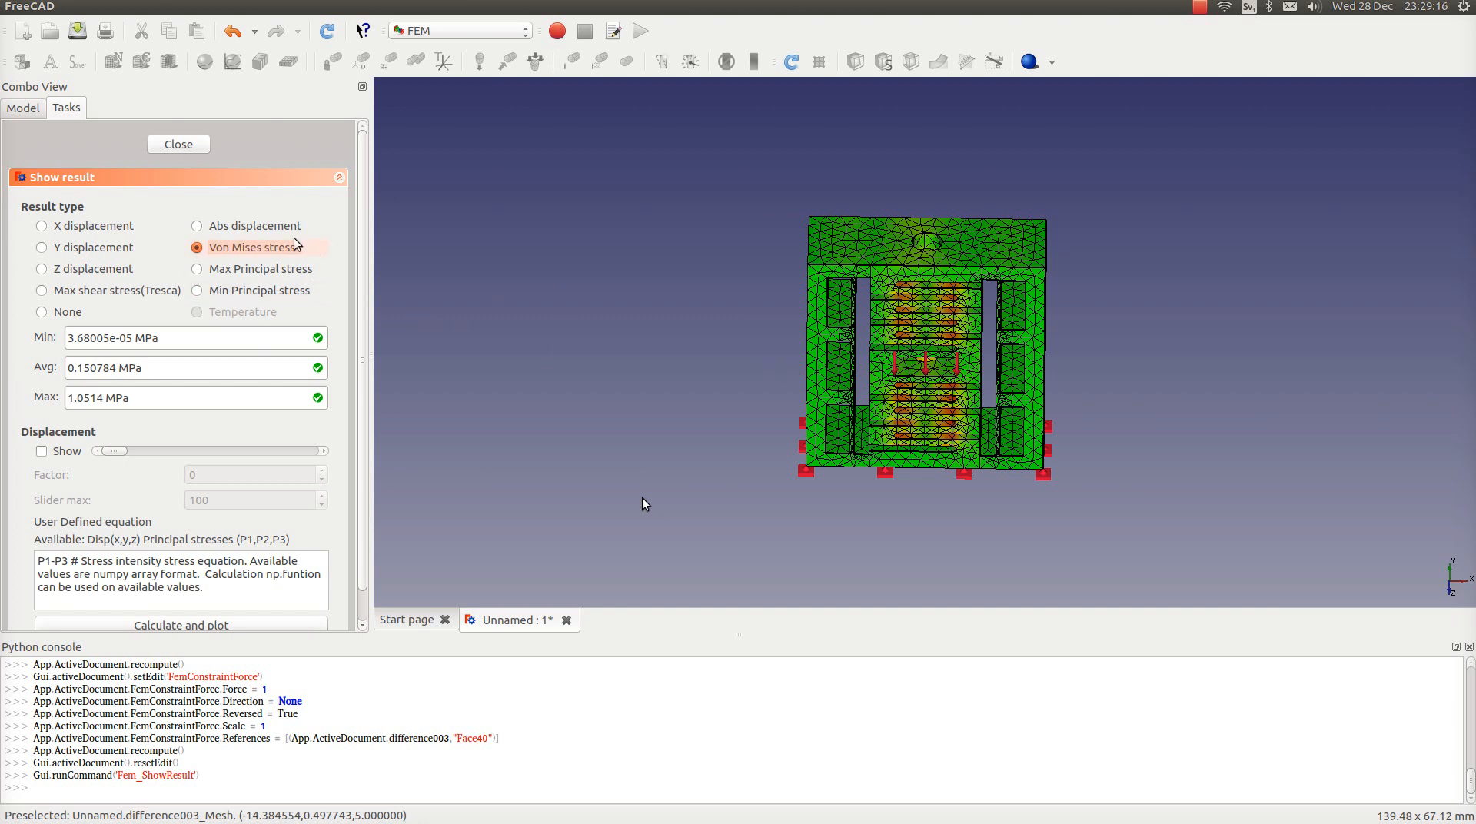
click(197, 225)
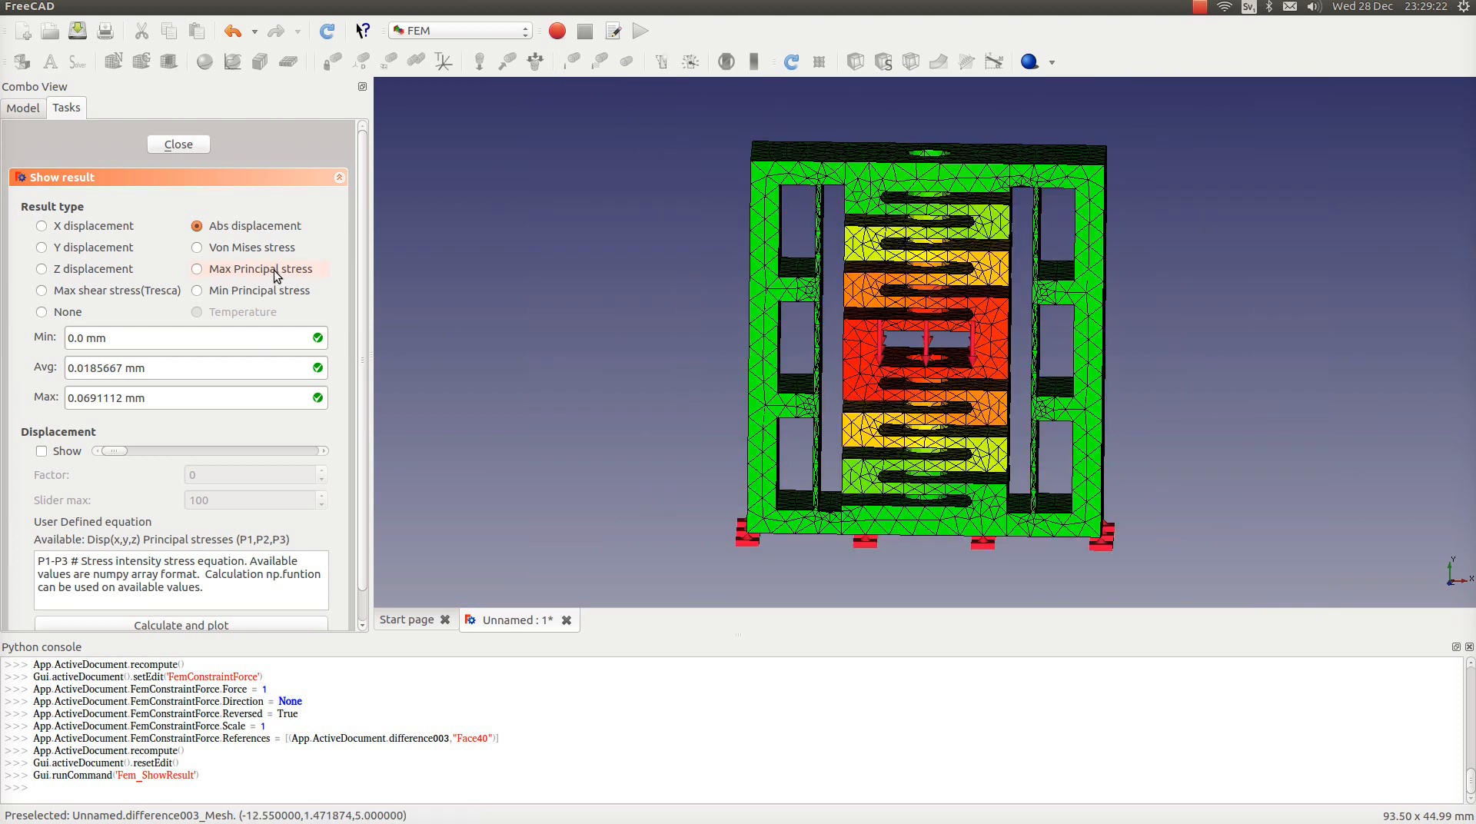
click(197, 247)
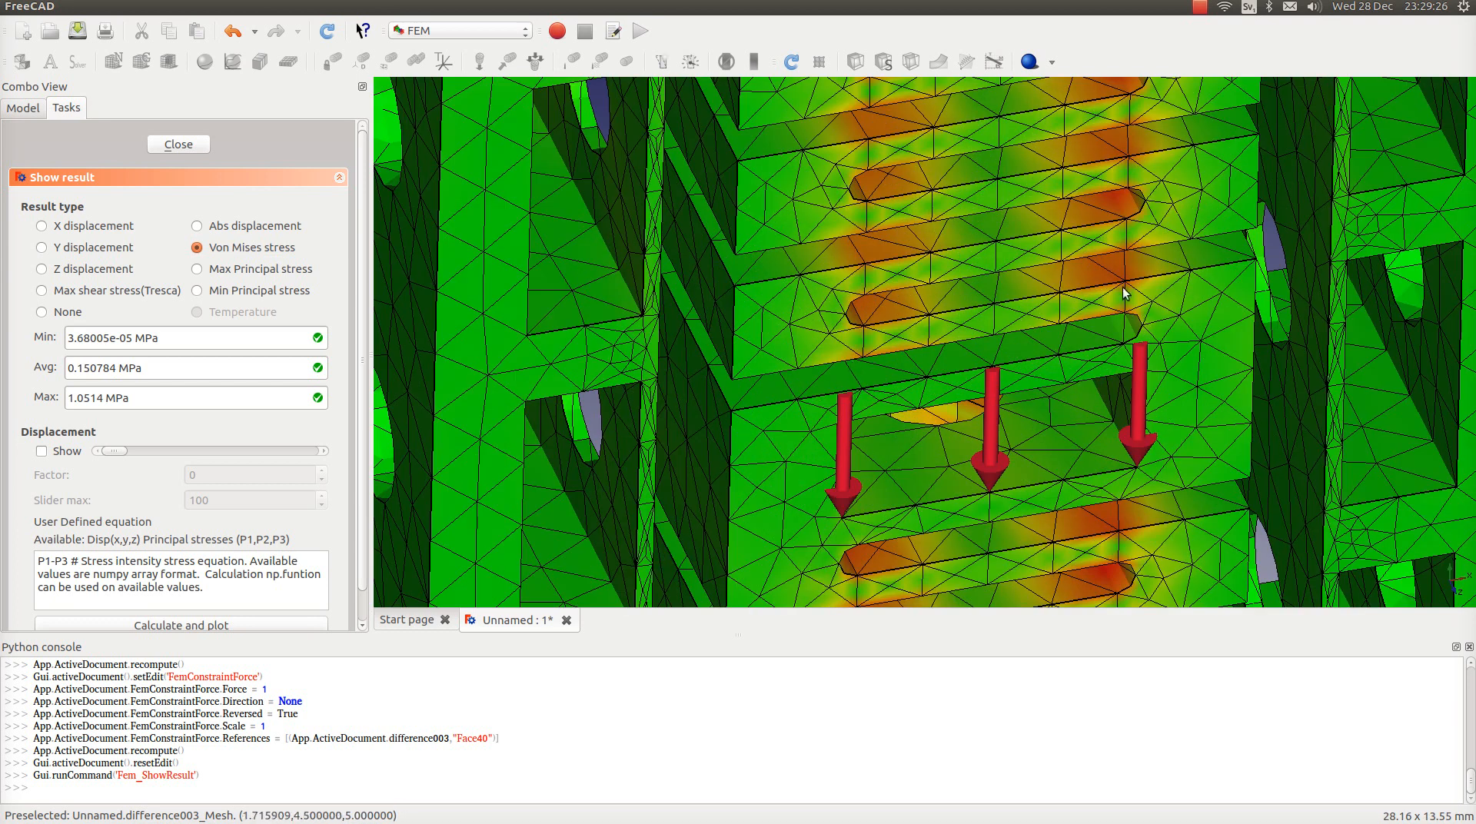
mouse_move(946, 311)
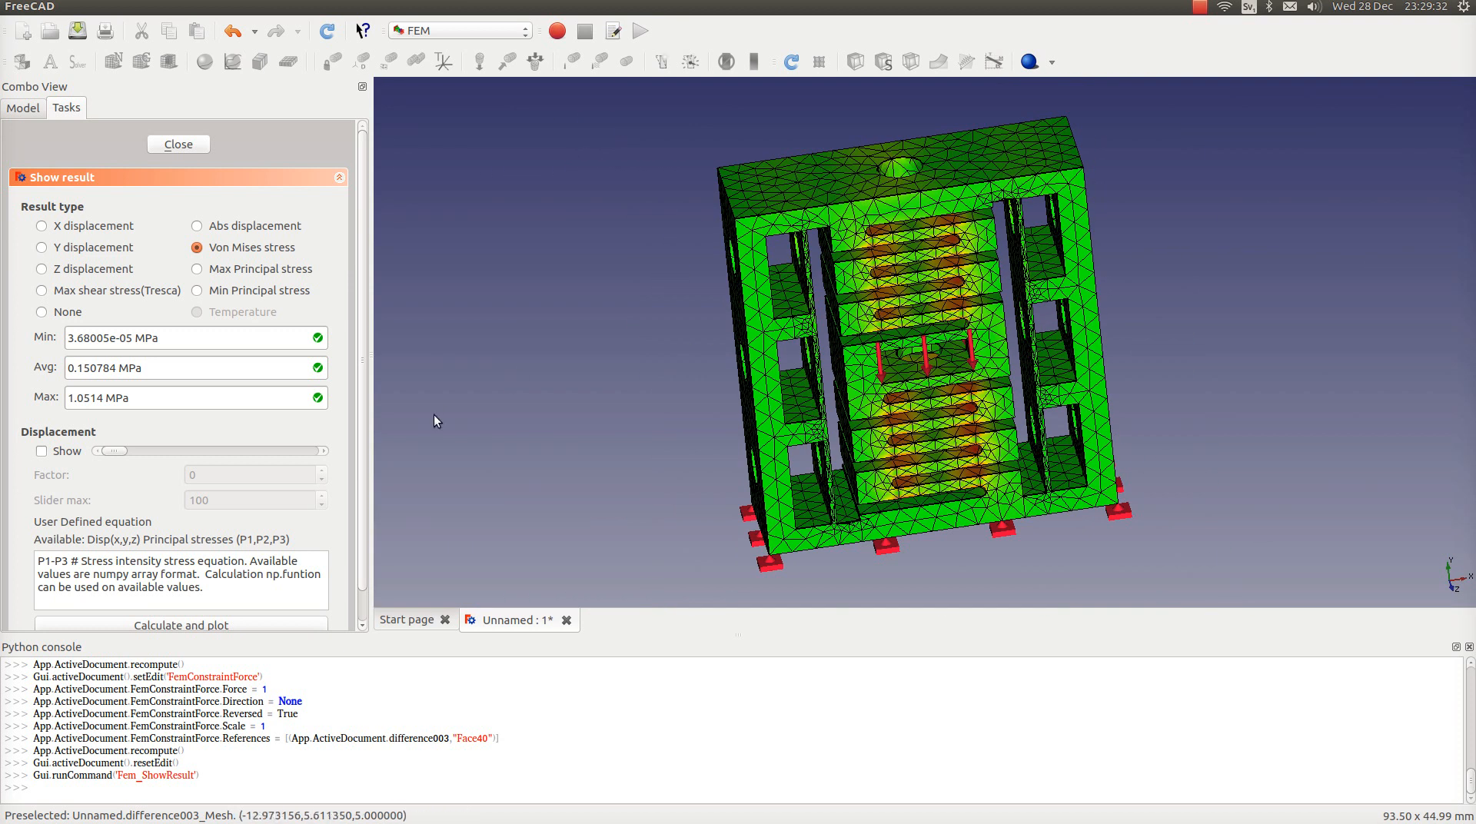
- Show the deformed shape with an exaggerated displacement factor and orbit the view
click(41, 451)
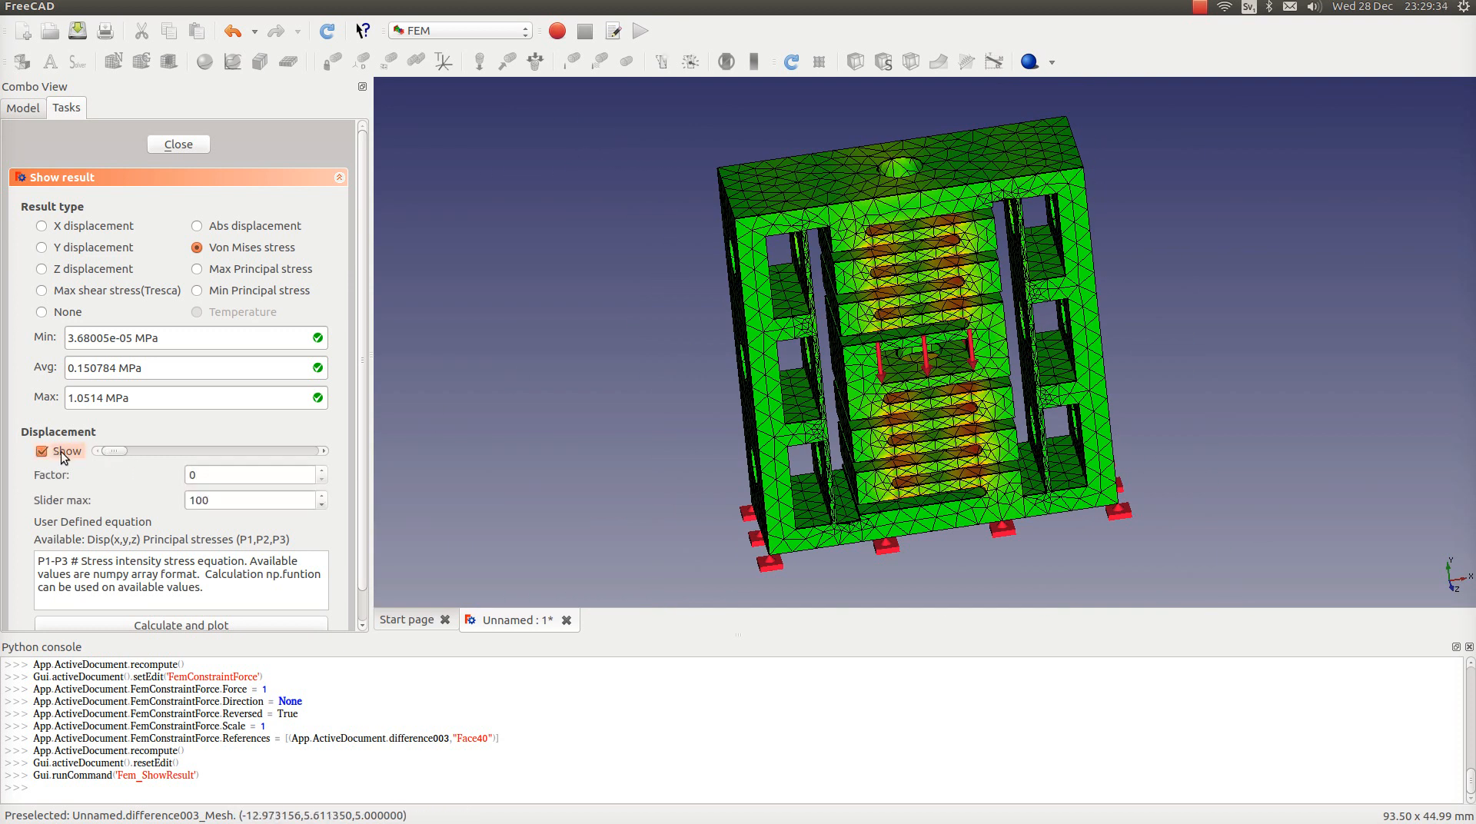
drag(109, 450, 175, 450)
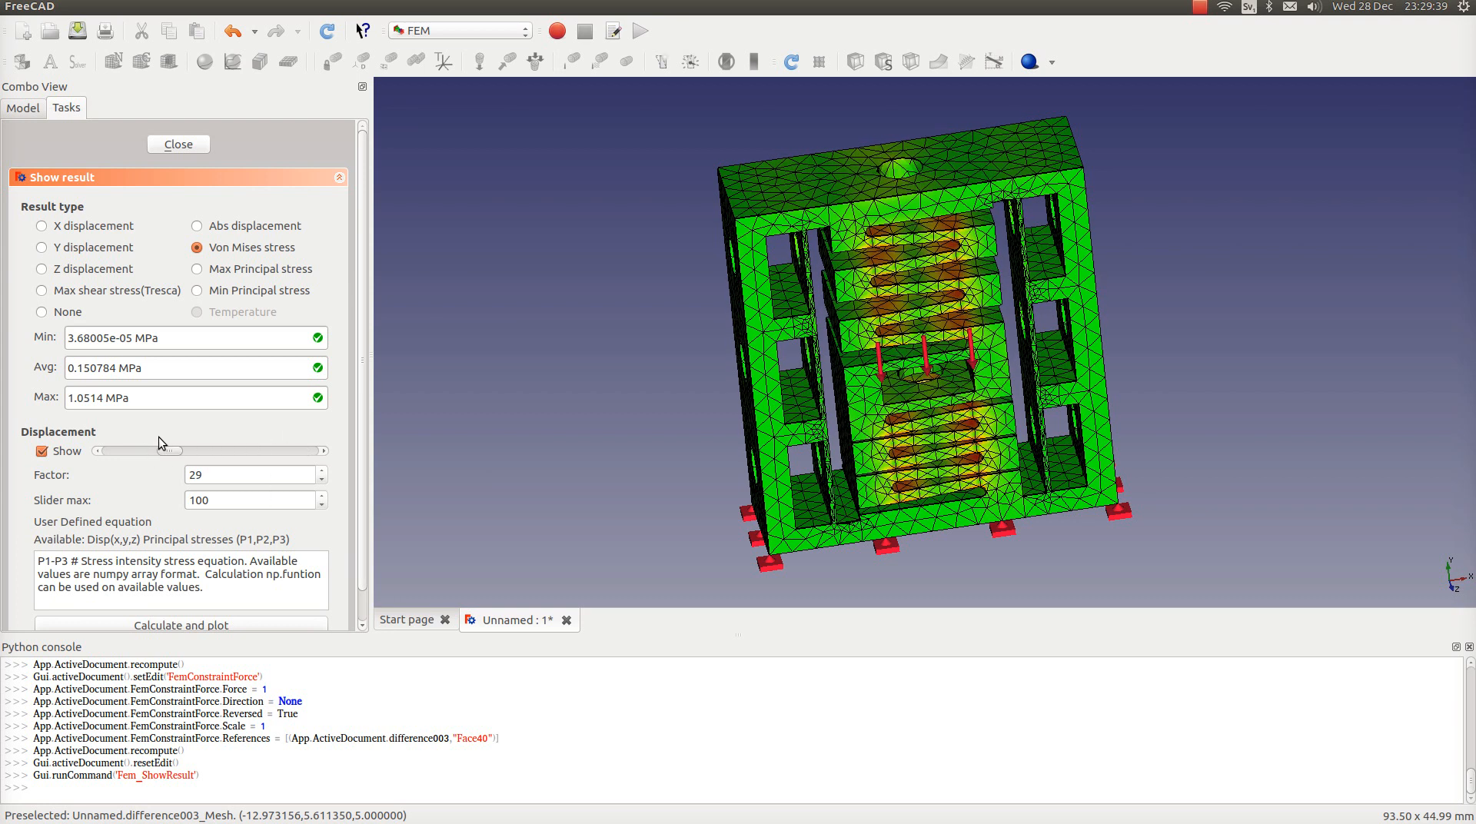
mouse_move(1035, 431)
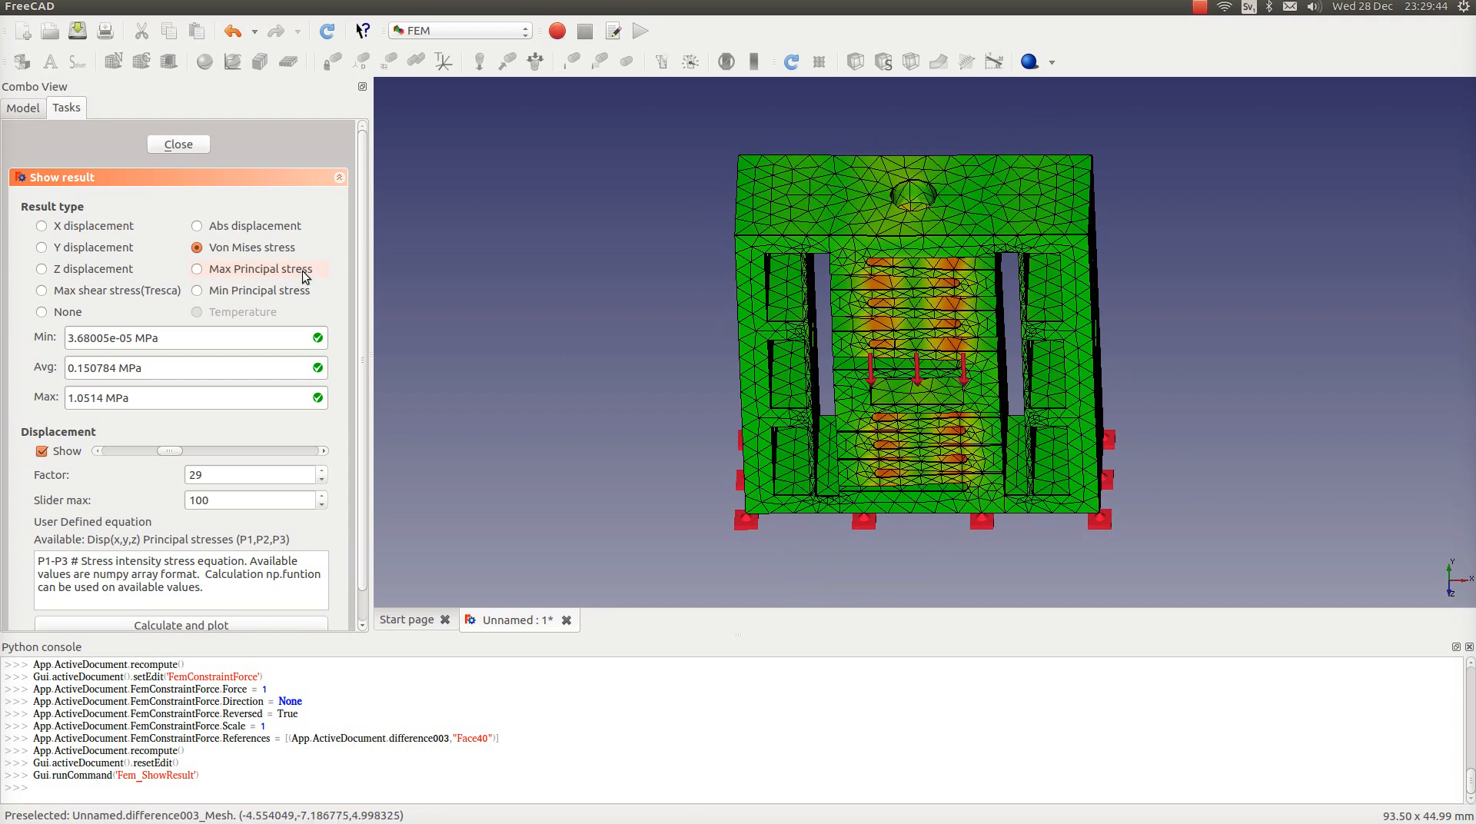
mouse_move(540, 270)
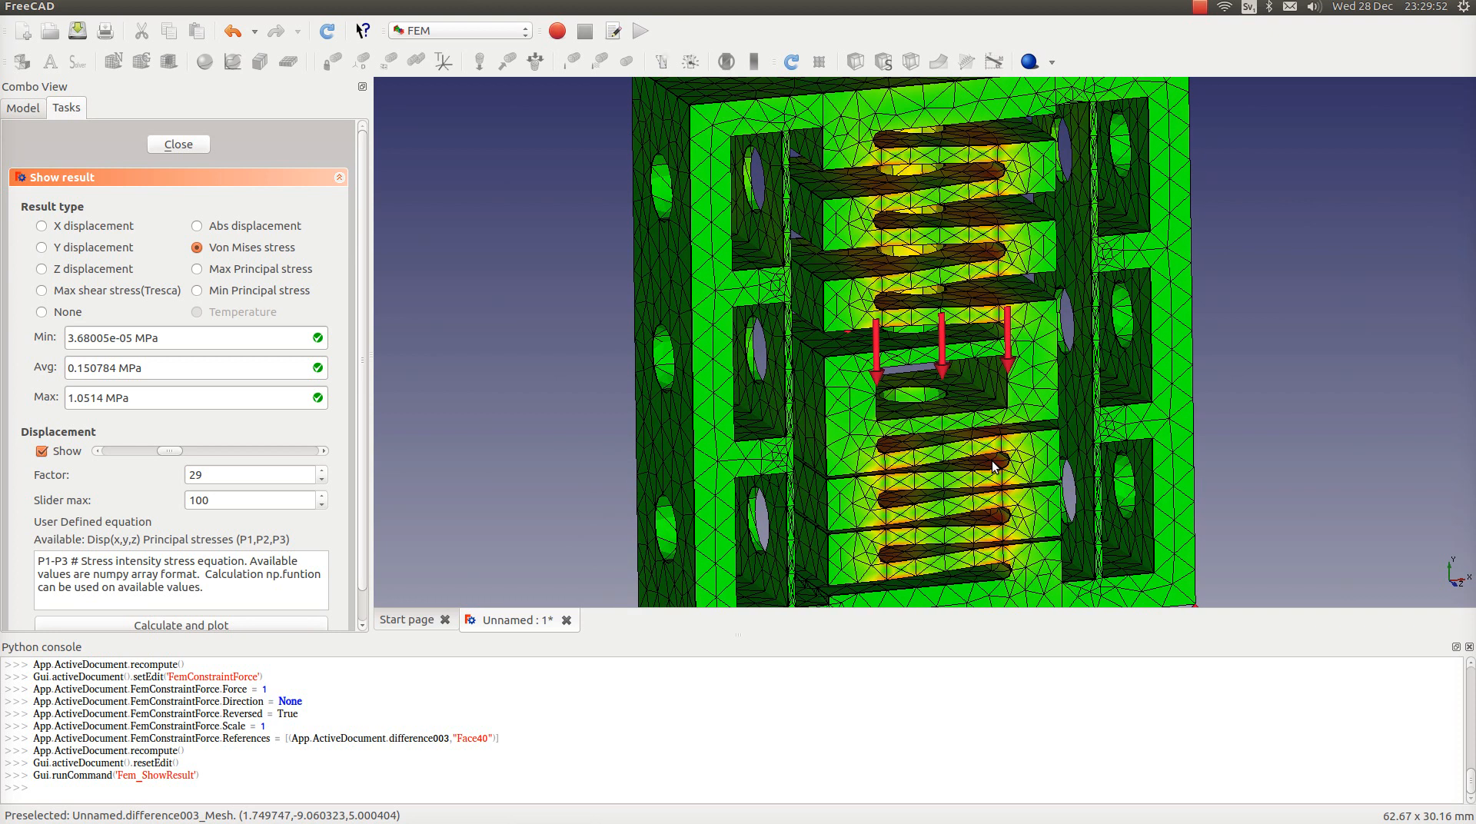
mouse_move(51, 164)
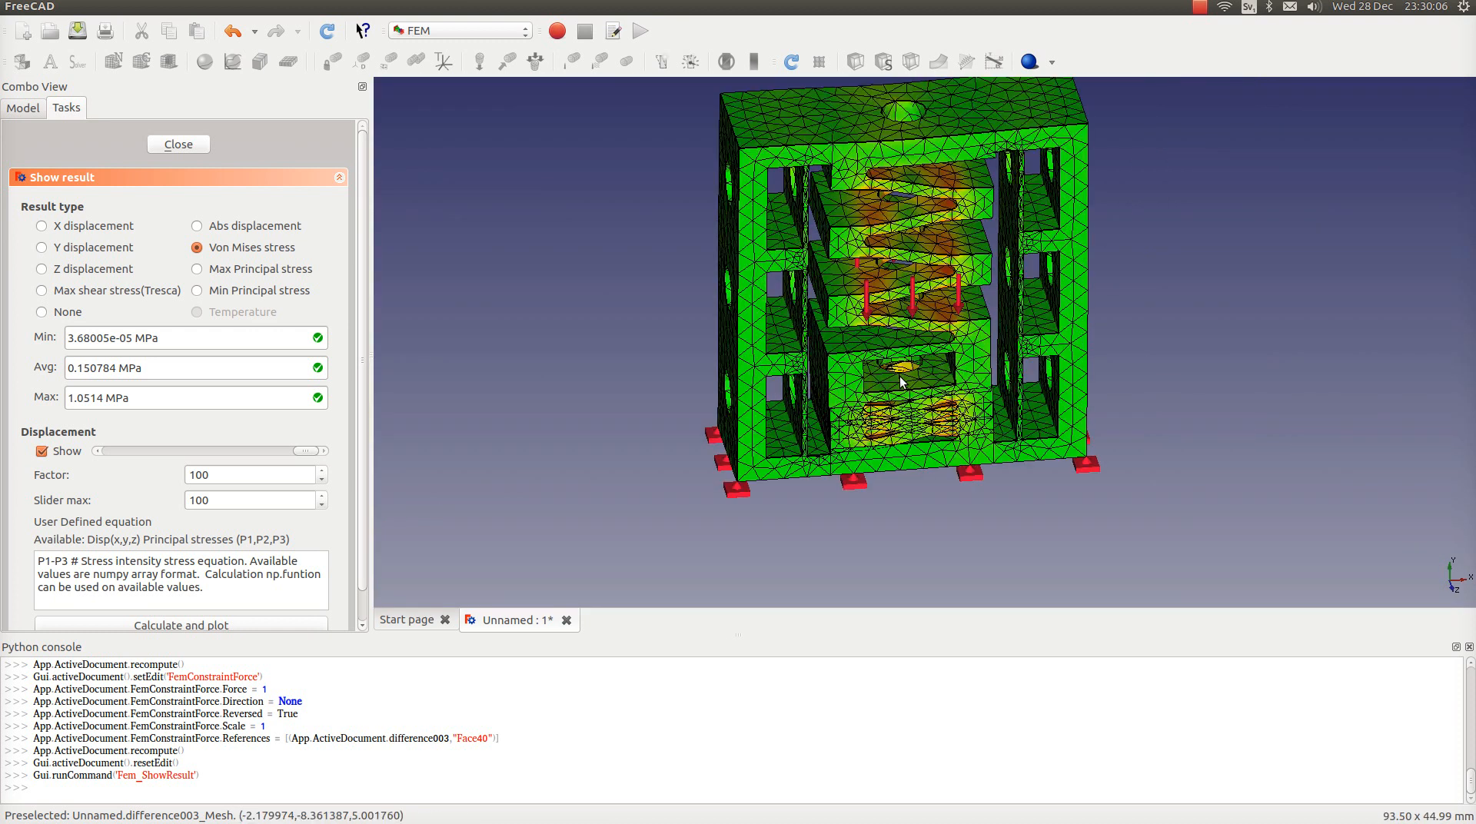
click(178, 144)
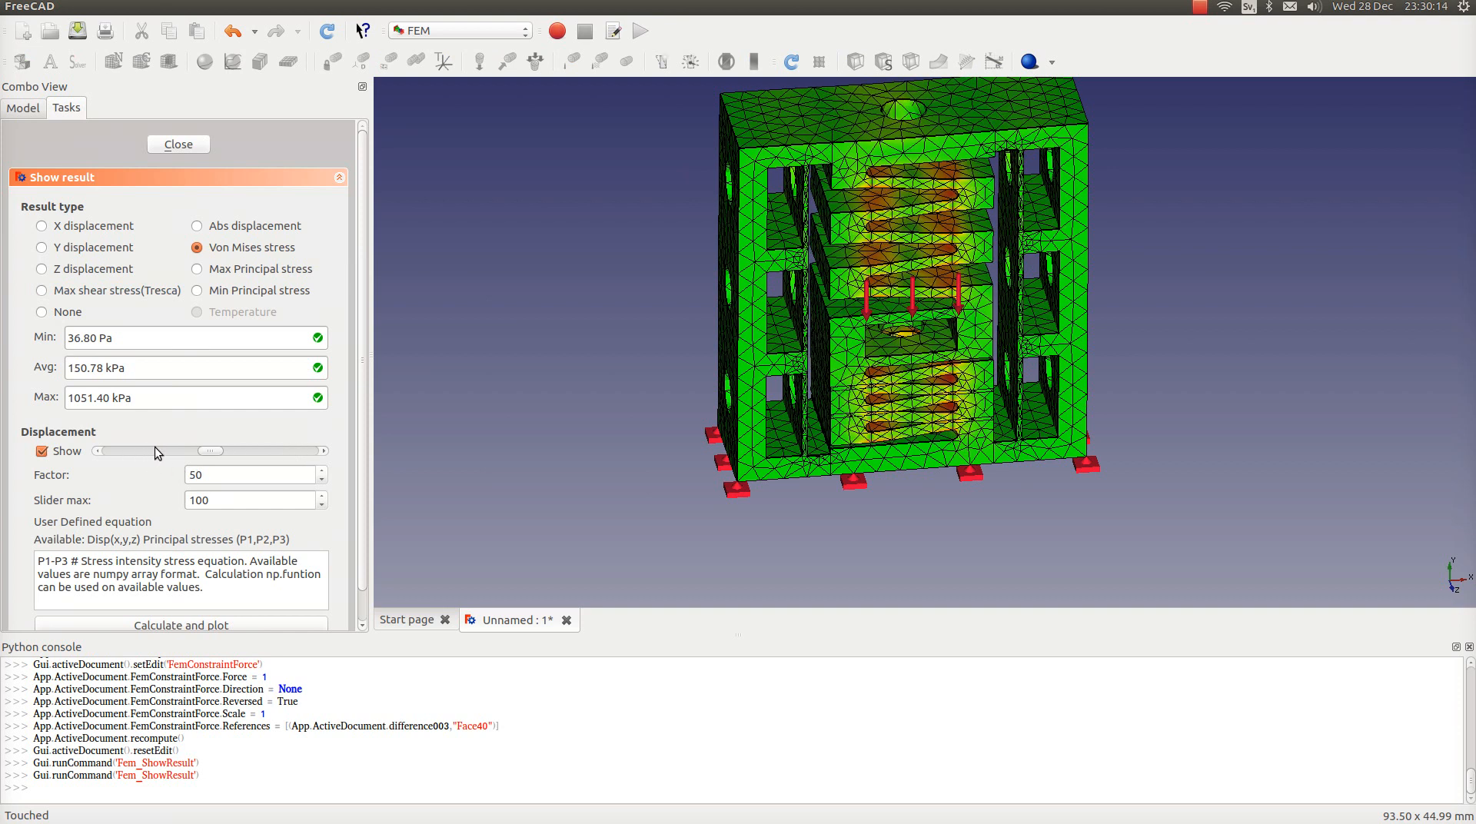
drag(209, 451, 101, 450)
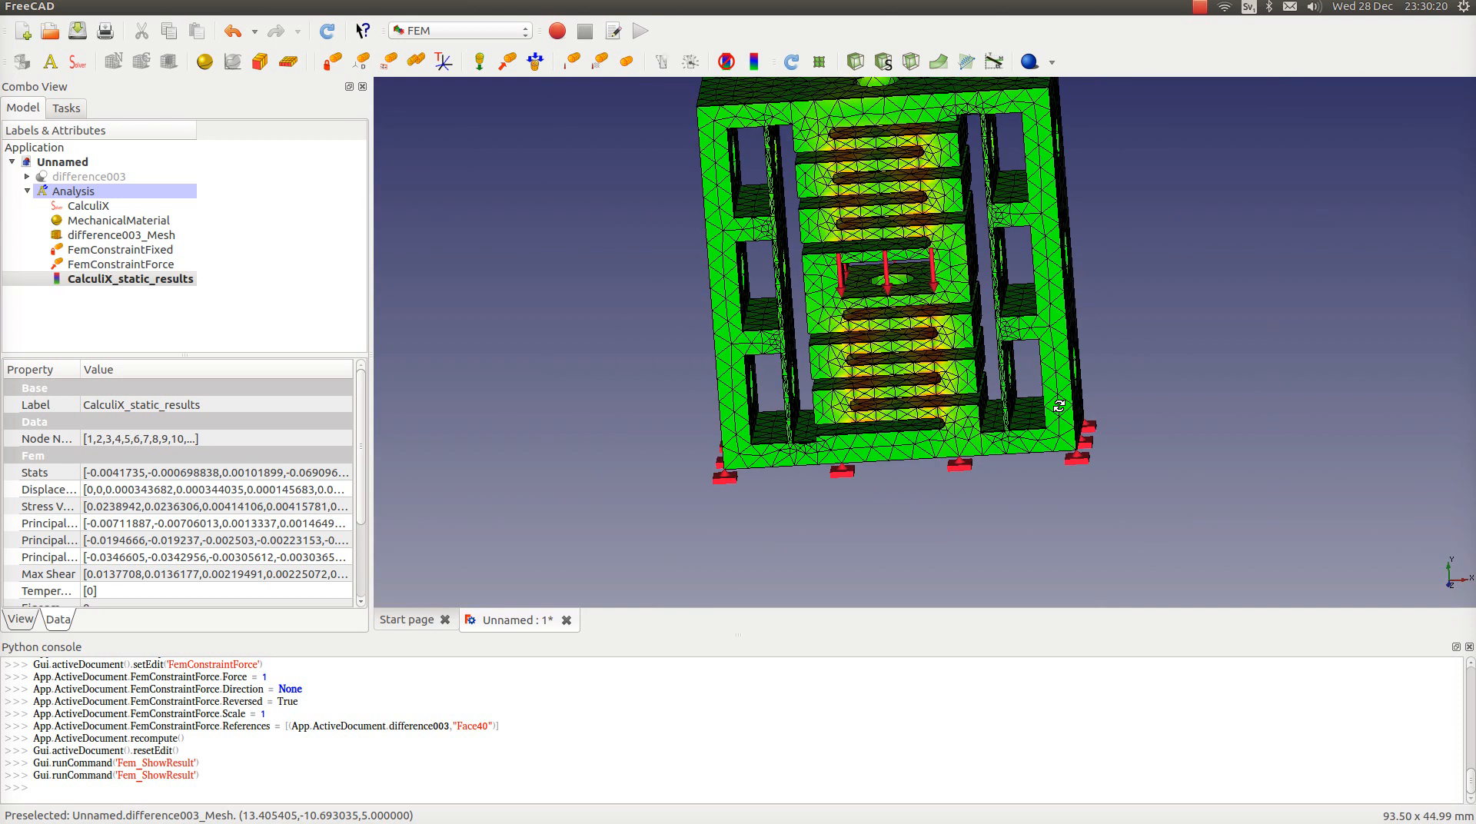
- Add a contact constraint, Face28 master and Face30 slave, stiffness 1000000, zero friction
click(66, 107)
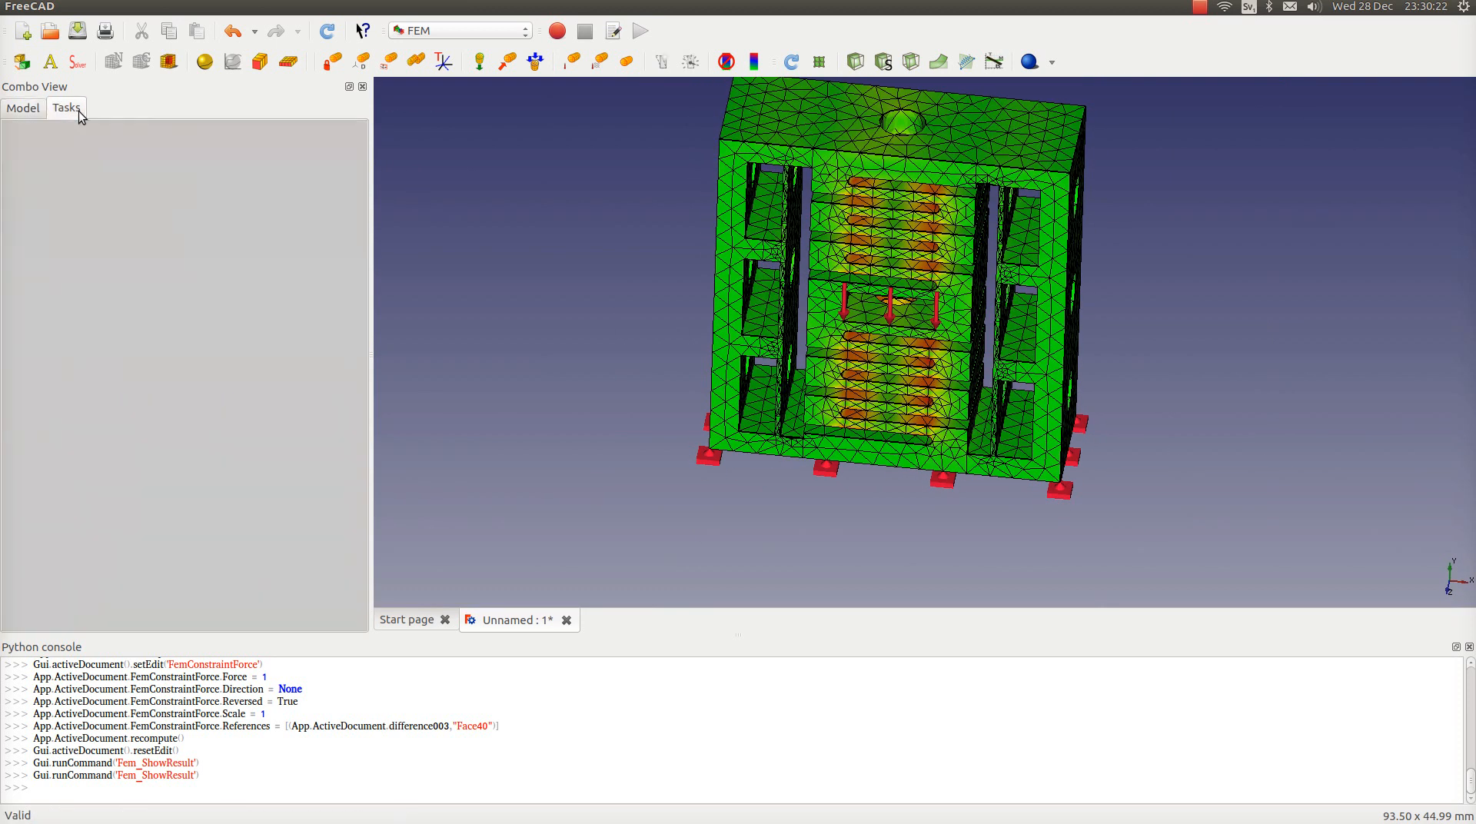
click(23, 108)
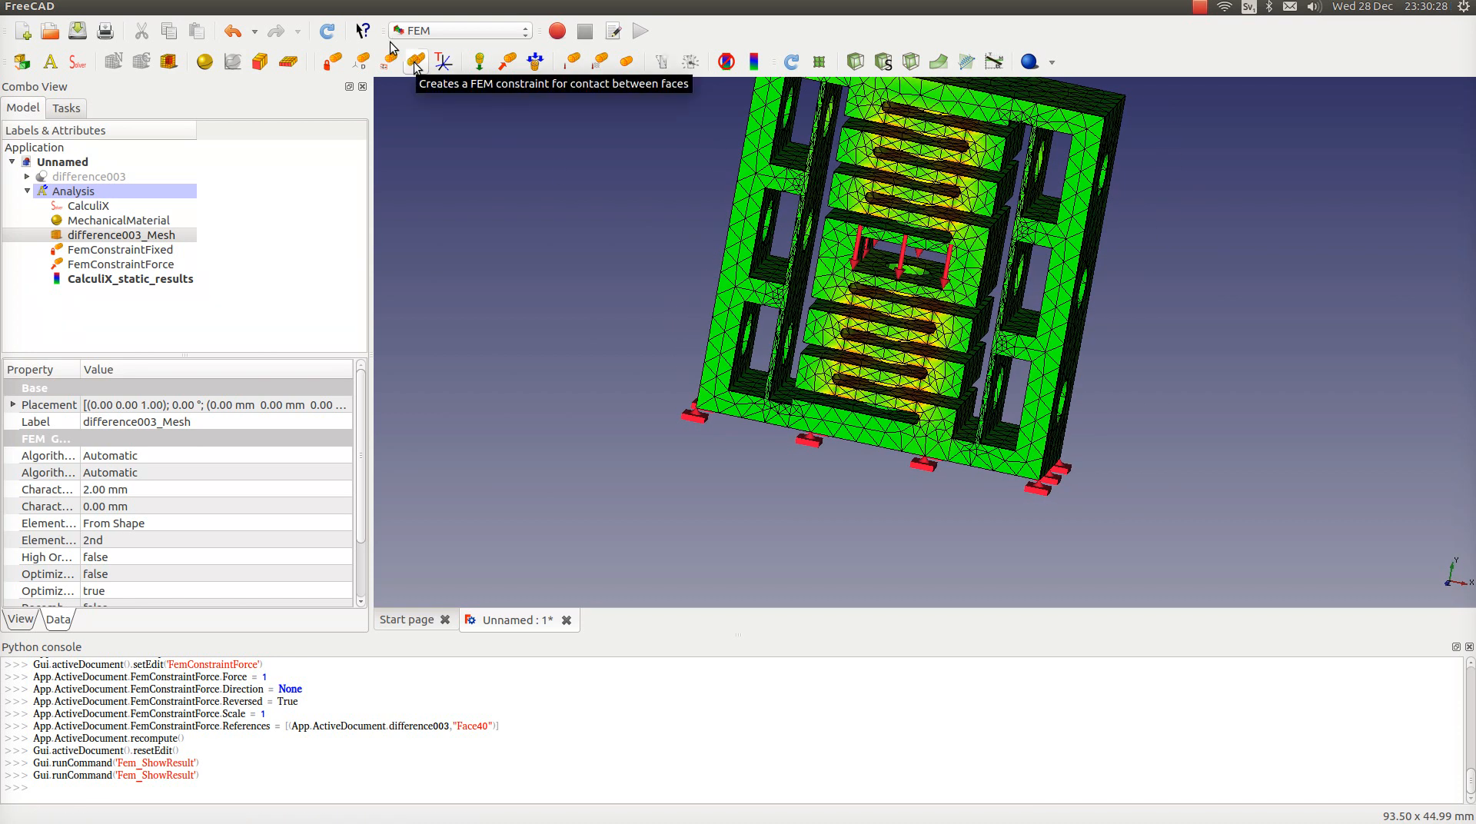
click(414, 62)
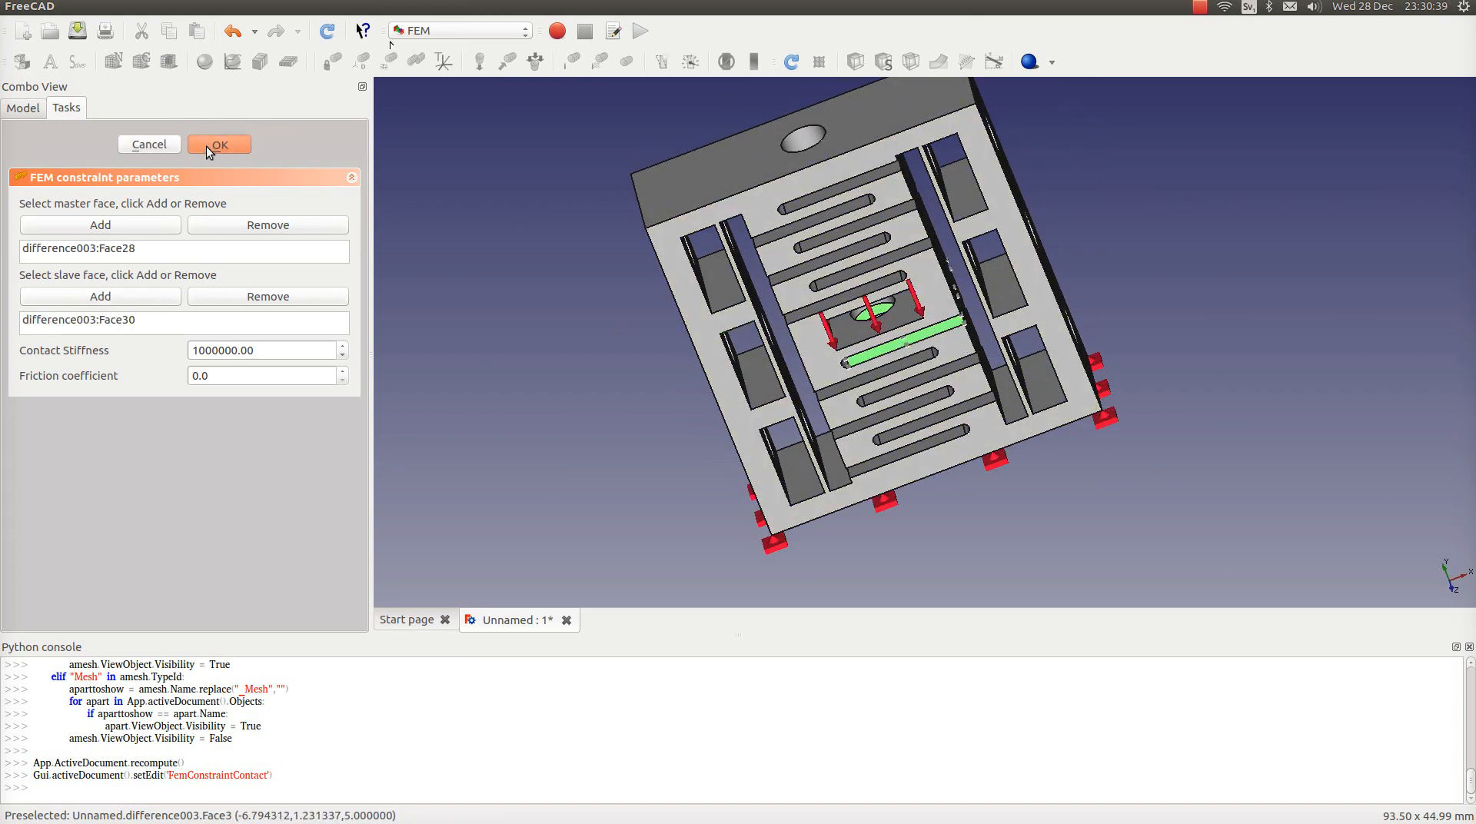
click(219, 144)
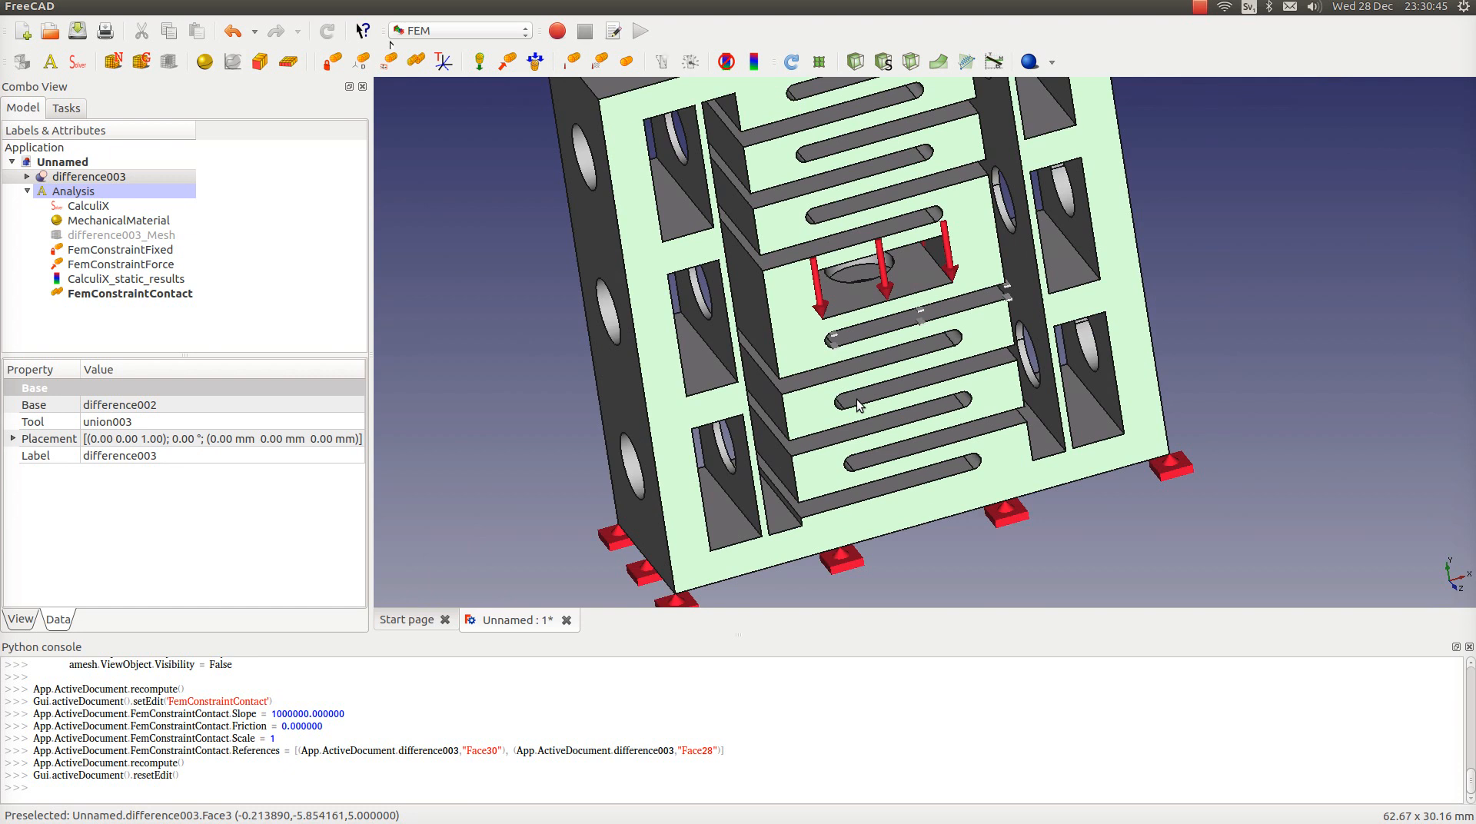
mouse_move(897, 315)
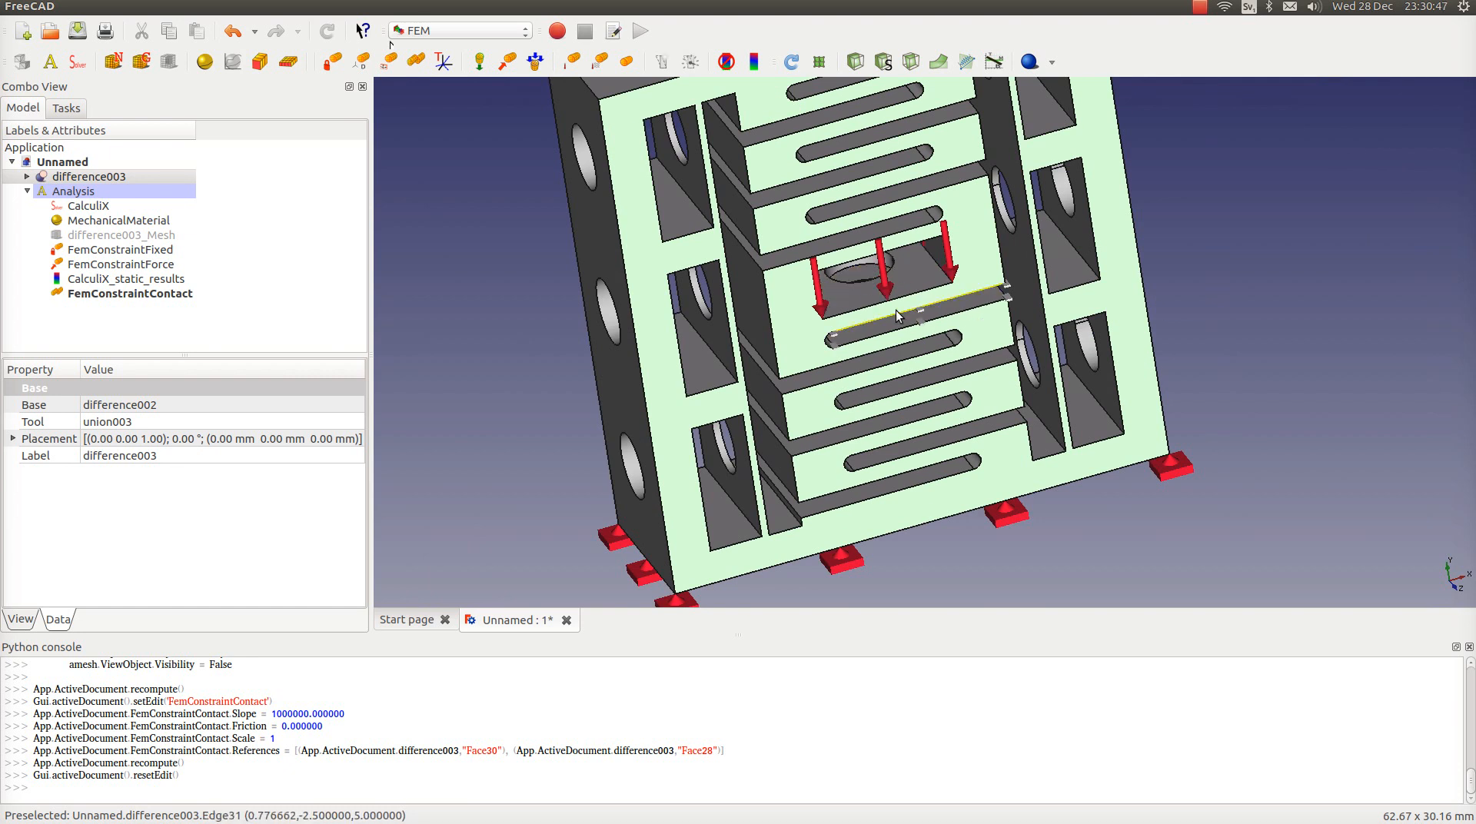
mouse_move(471, 370)
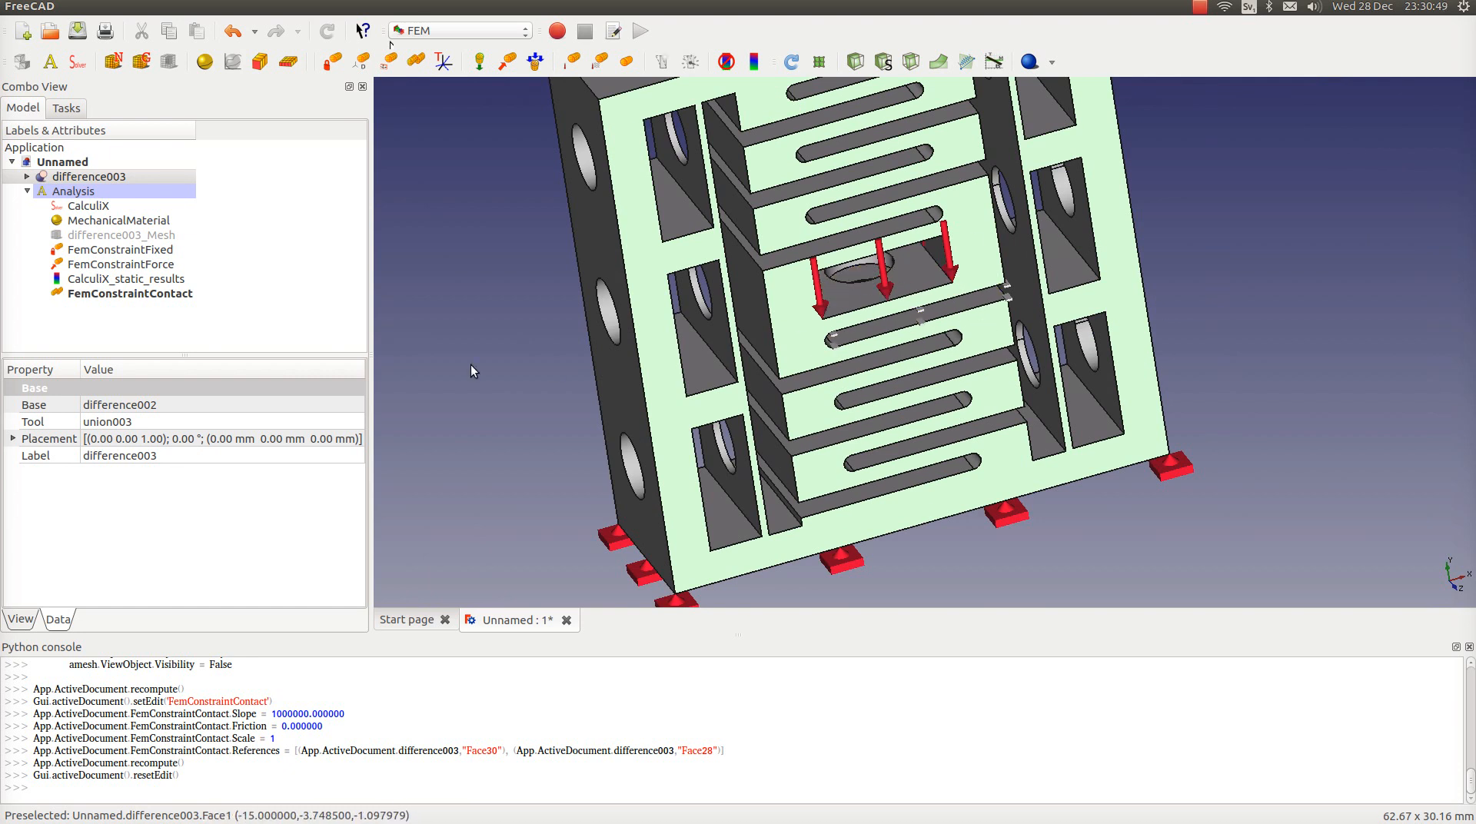
scroll(down, 3)
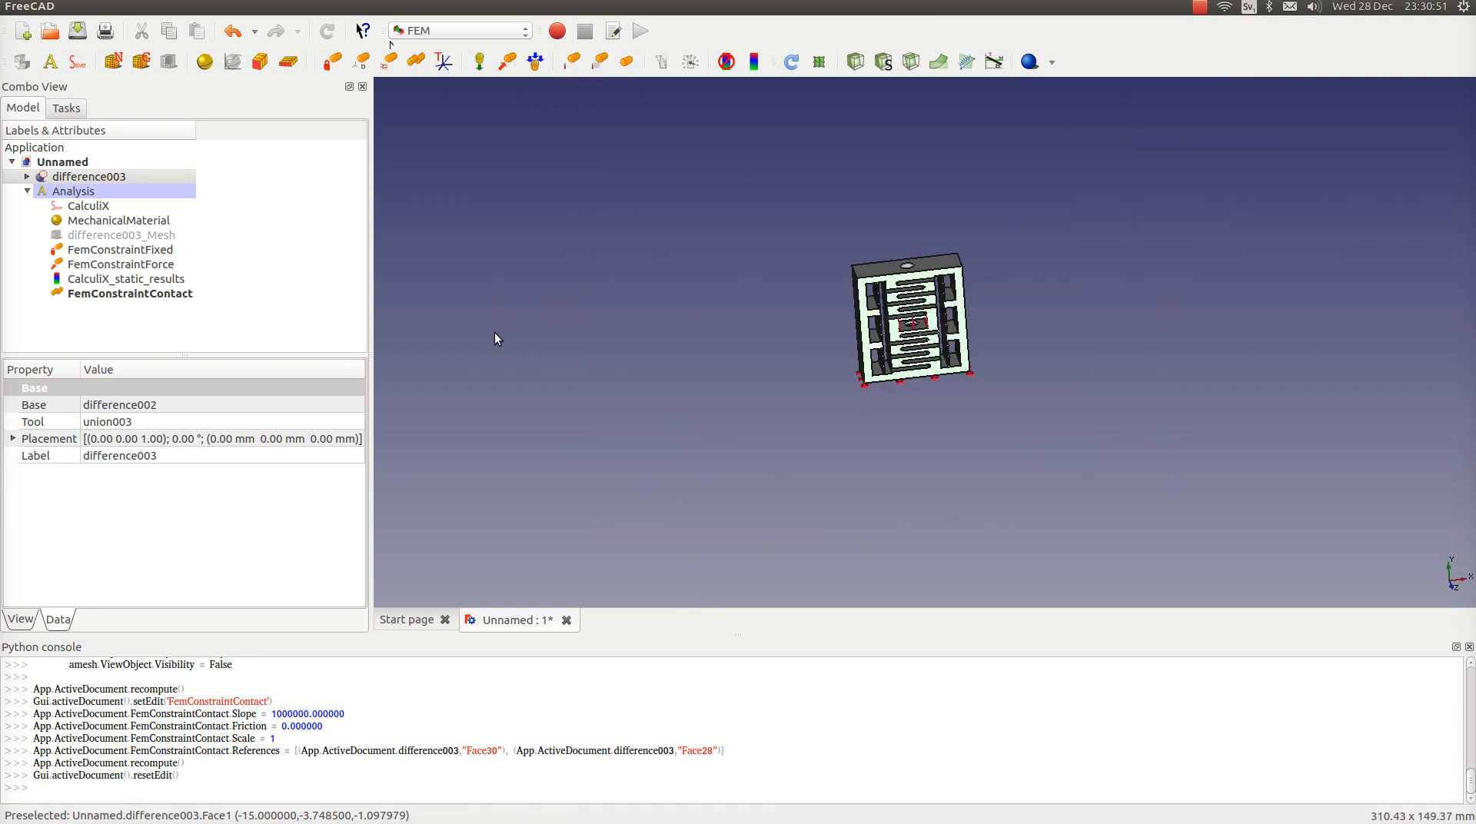